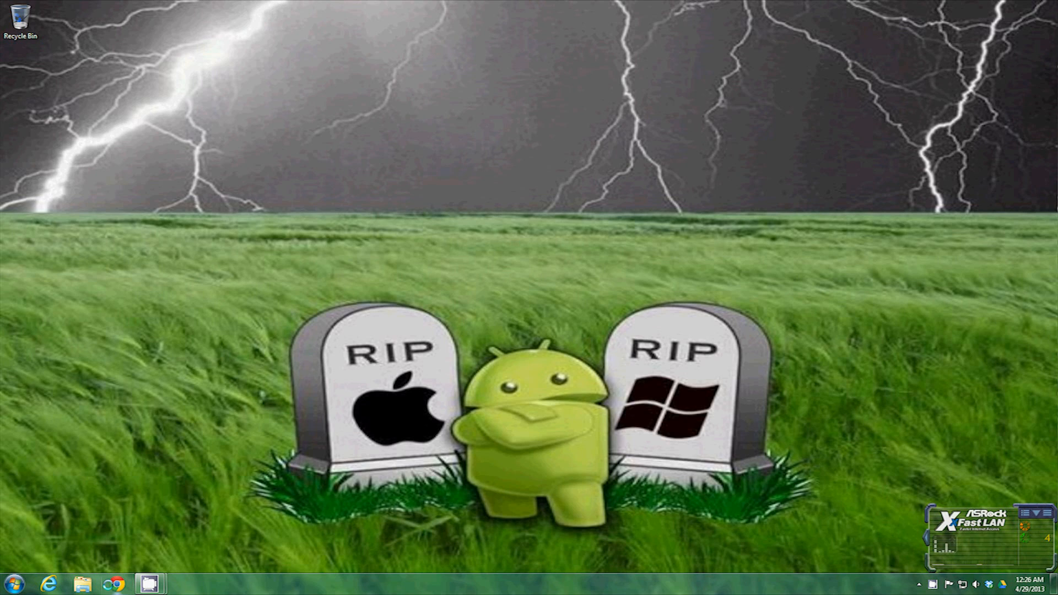
mouse_move(112, 583)
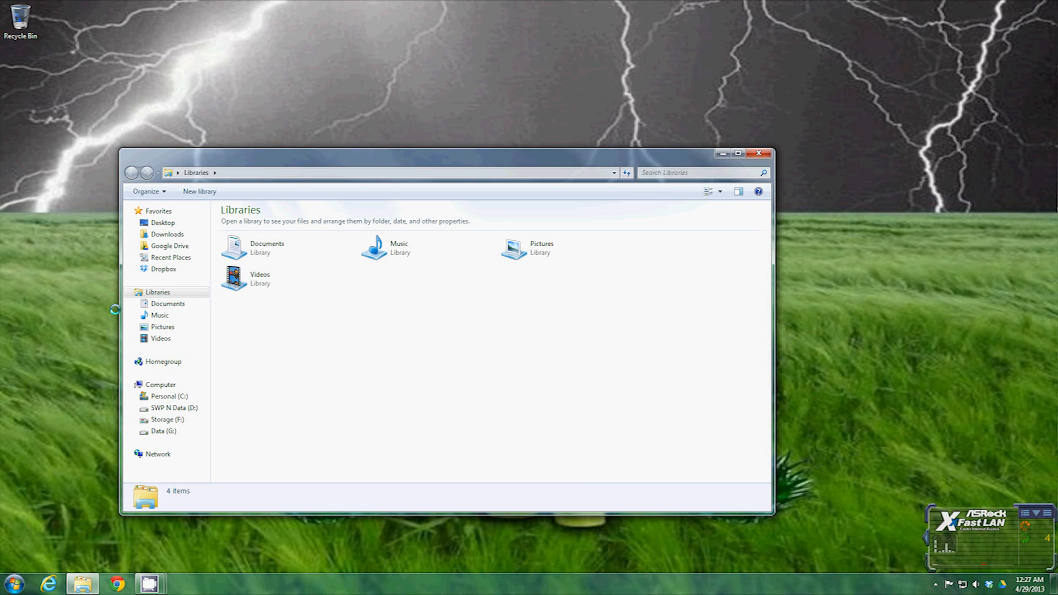
click(166, 431)
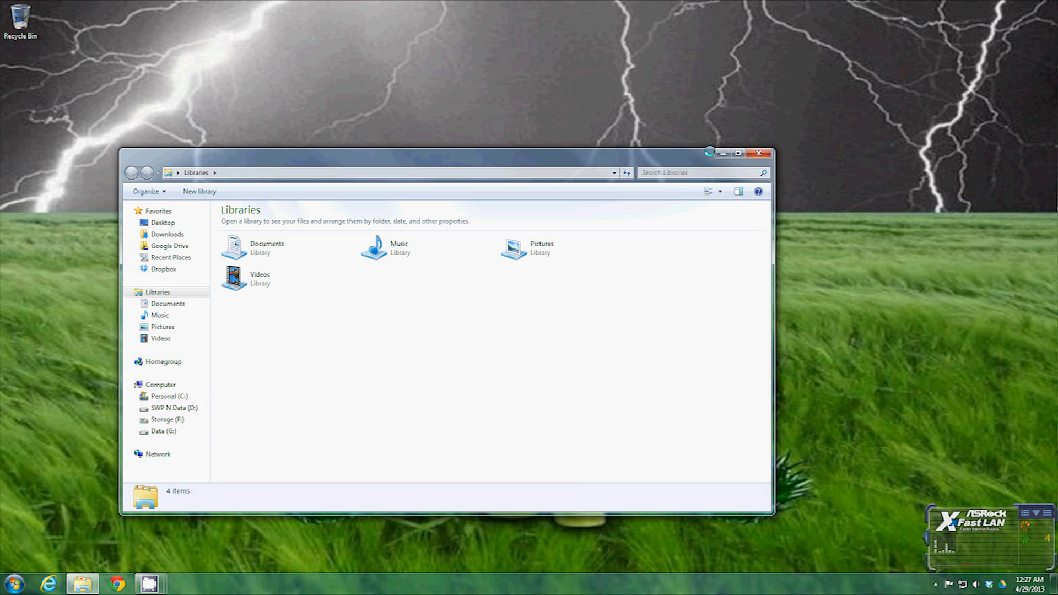
click(759, 152)
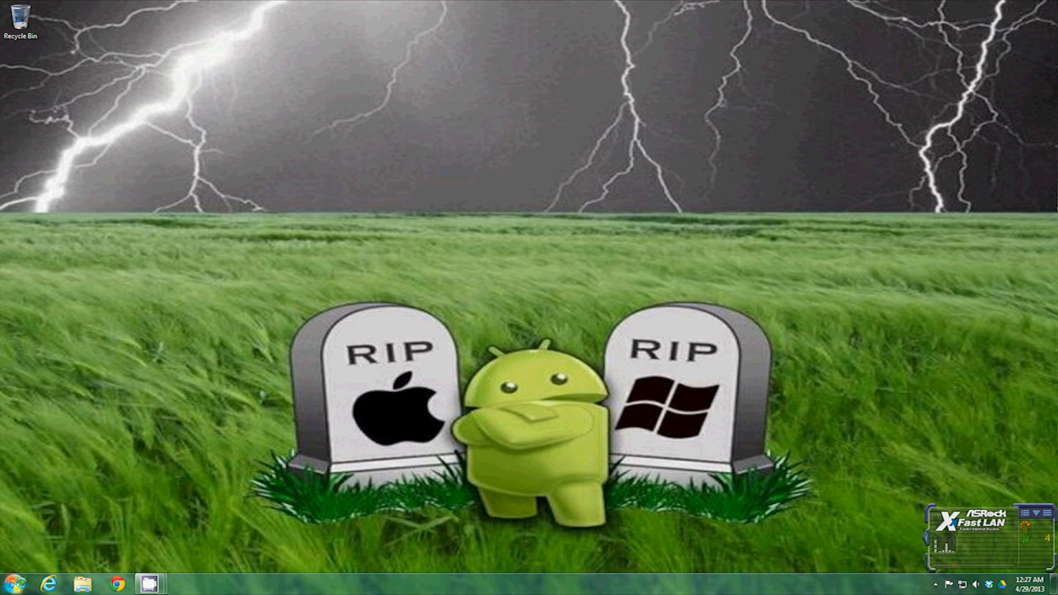
click(10, 584)
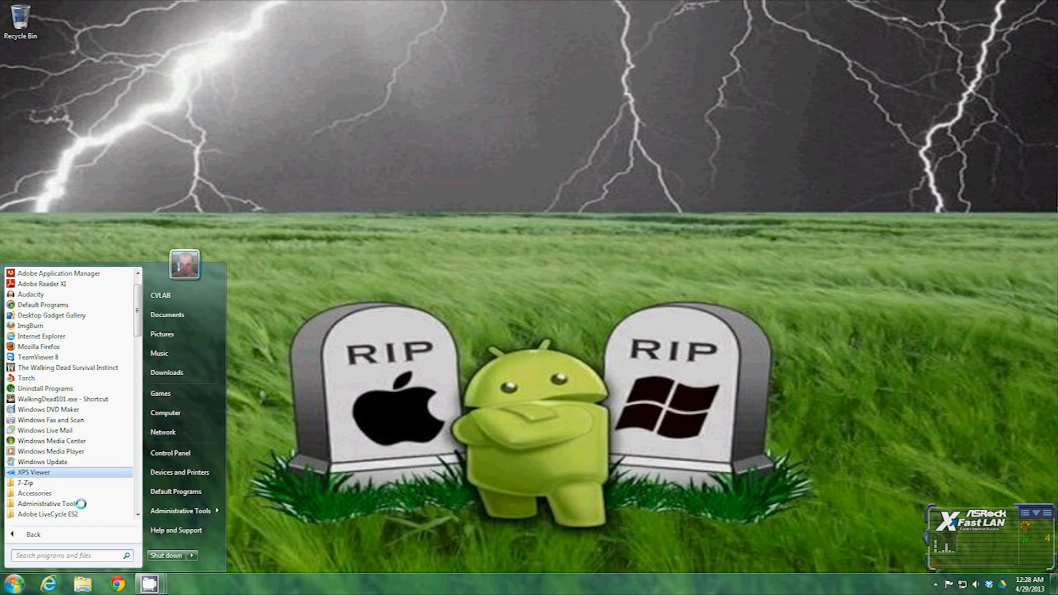
scroll(down, 3)
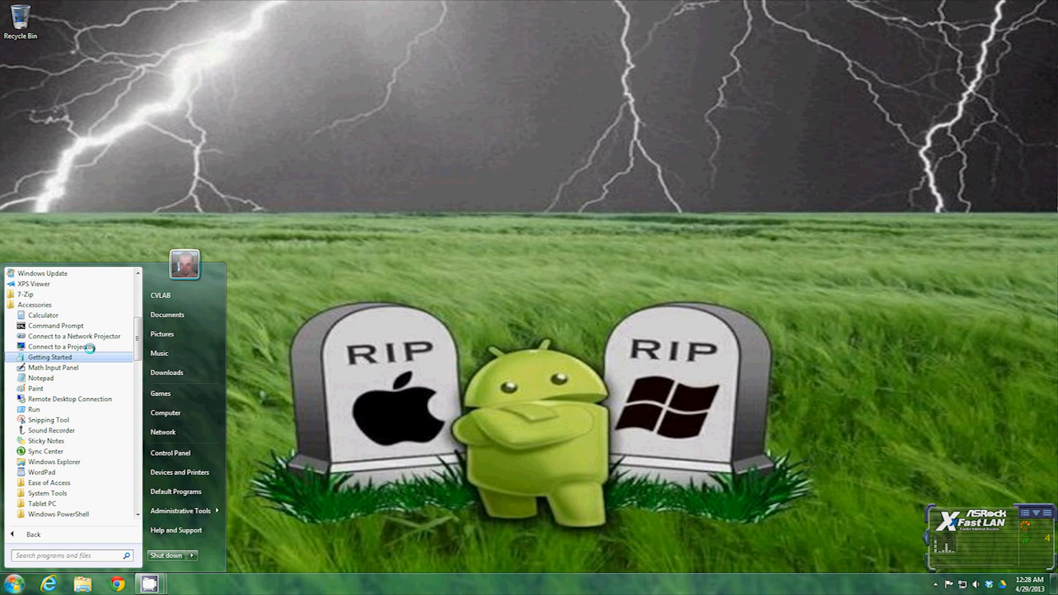
mouse_move(46, 451)
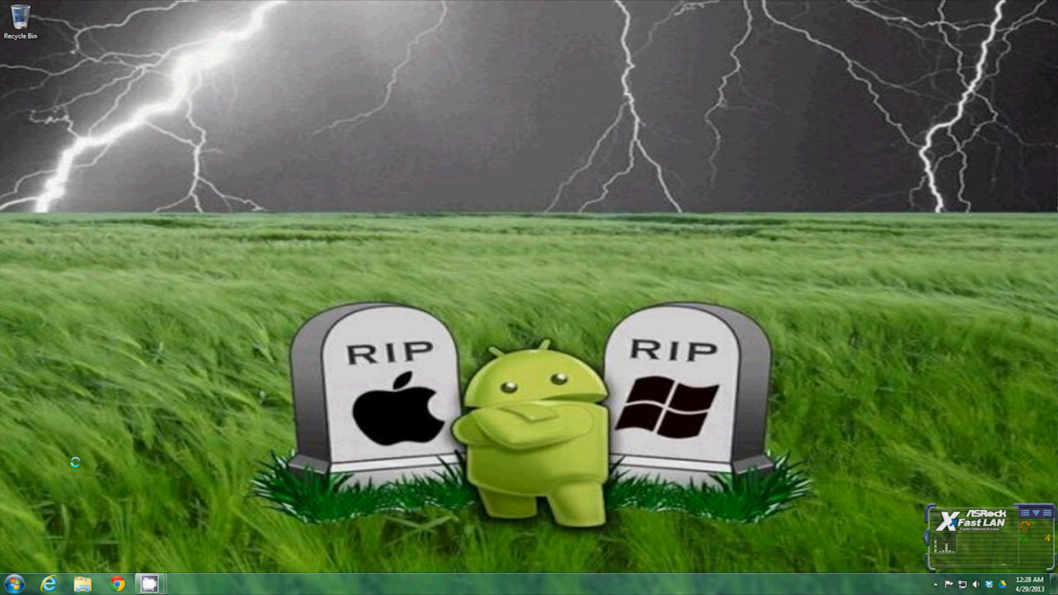
click(82, 582)
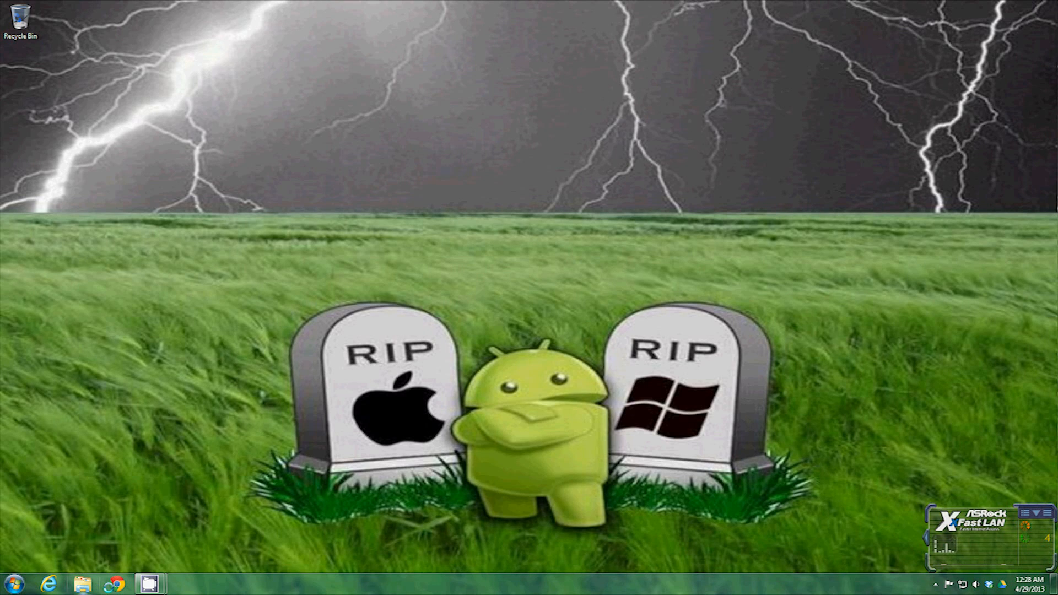
click(107, 583)
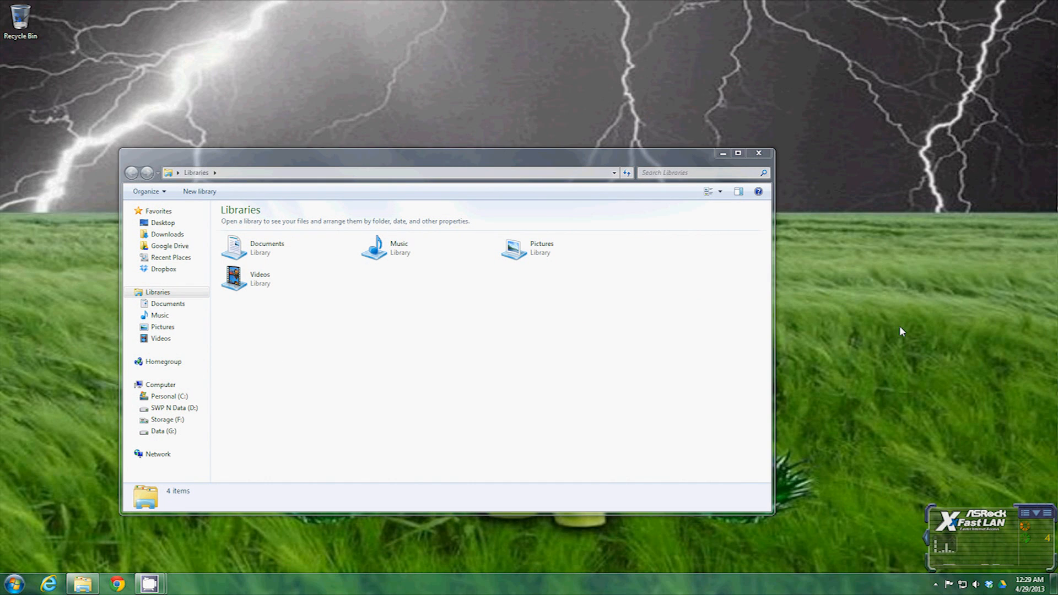
mouse_move(865, 322)
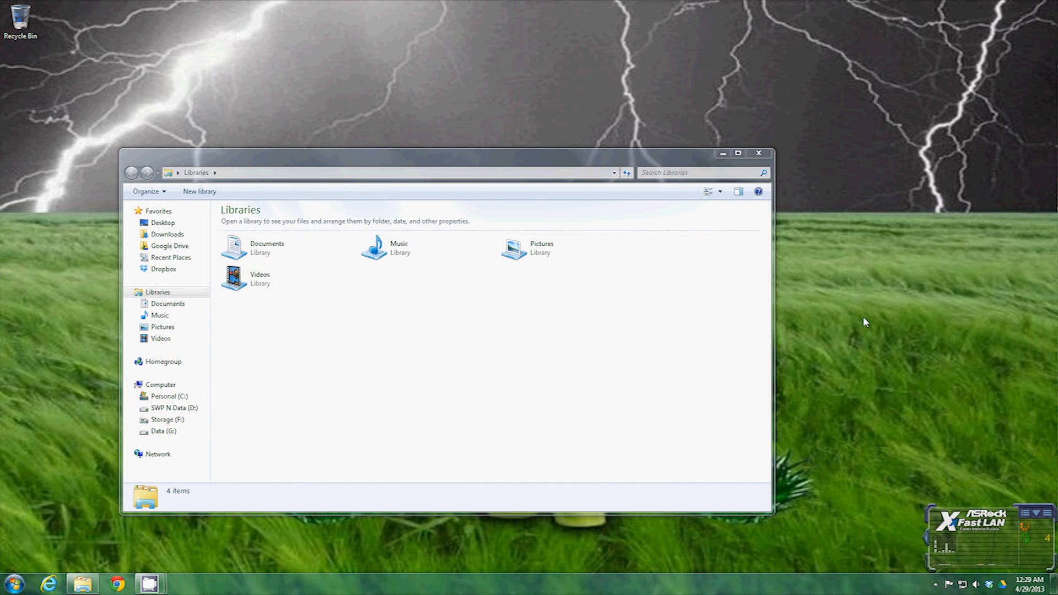
mouse_move(293, 342)
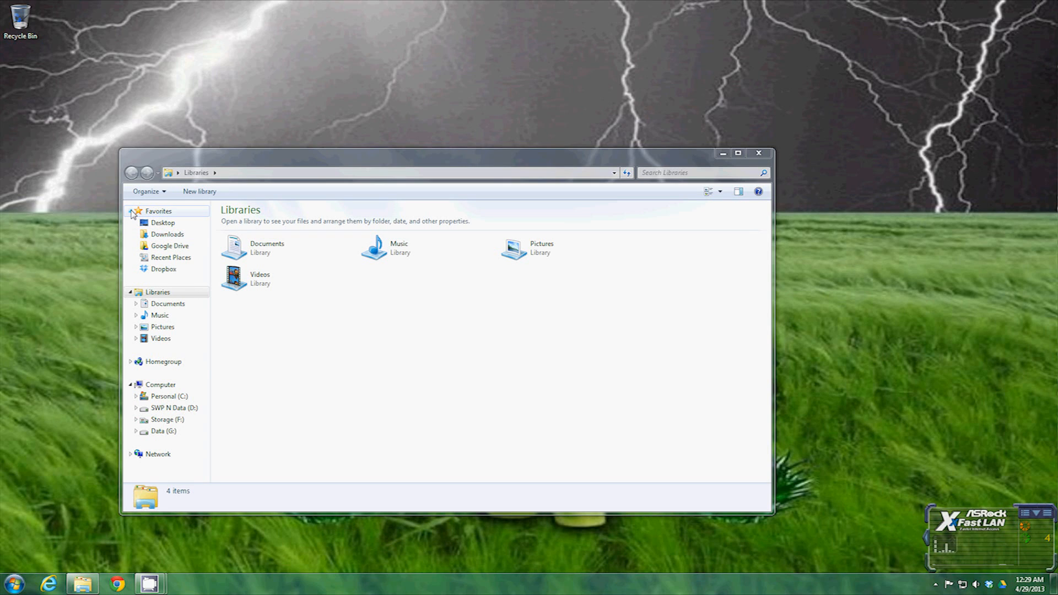
click(130, 211)
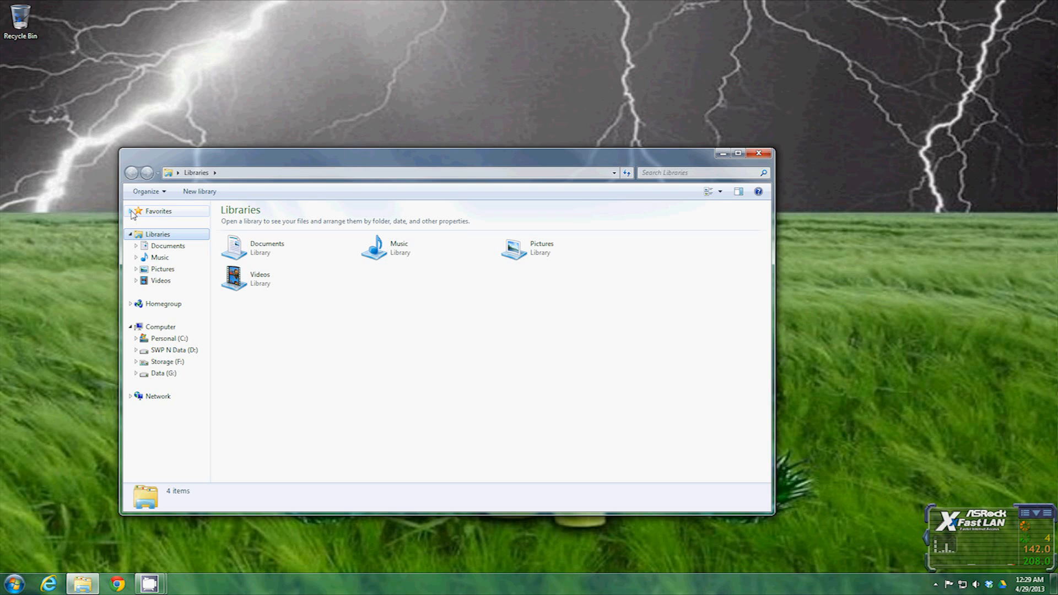
click(131, 211)
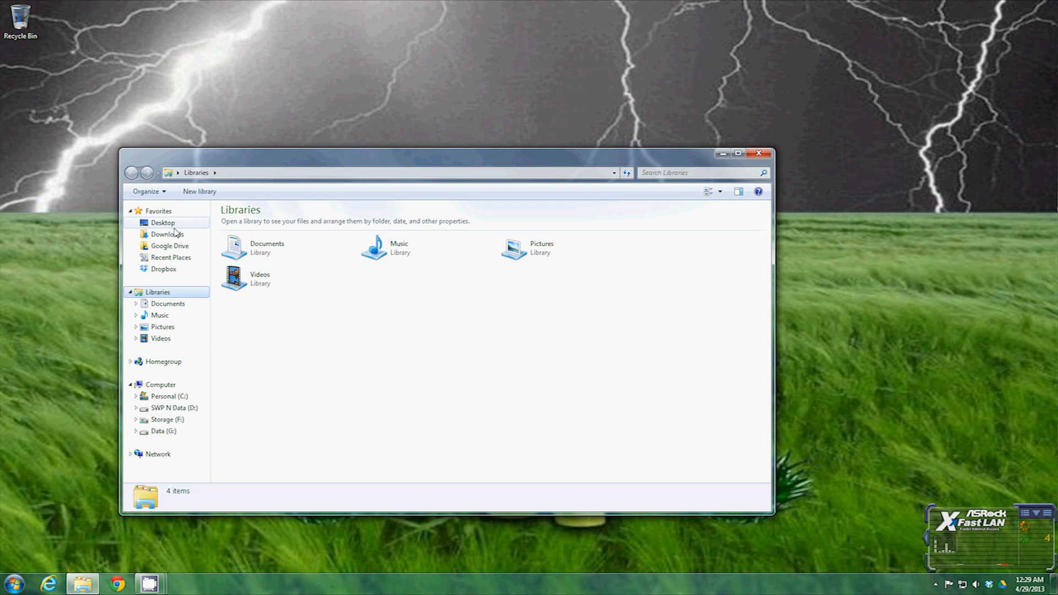
Open Downloads and inspect its items, selecting me.jpg and the teamspeak server archive.
click(166, 234)
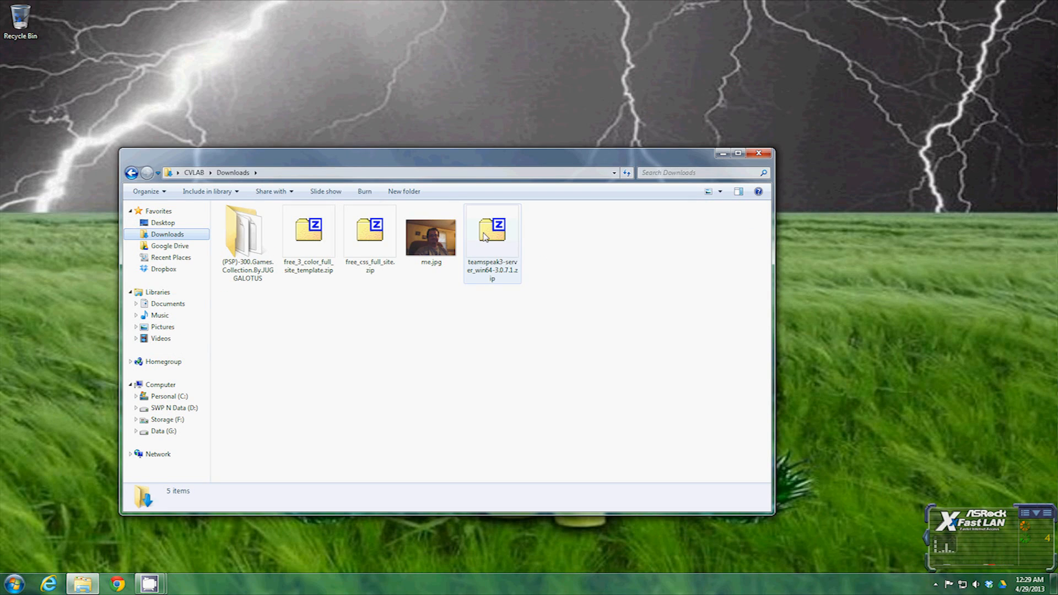
click(448, 370)
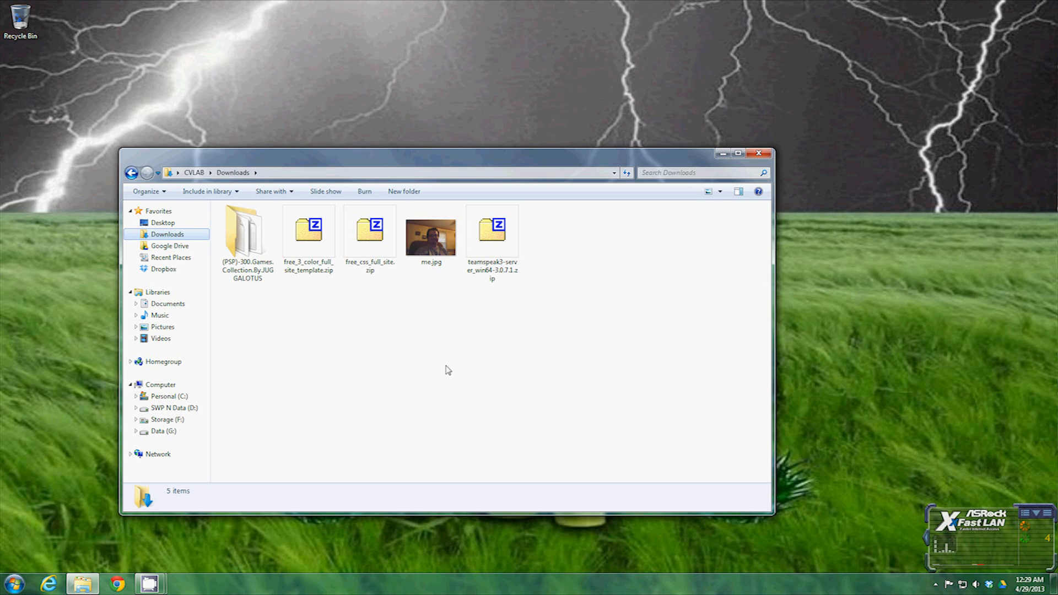
click(430, 238)
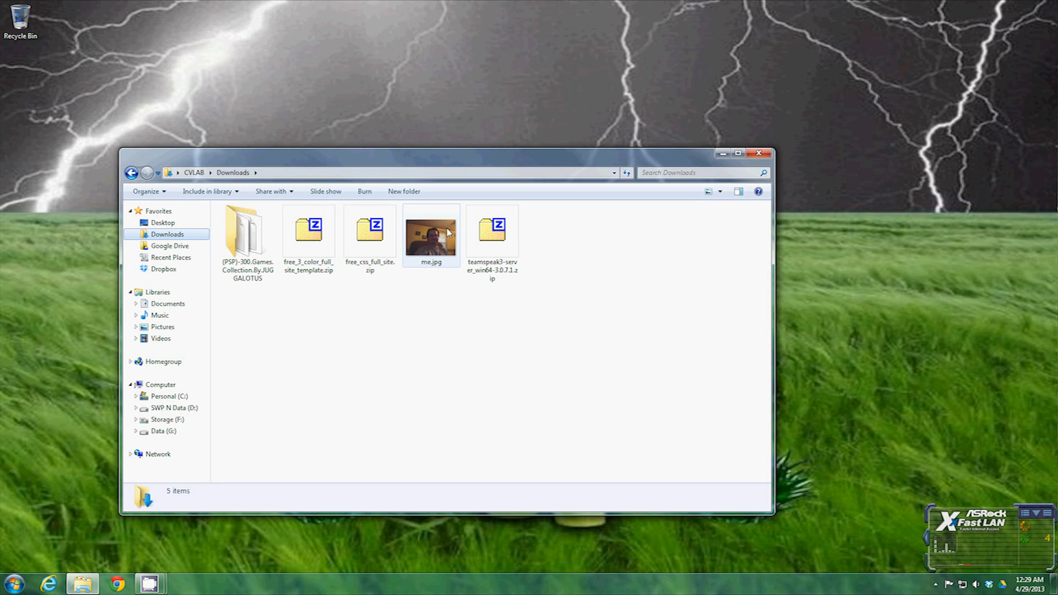
click(492, 229)
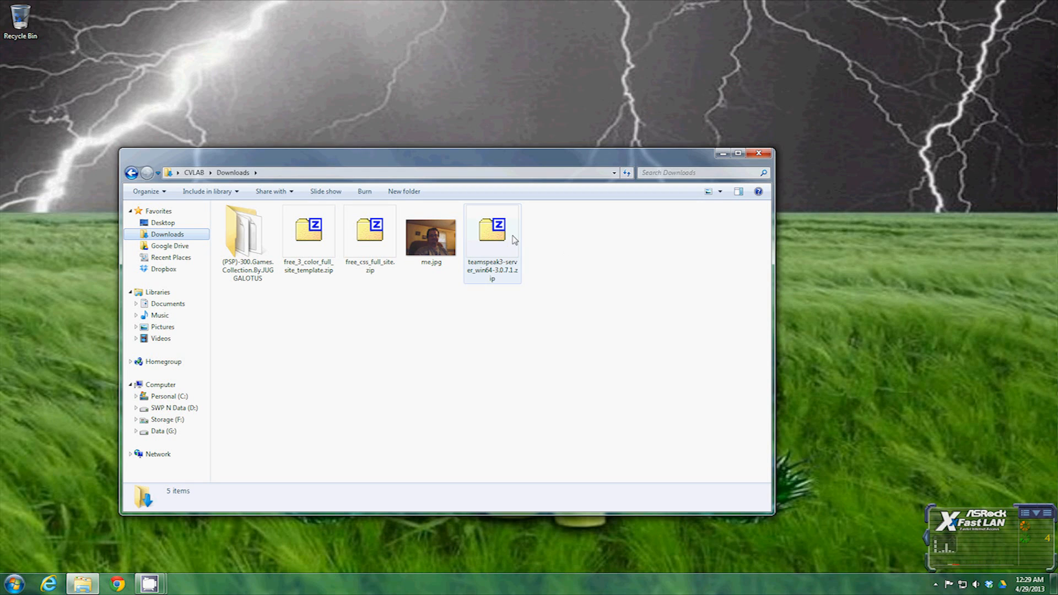
click(381, 356)
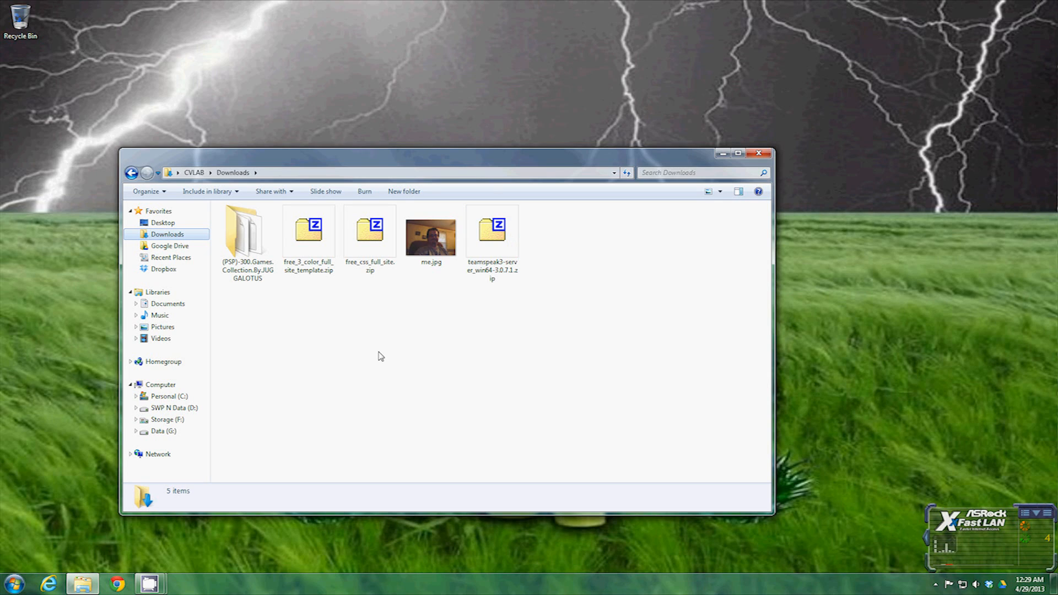
mouse_move(202, 277)
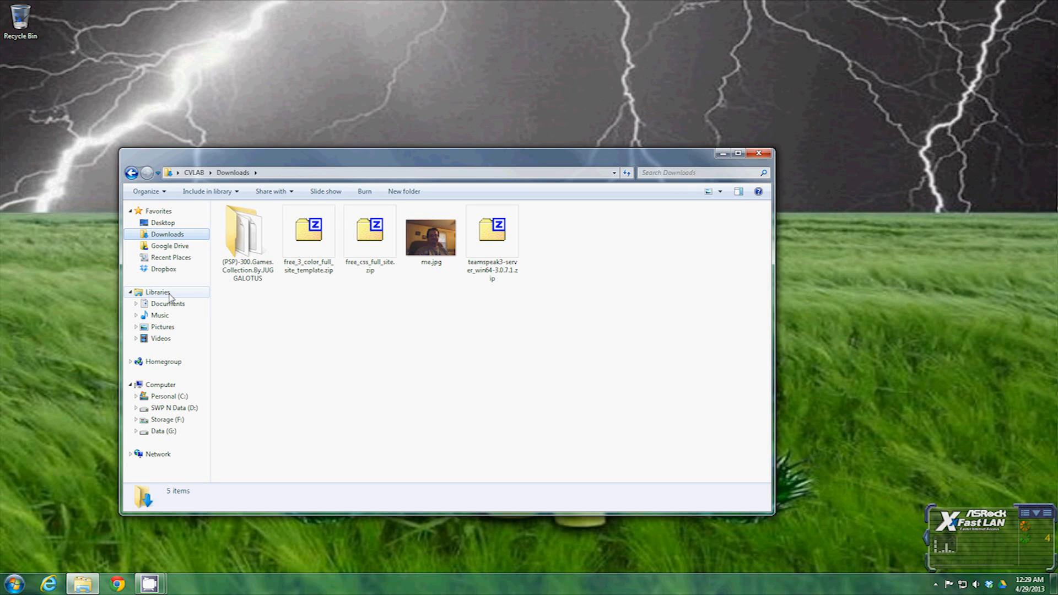
Collapse and re-expand Libraries, view Documents, then open the empty Music library.
click(130, 291)
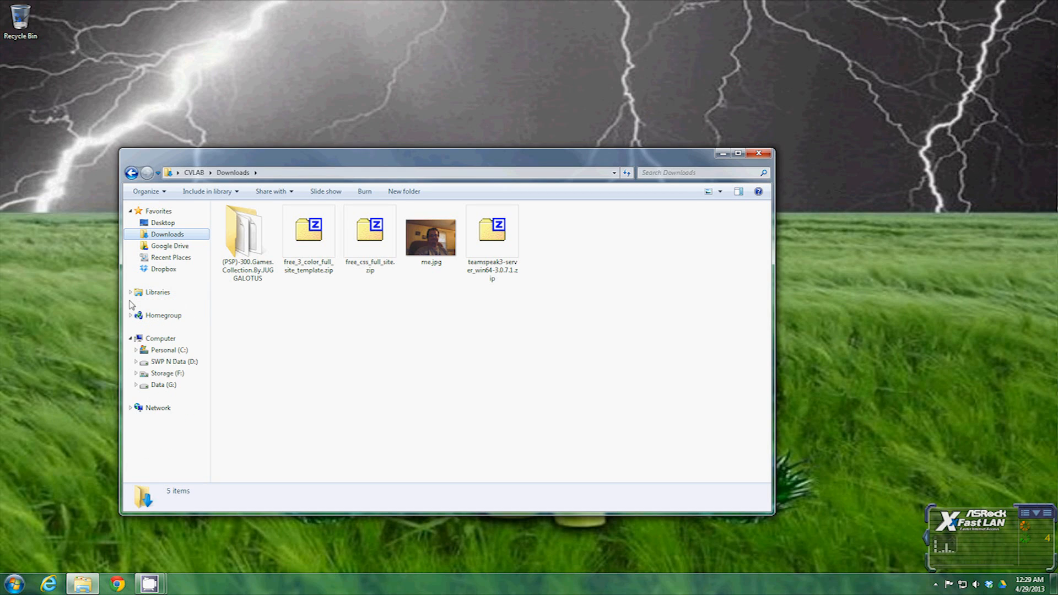
click(129, 292)
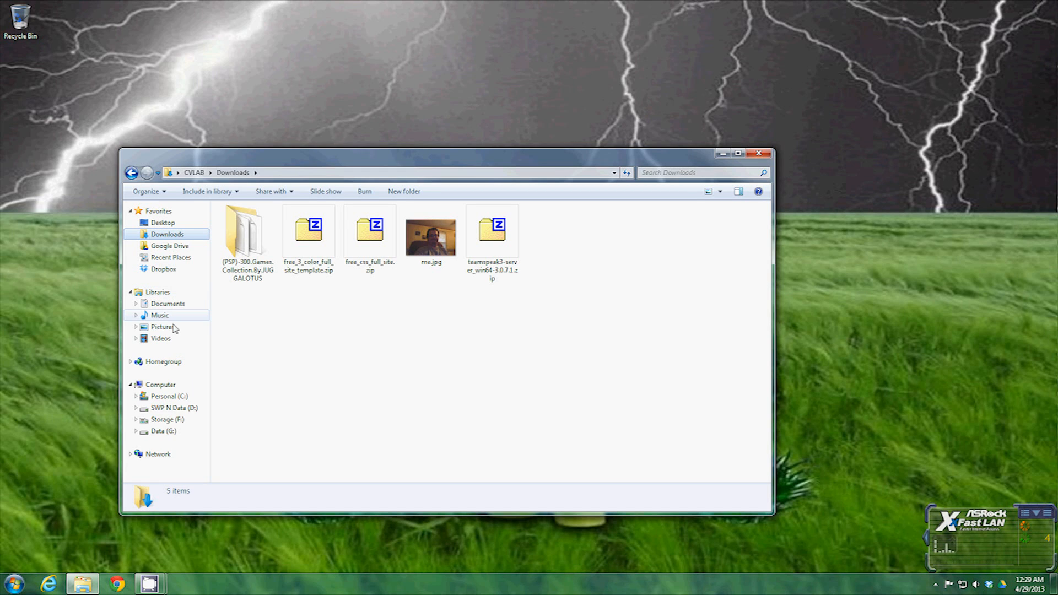
click(167, 303)
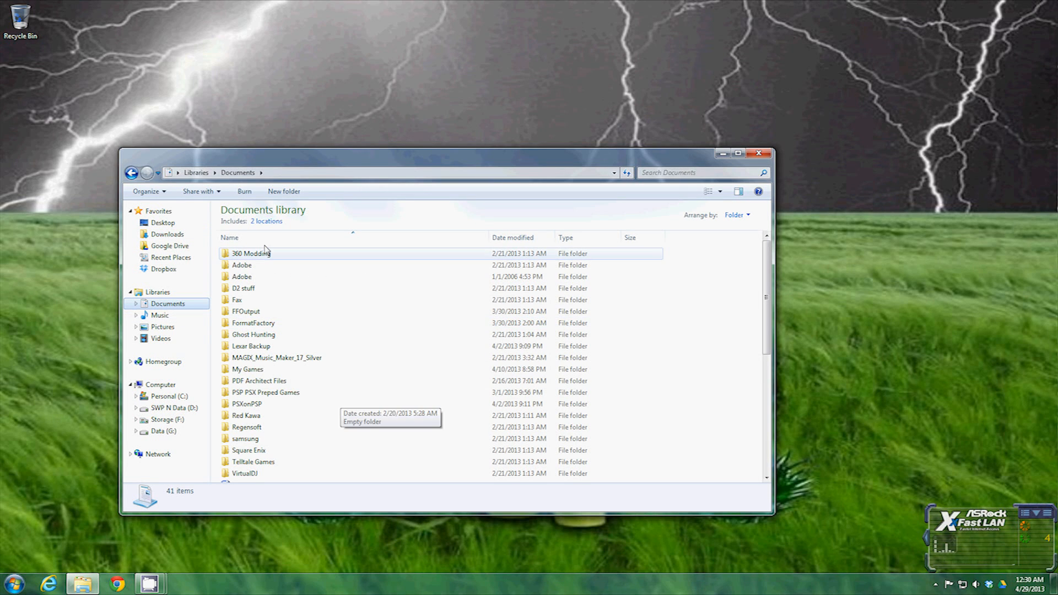
click(159, 315)
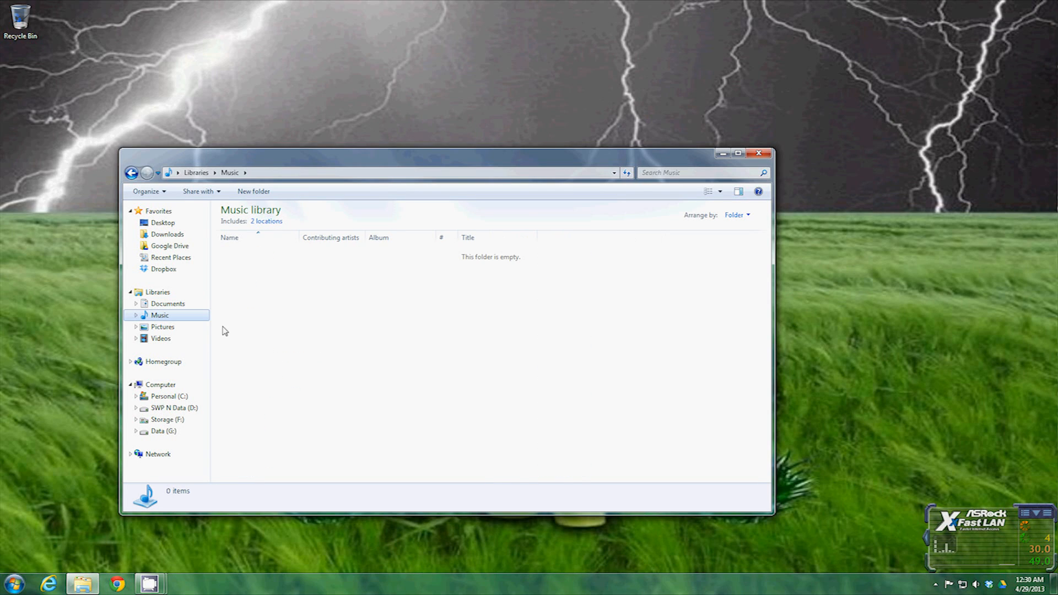
mouse_move(444, 336)
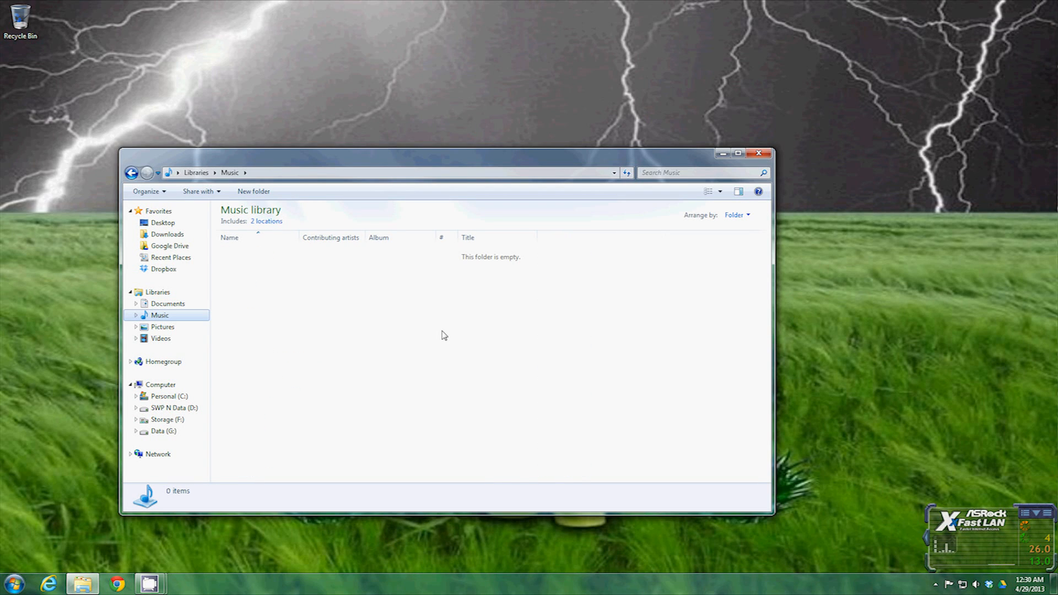
mouse_move(552, 385)
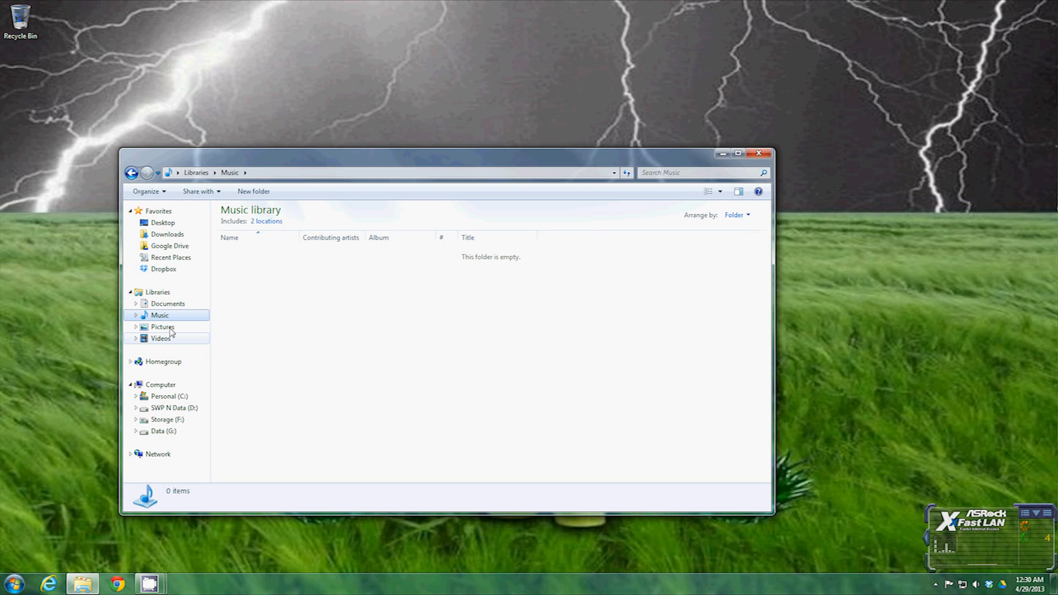
mouse_move(169, 368)
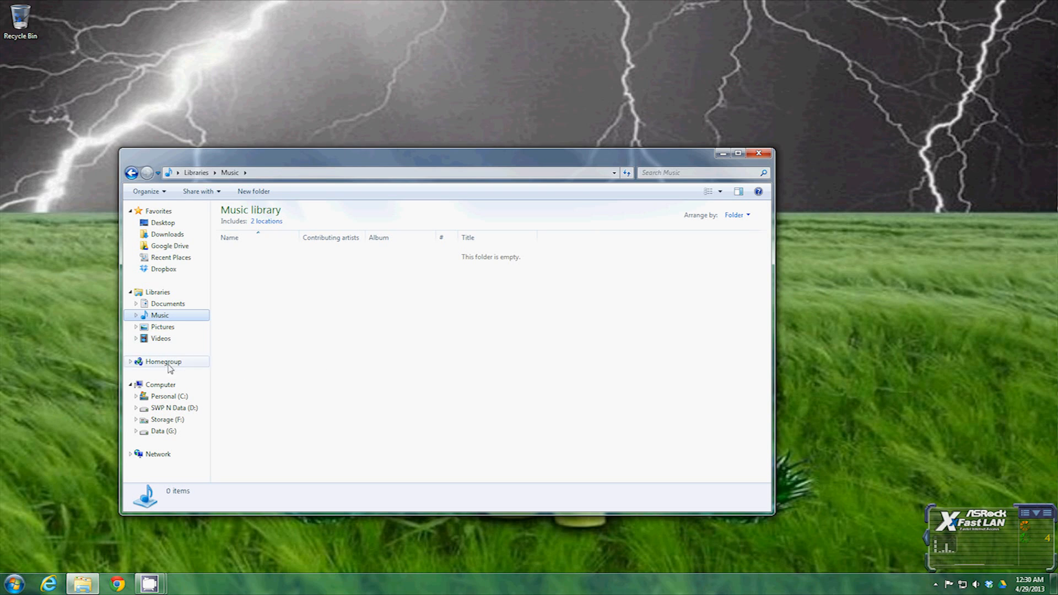
View the Homegroup page, then switch to Computer.
click(163, 361)
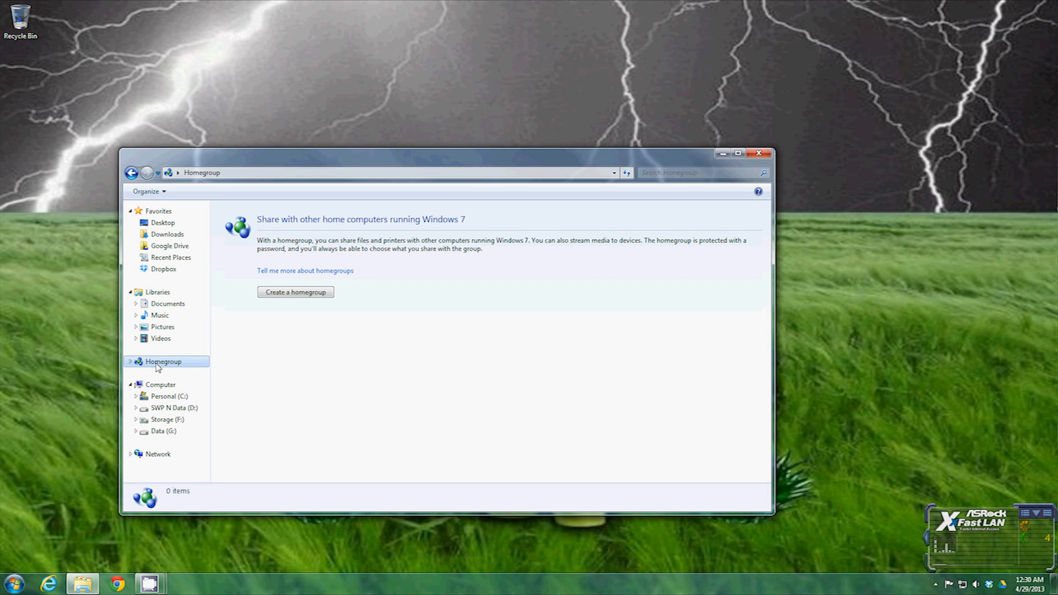
mouse_move(220, 369)
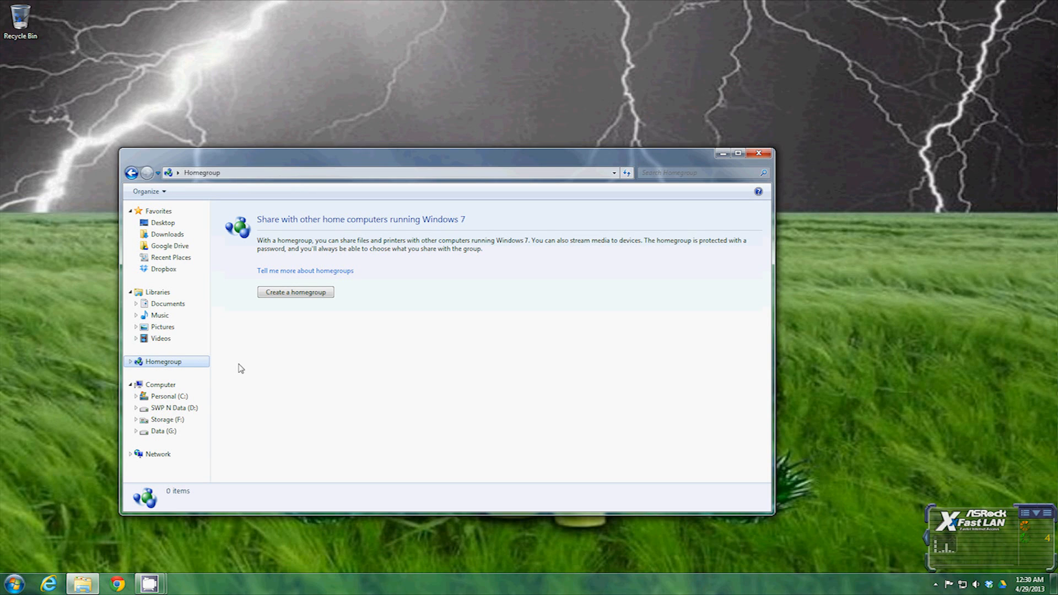
mouse_move(58, 323)
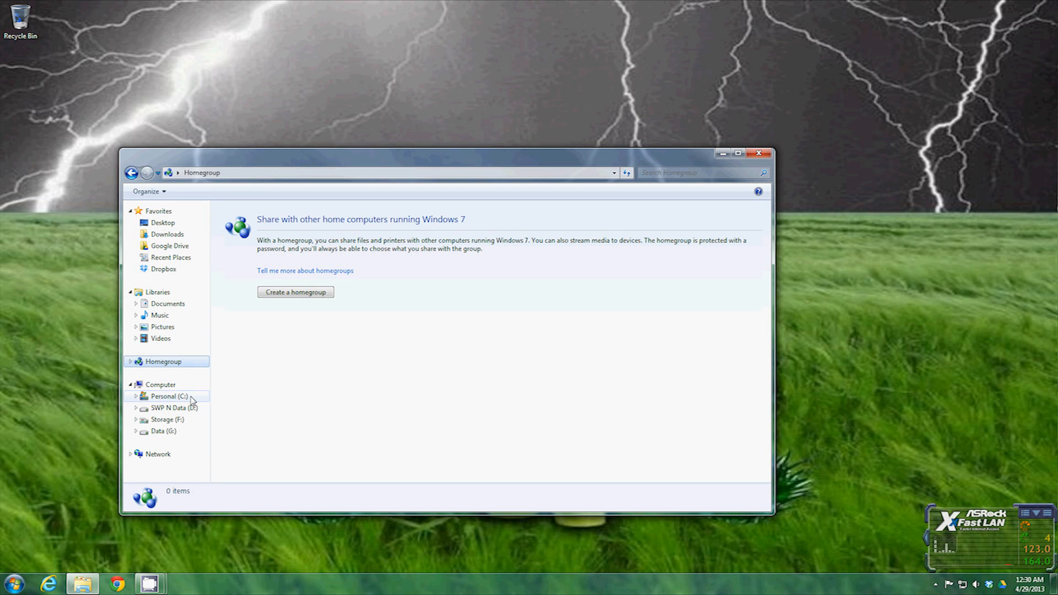
click(160, 385)
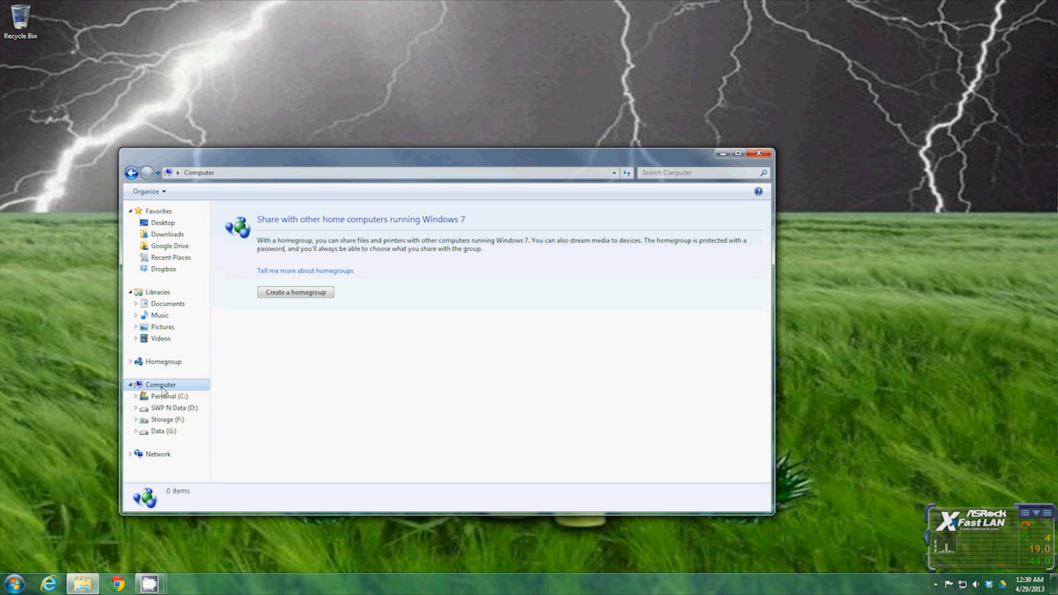
Browse the C:, D: and G: drives in Computer and open Personal (C:).
click(159, 384)
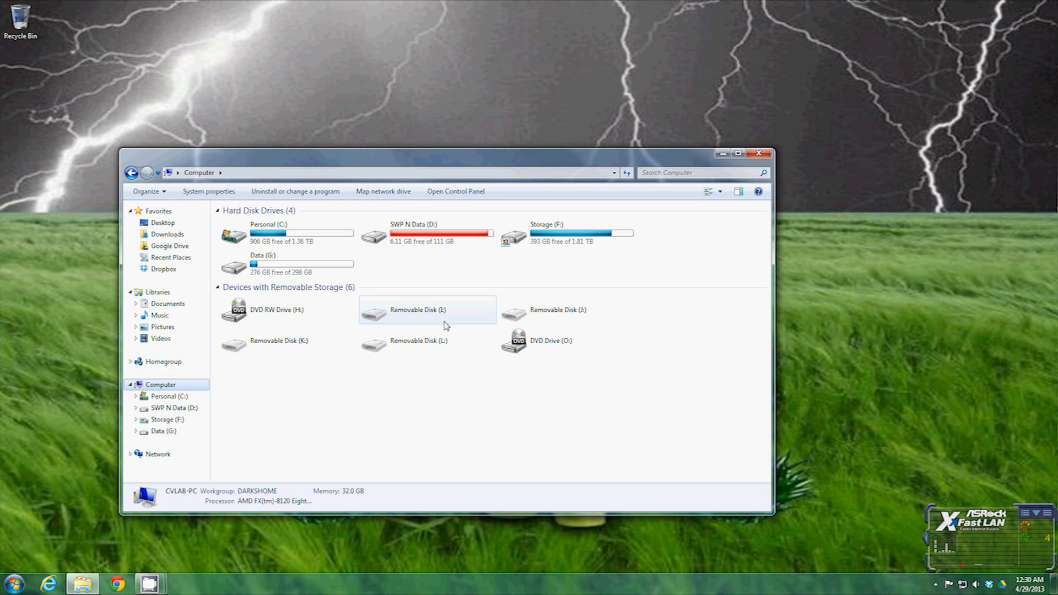
mouse_move(466, 329)
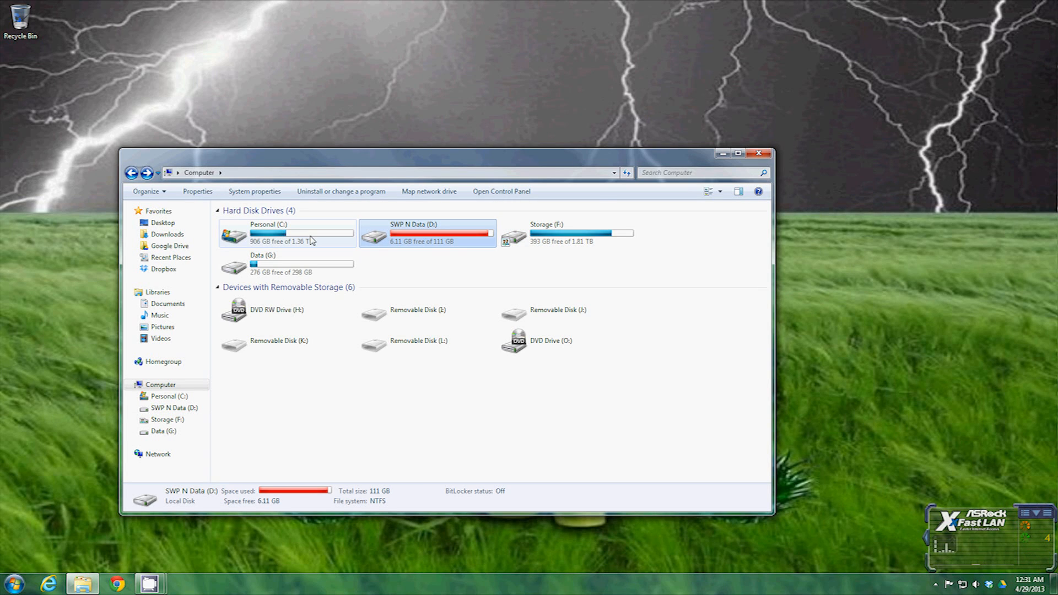
click(283, 232)
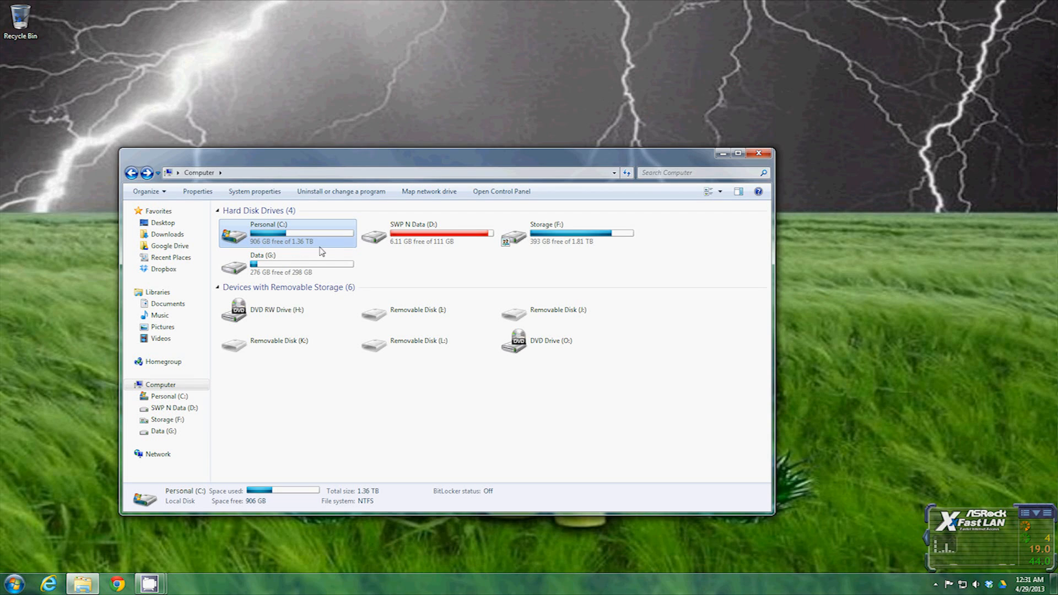
mouse_move(421, 260)
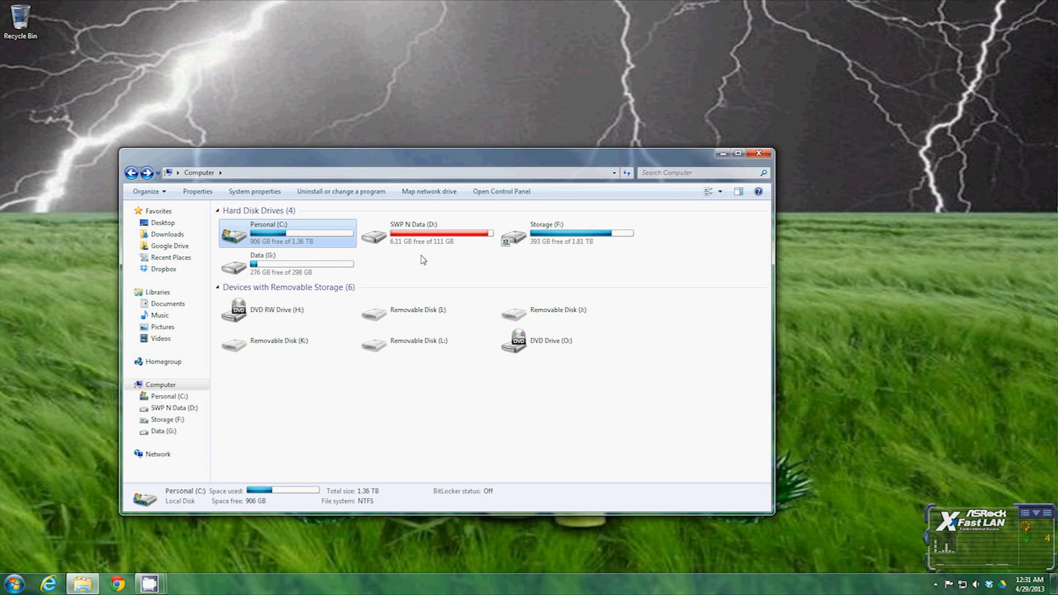
click(427, 233)
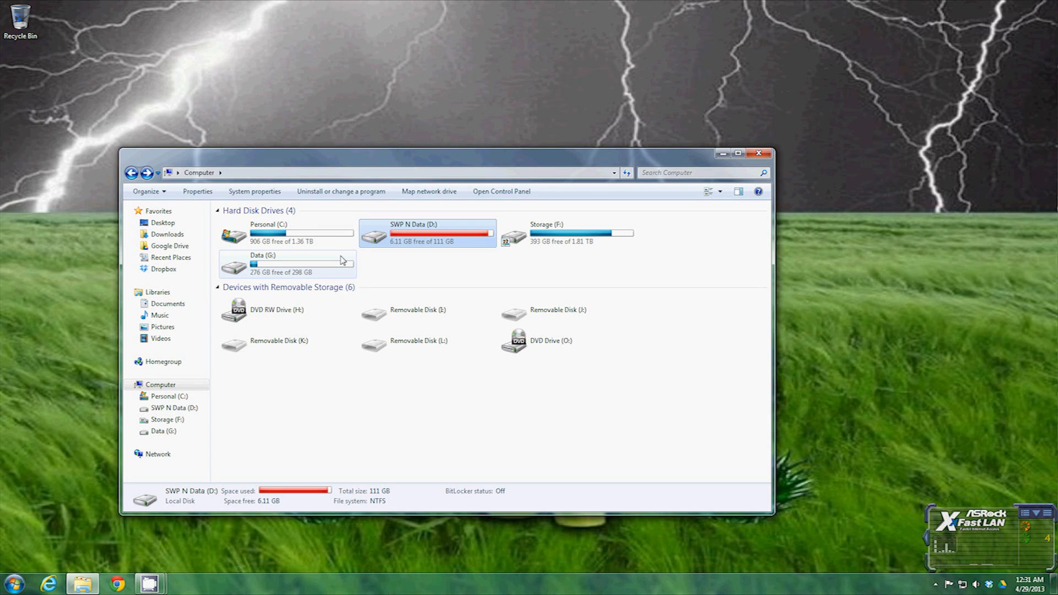
click(133, 173)
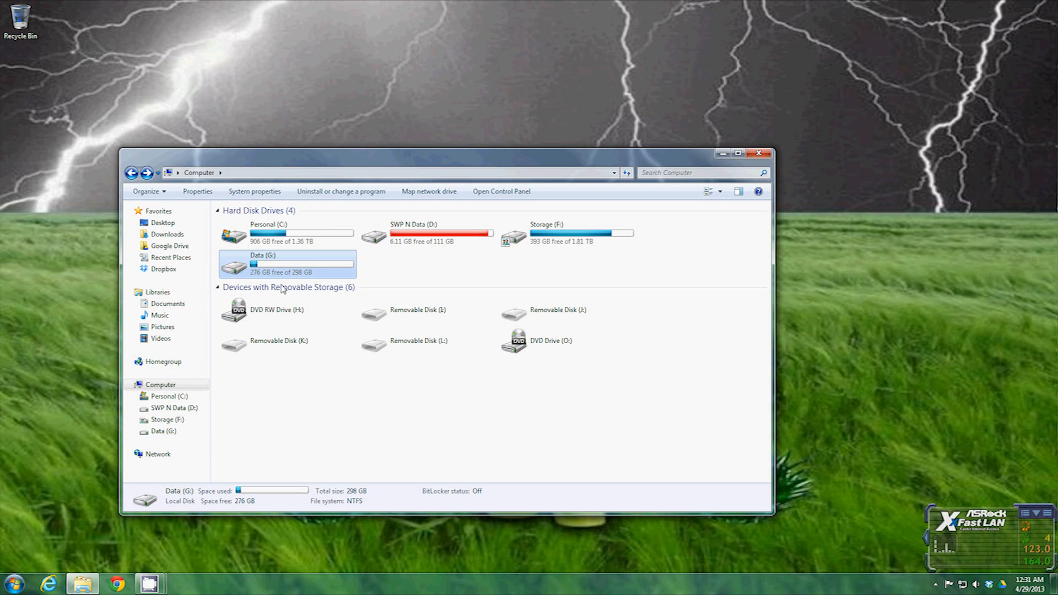
mouse_move(325, 253)
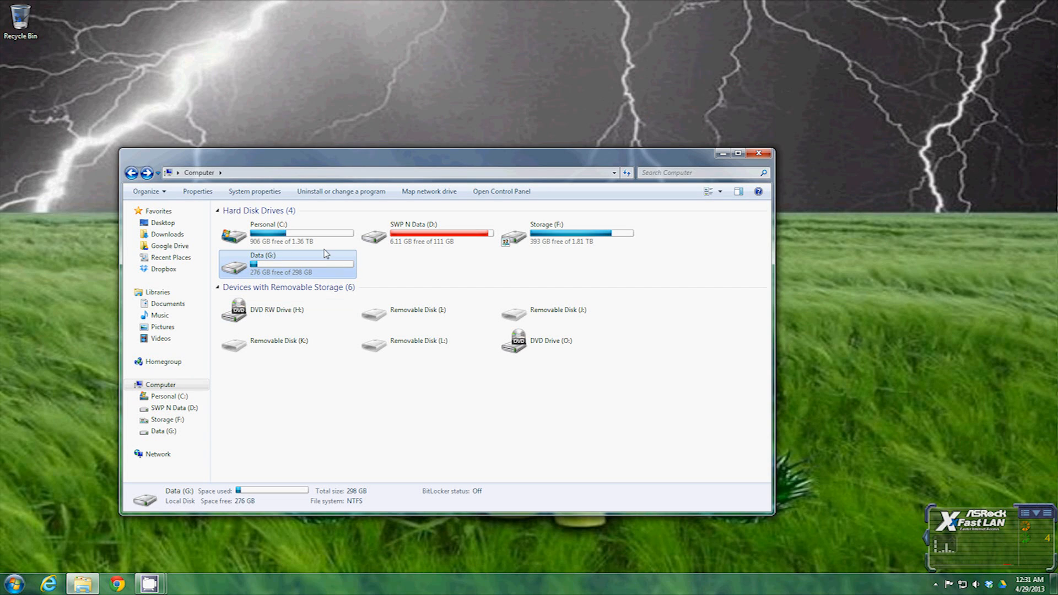
mouse_move(526, 266)
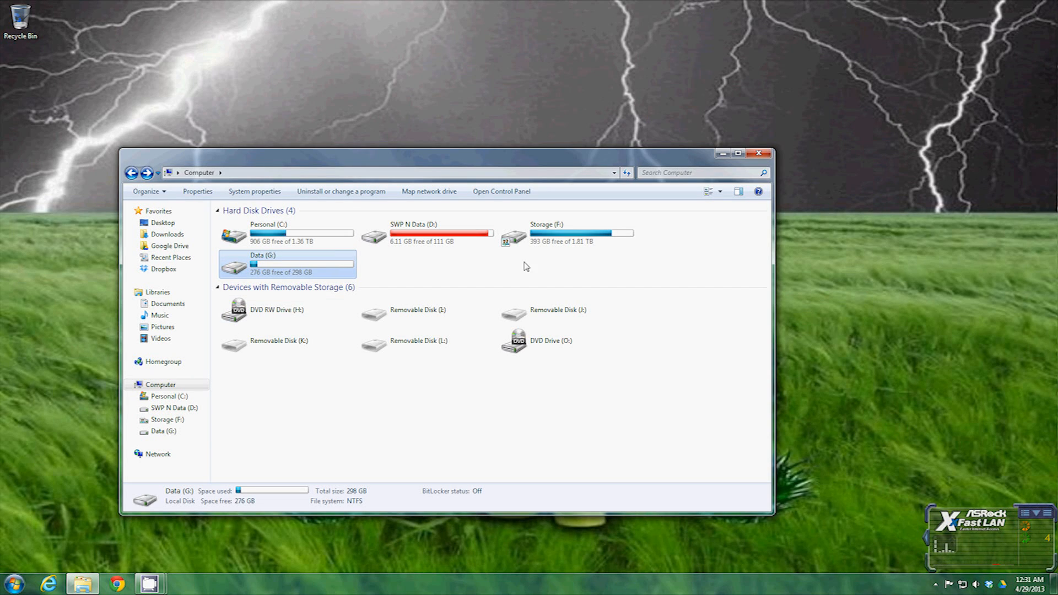
click(300, 232)
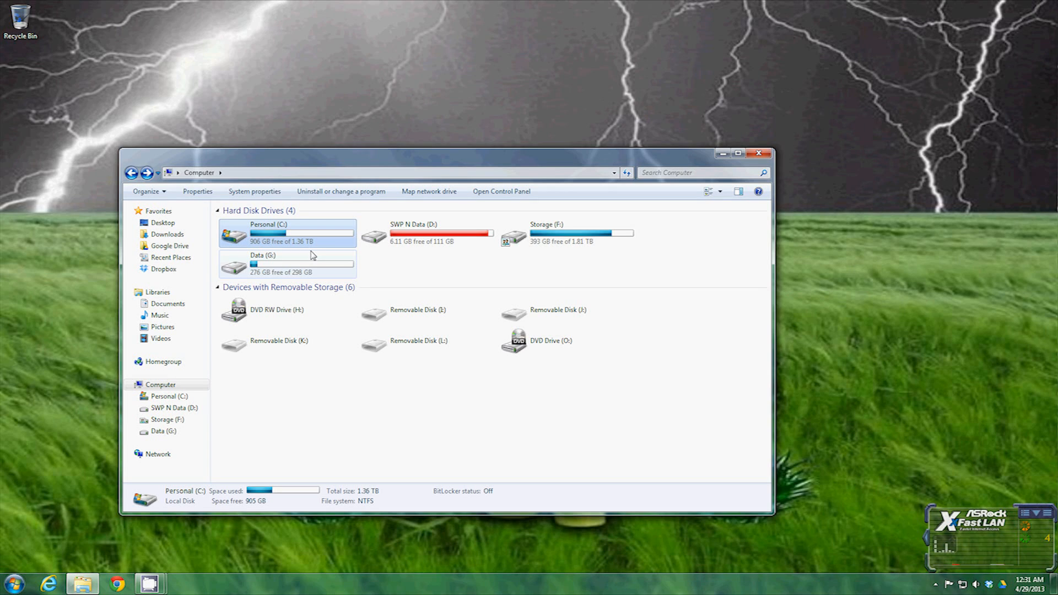
mouse_move(304, 236)
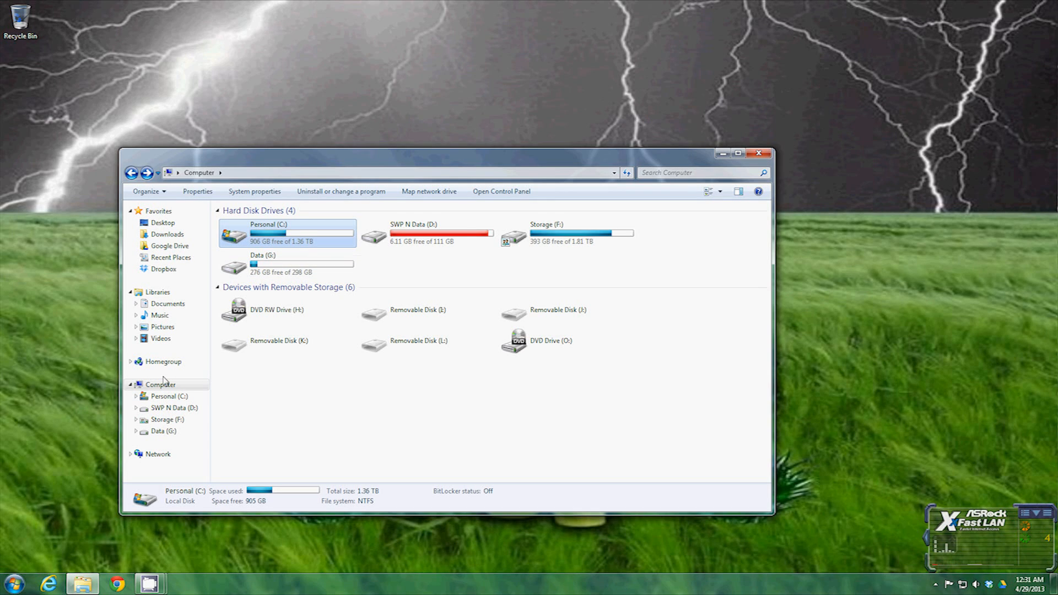
double_click(277, 232)
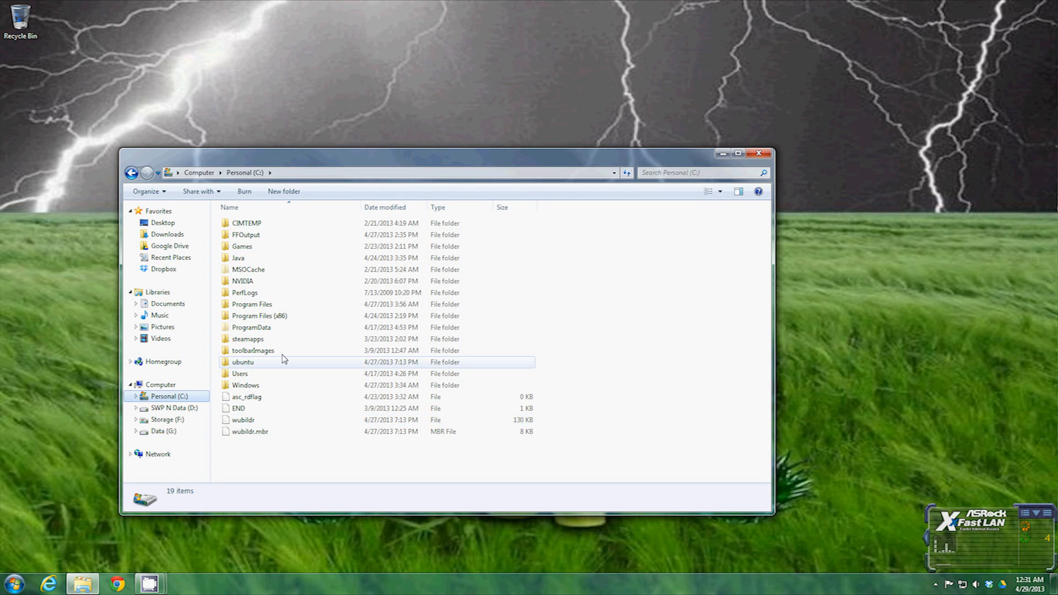
Look over Program Files and Windows, then open the Users folder.
click(251, 304)
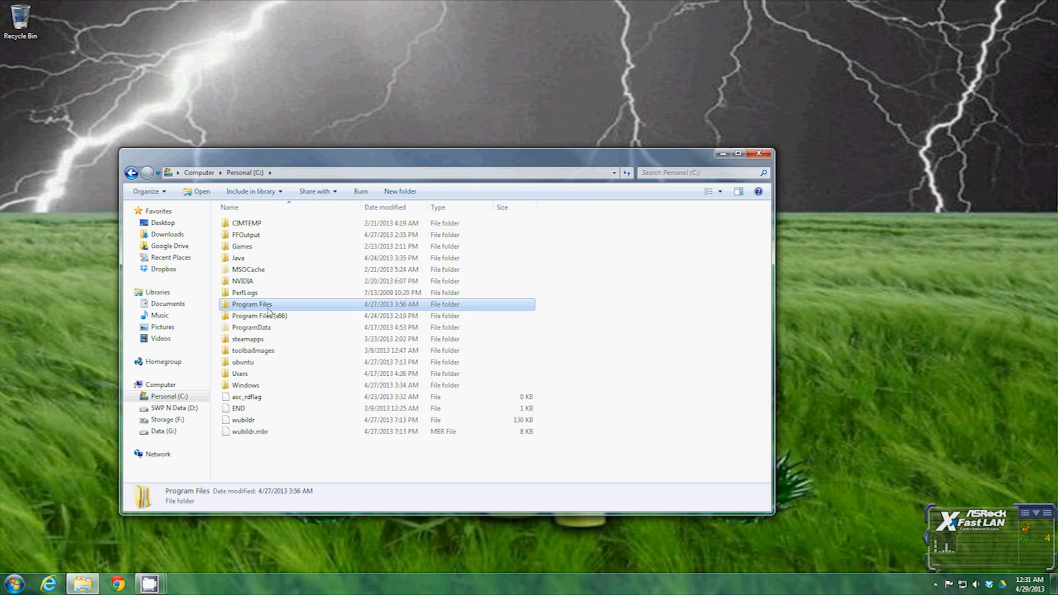
mouse_move(268, 310)
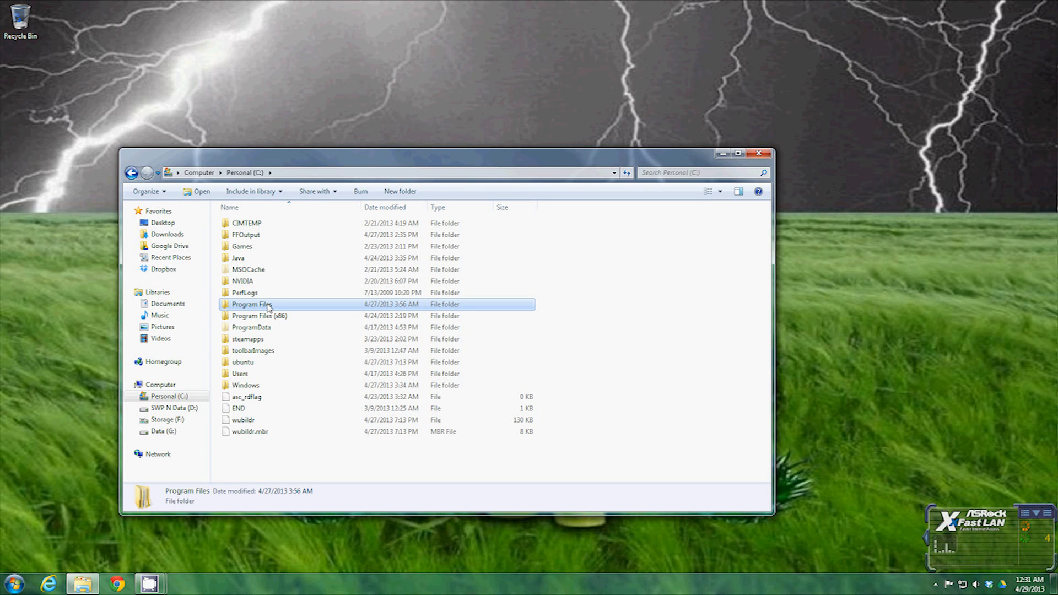
click(245, 384)
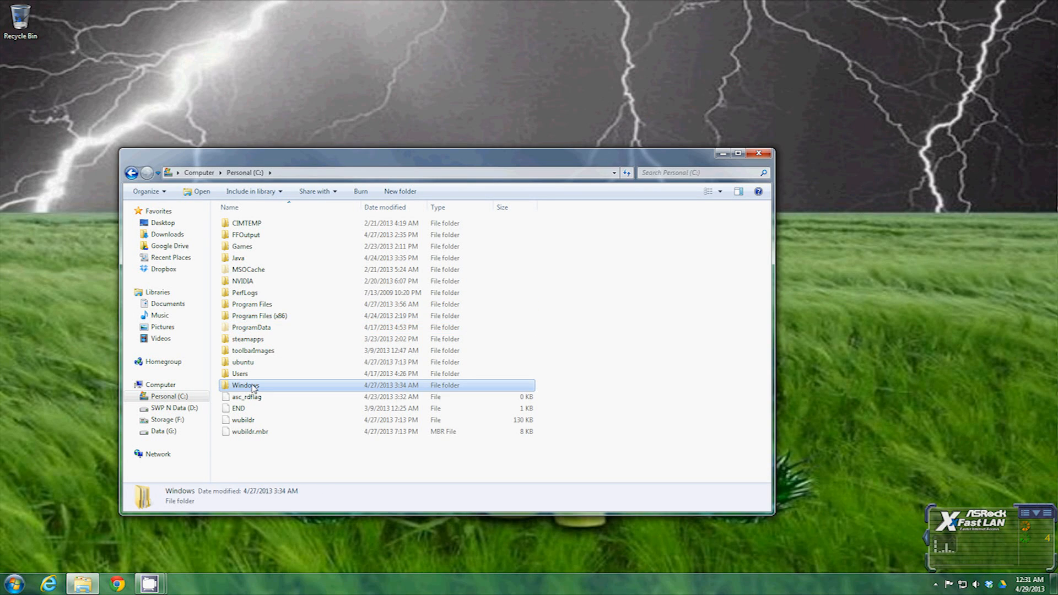
click(240, 373)
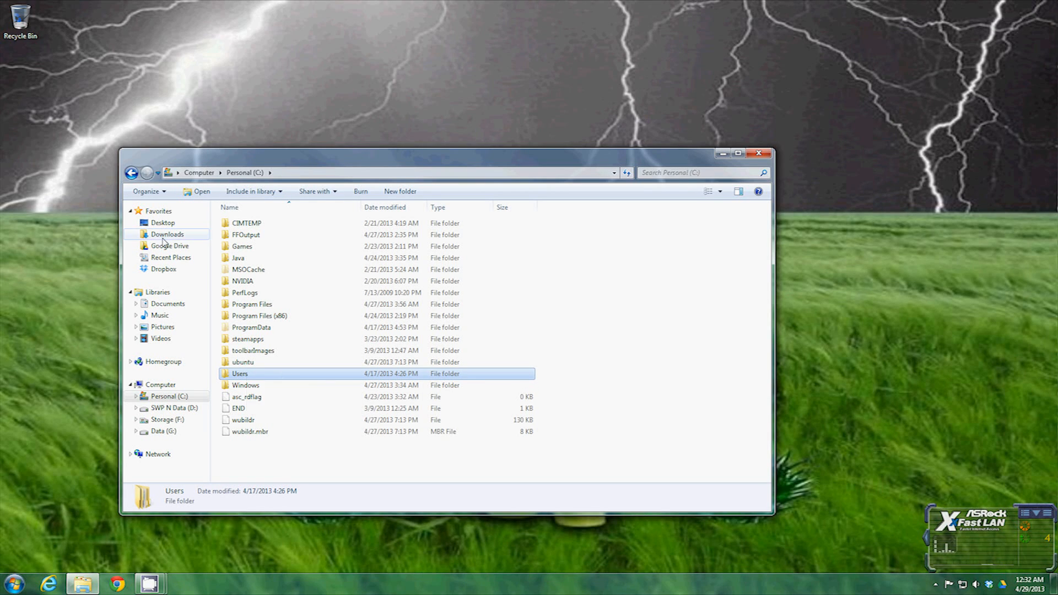
click(165, 234)
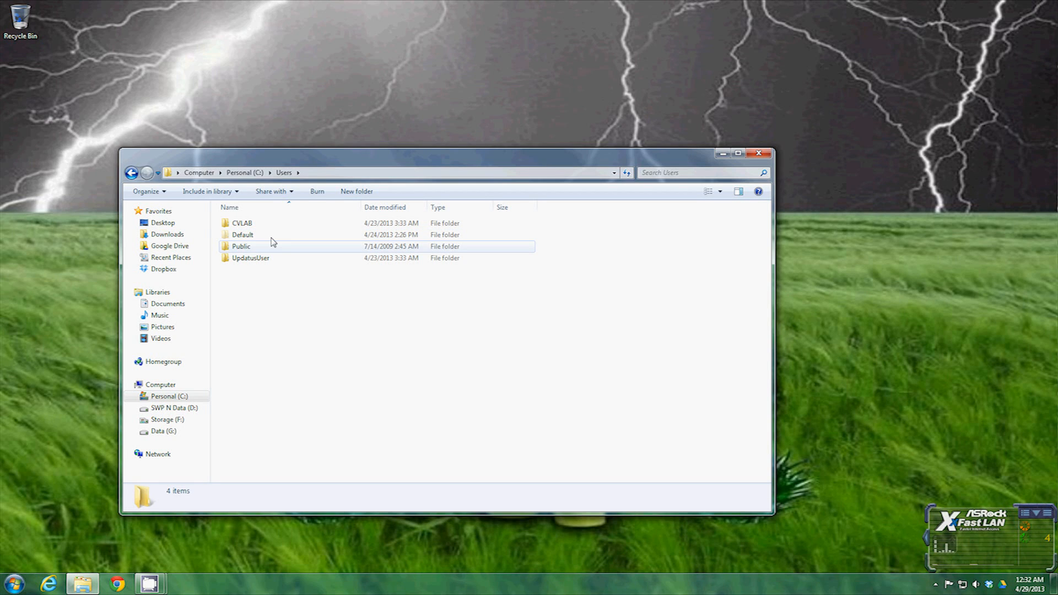
Open CVLAB's Downloads folder and view its five items as large icons.
double_click(241, 223)
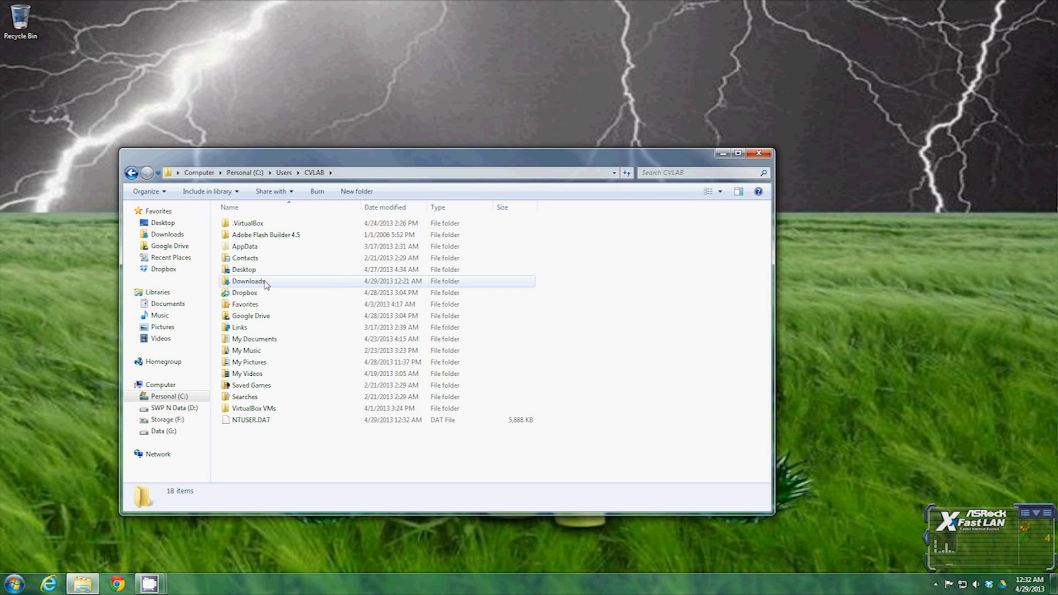
double_click(247, 281)
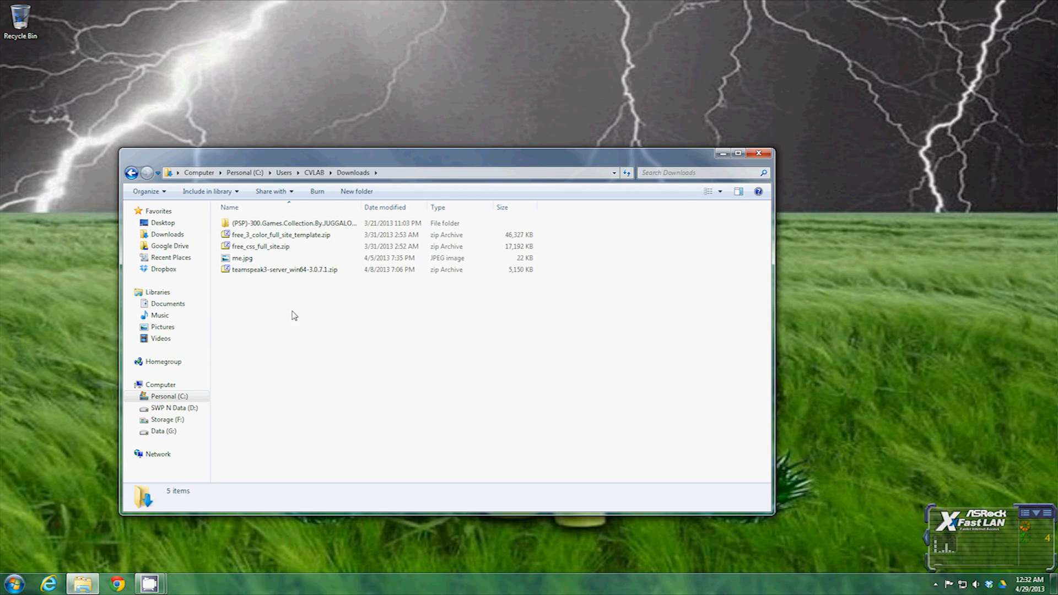
click(241, 258)
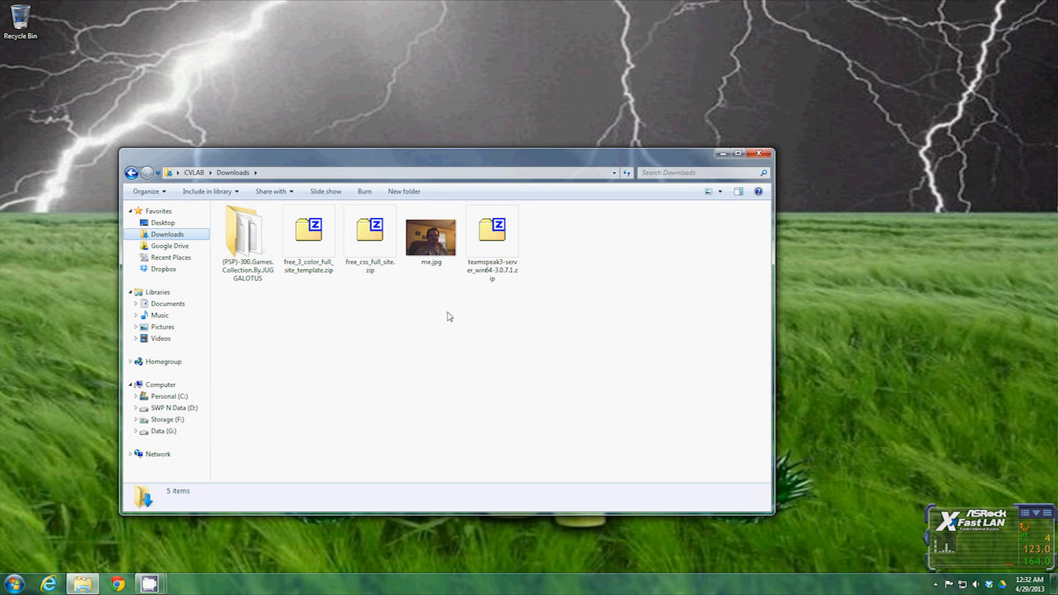
mouse_move(487, 324)
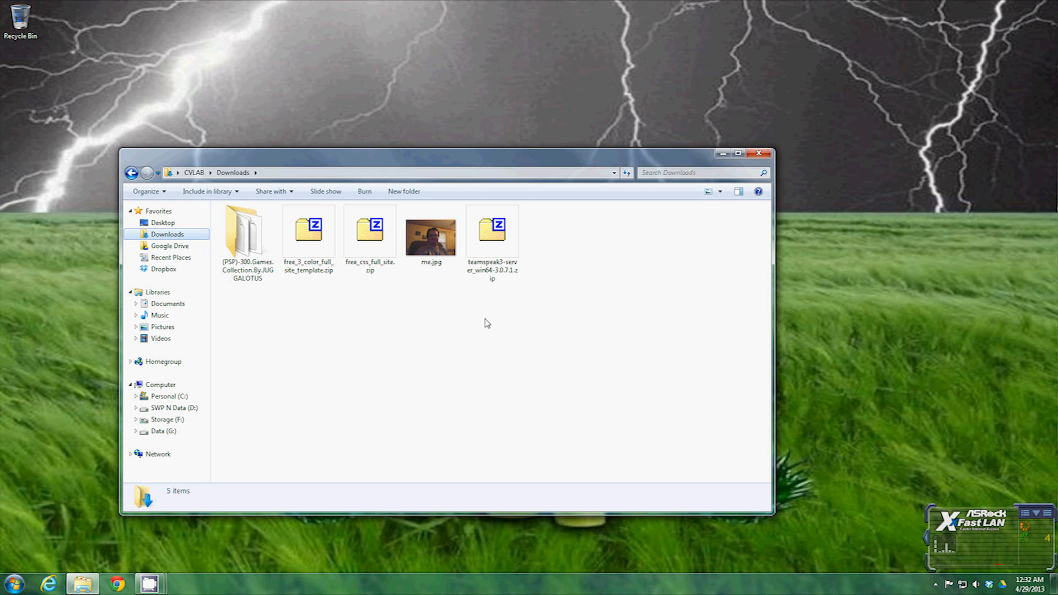
mouse_move(421, 331)
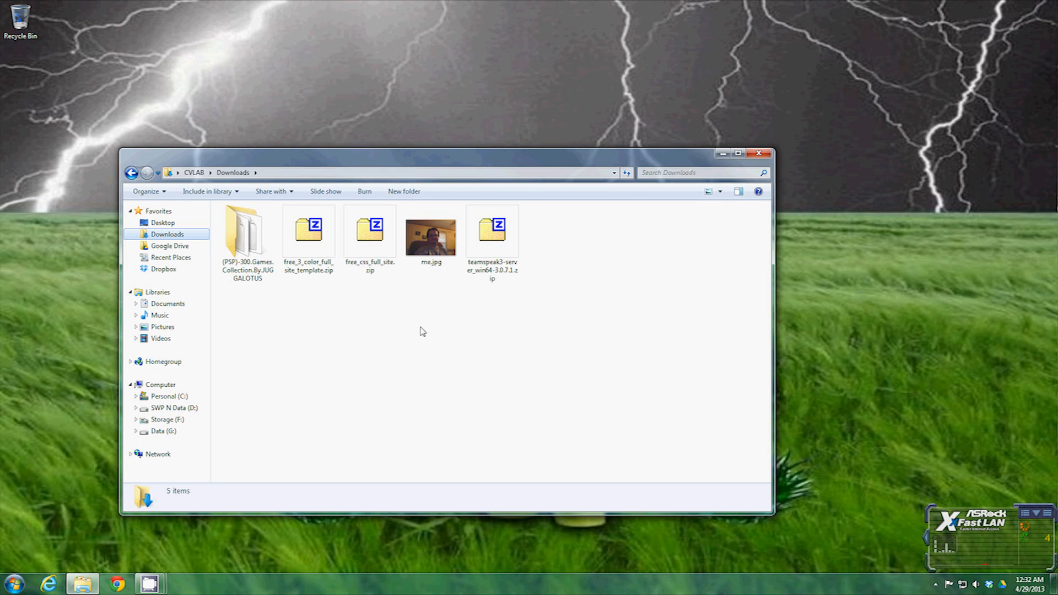
Copy free_css_full_site.zip into Storage (F:) > Special > Development > Web Templates.
click(370, 236)
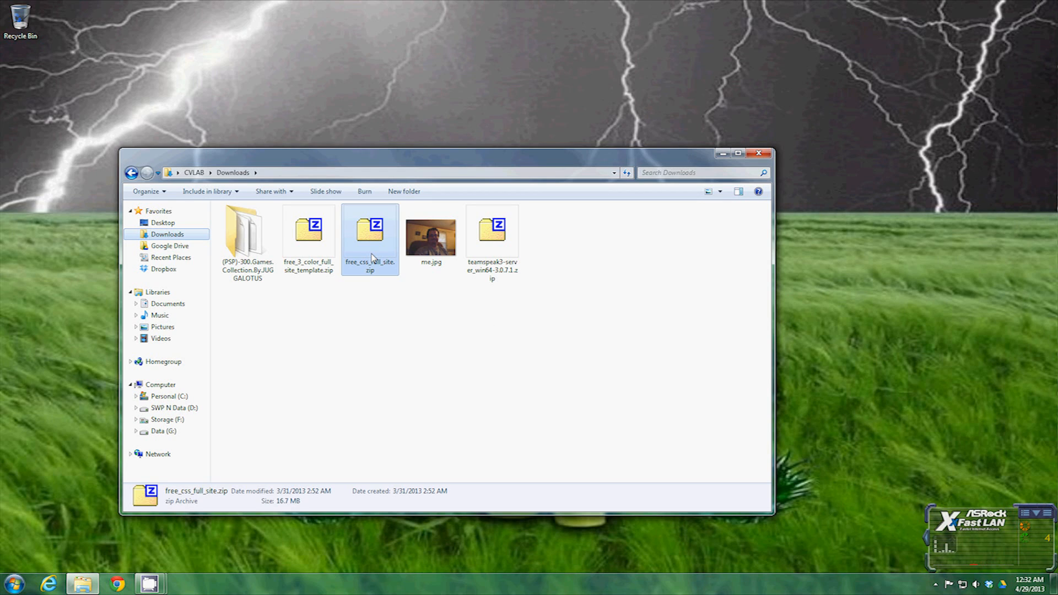
right_click(369, 237)
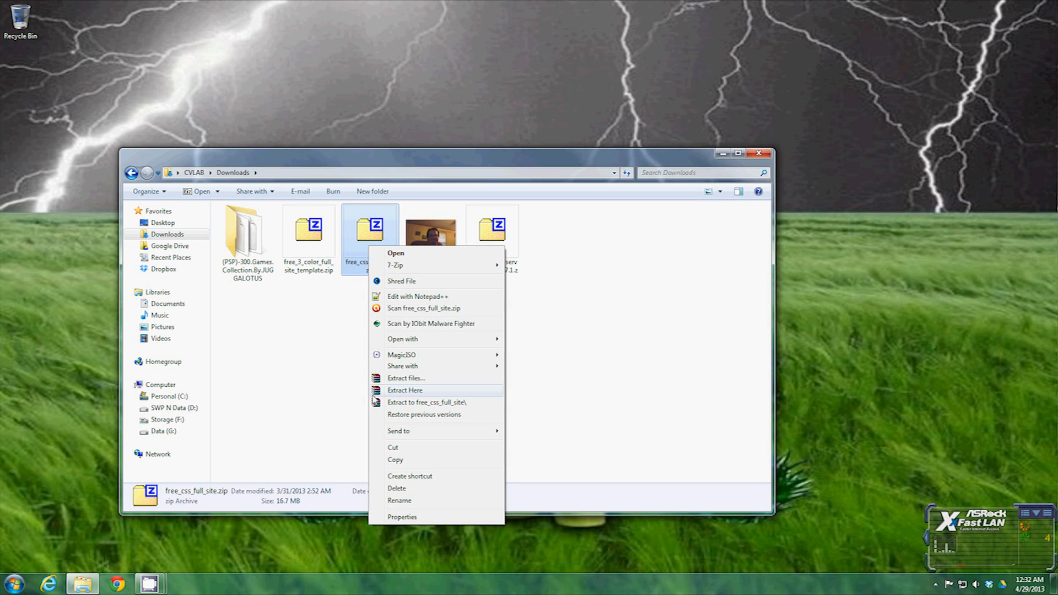
mouse_move(414, 462)
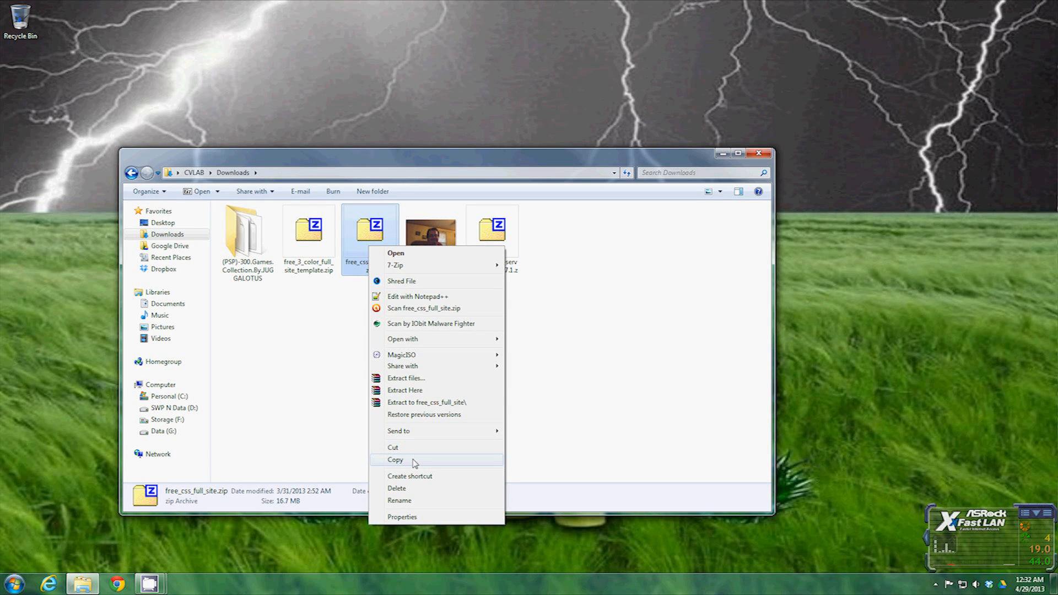
mouse_move(341, 391)
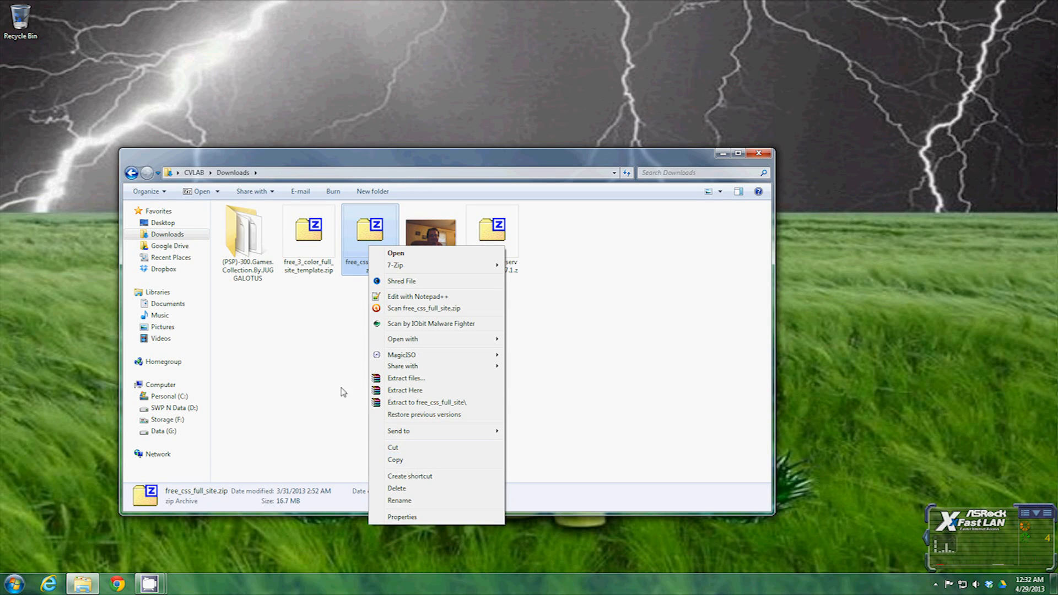
mouse_move(432, 448)
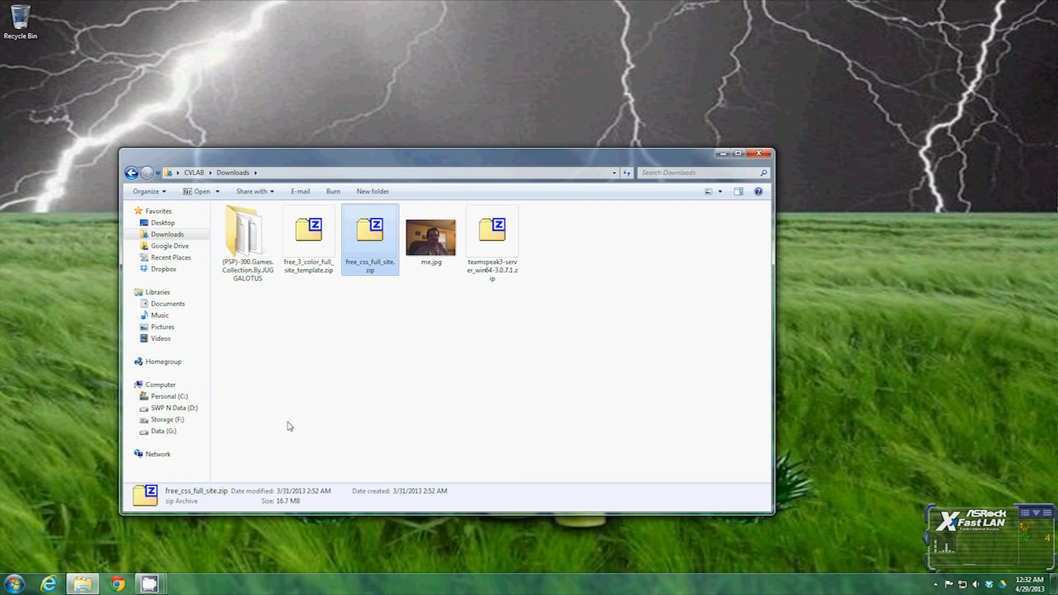
click(166, 419)
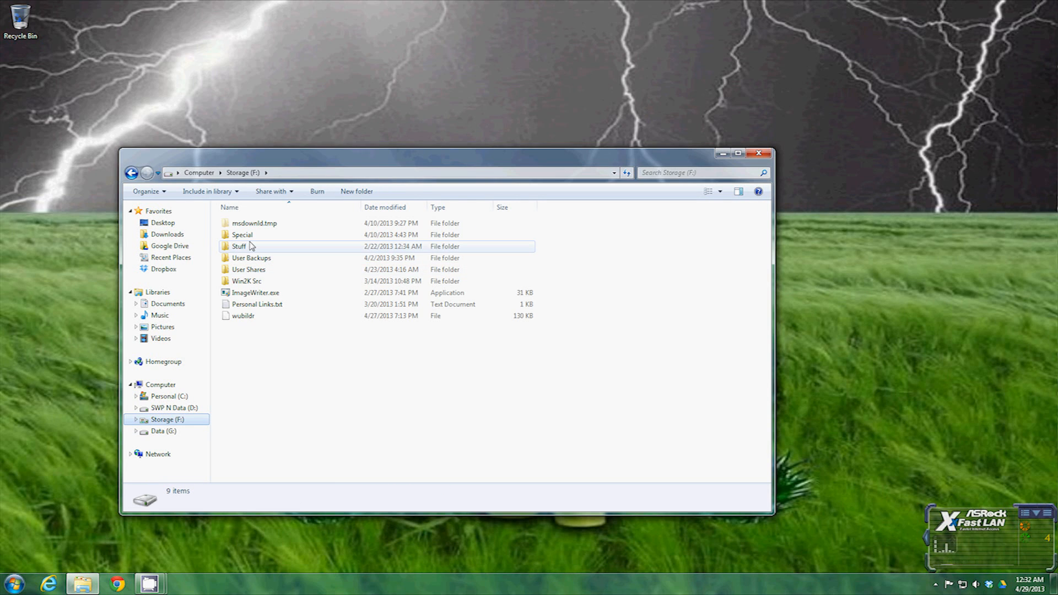
right_click(248, 222)
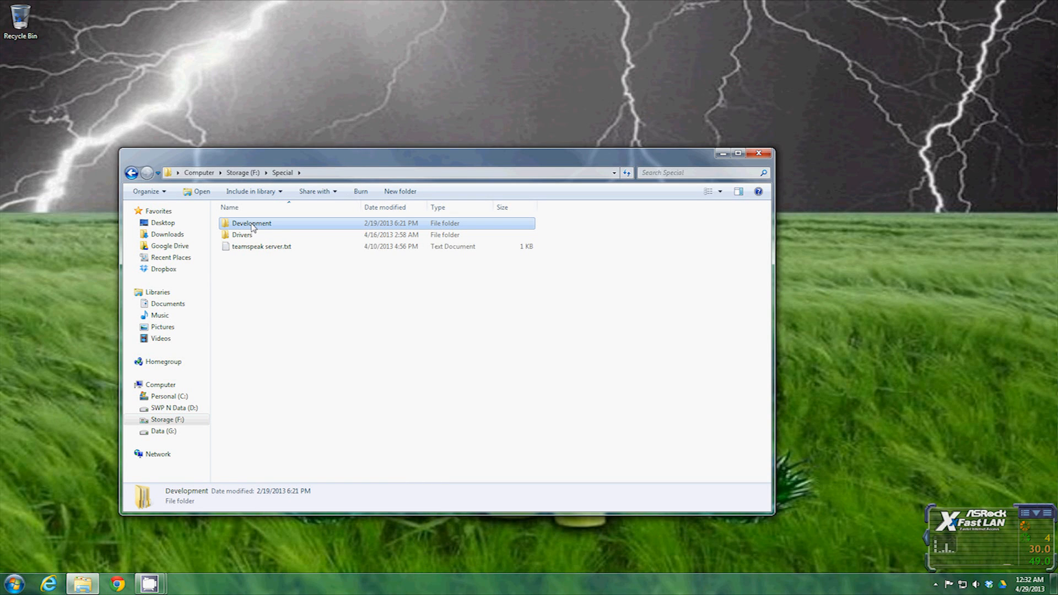
right_click(250, 222)
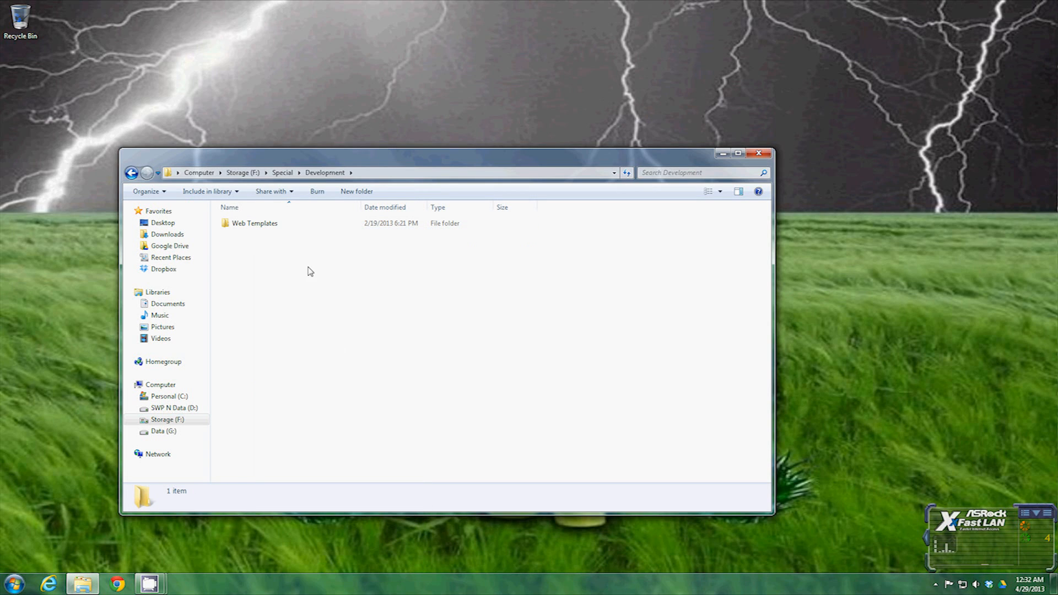
double_click(254, 222)
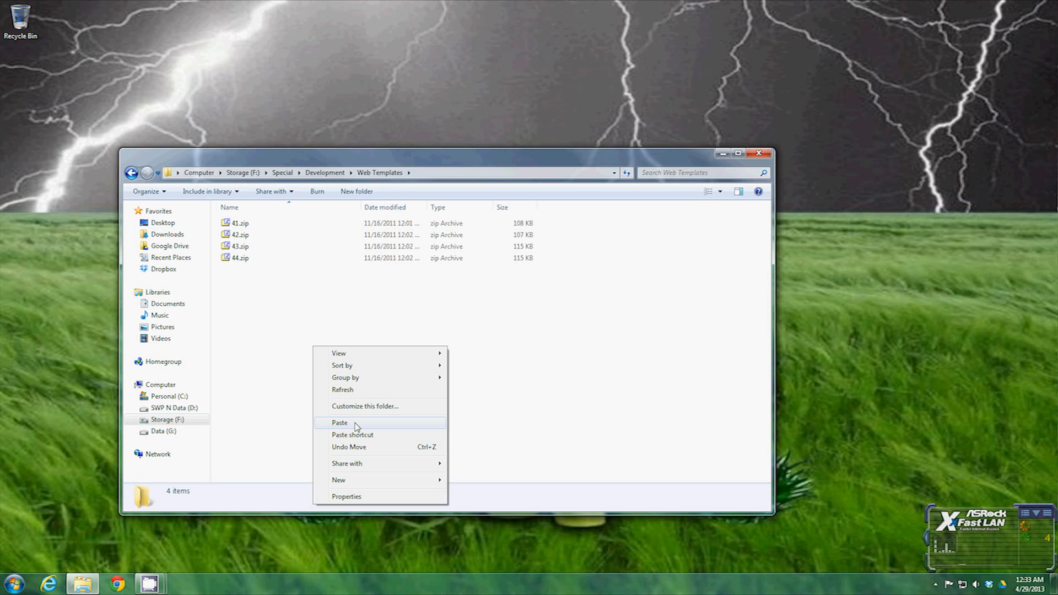
click(339, 423)
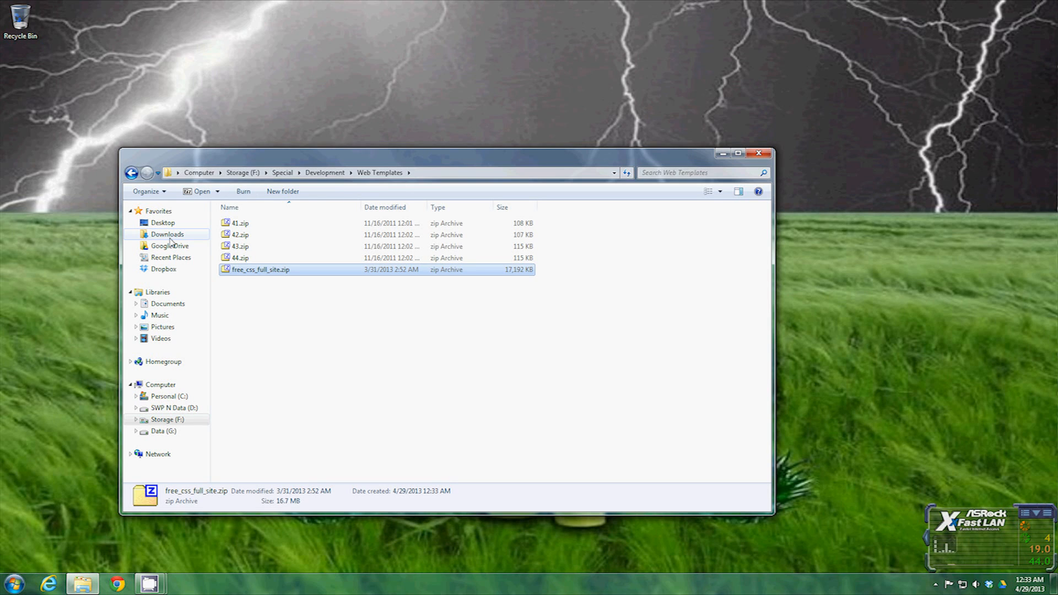
Cut both website template zips from Downloads and open Storage (F:)'s Special folder.
click(166, 234)
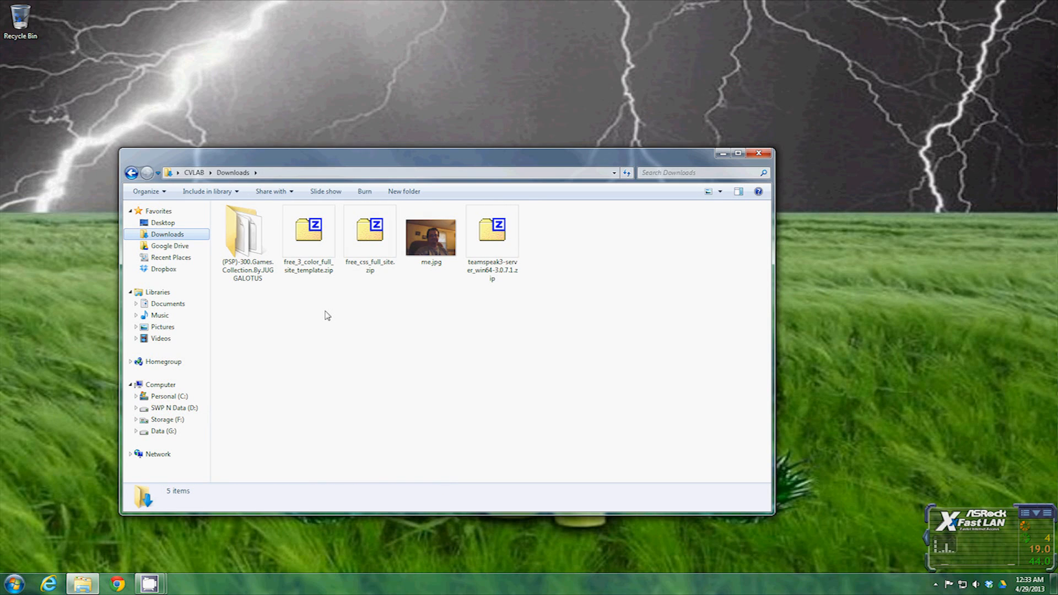
click(370, 236)
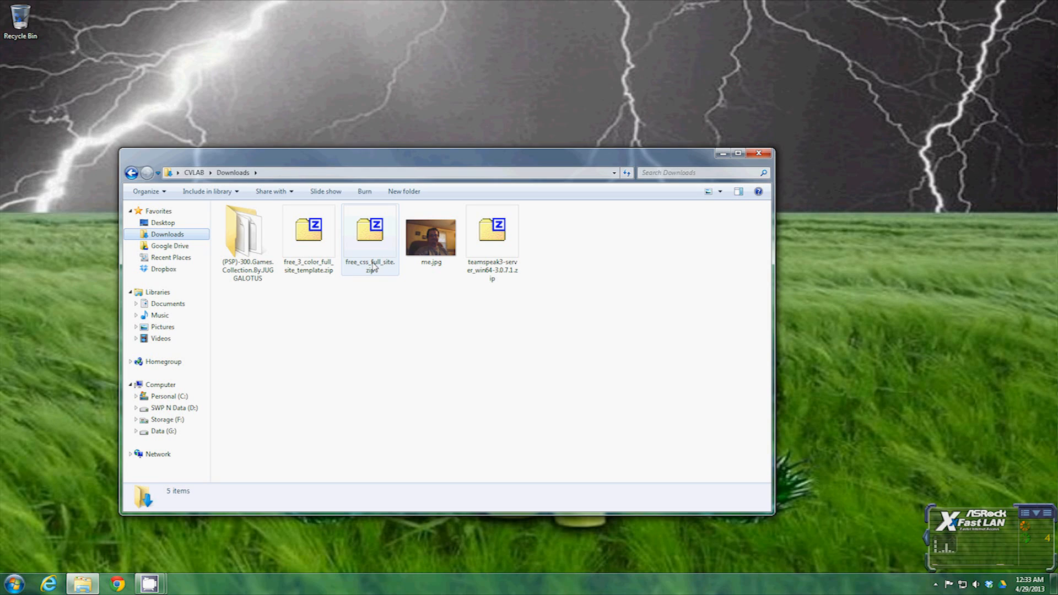
click(307, 233)
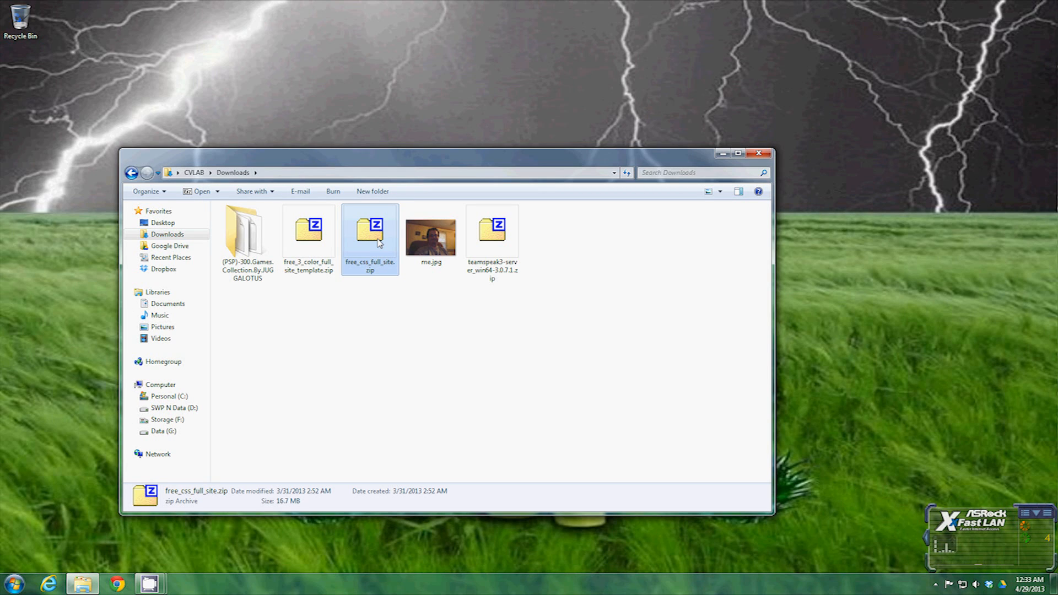
right_click(369, 237)
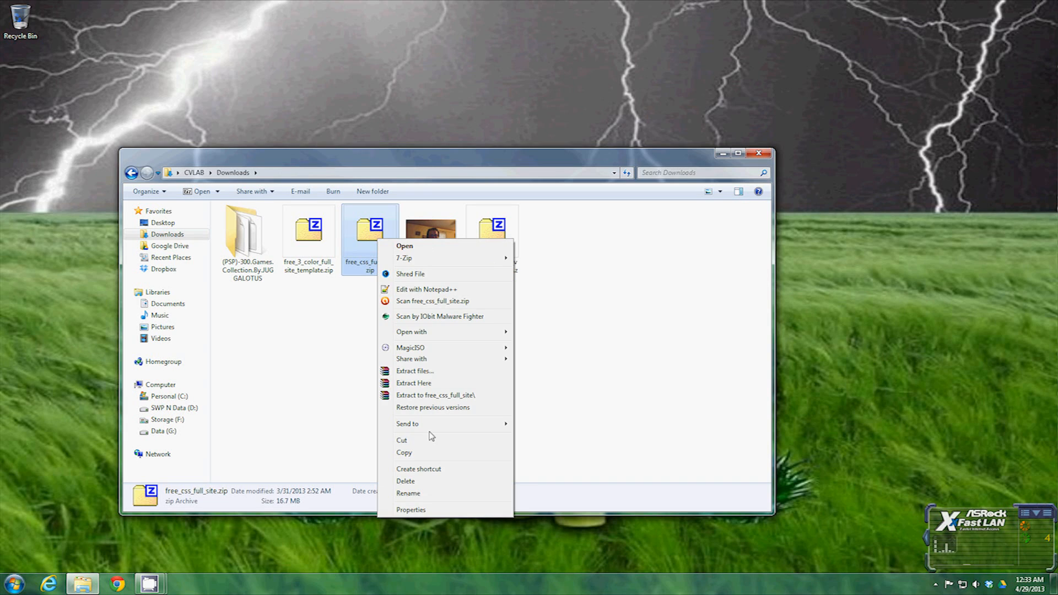
click(265, 381)
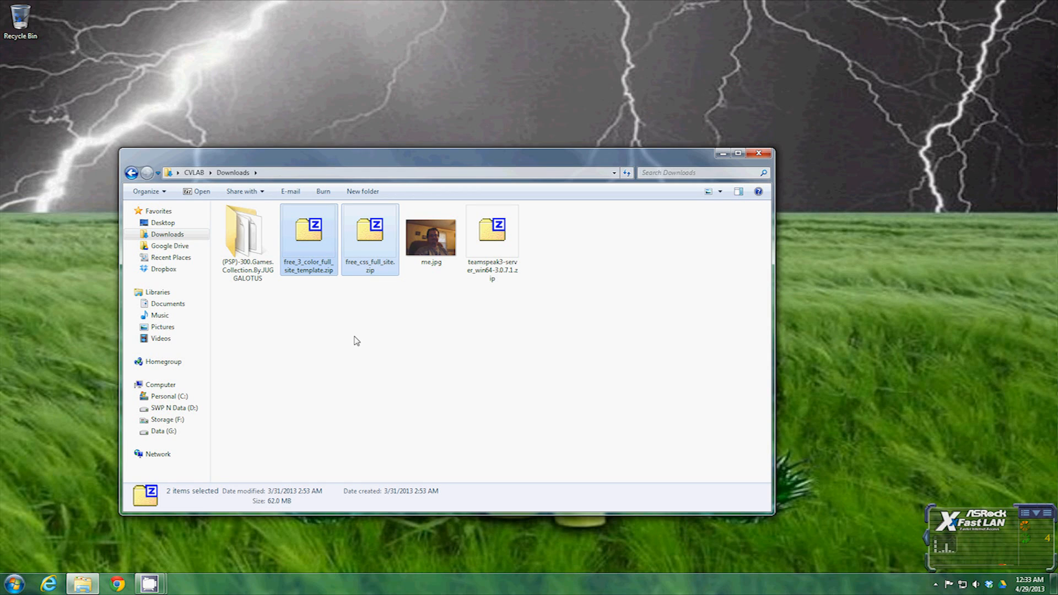
mouse_move(373, 321)
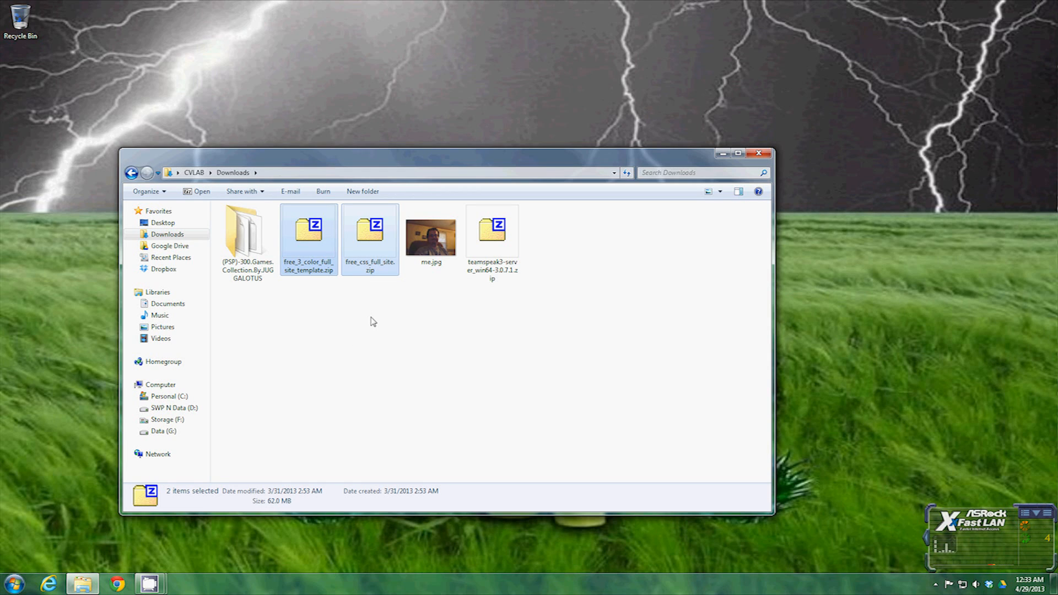
mouse_move(369, 240)
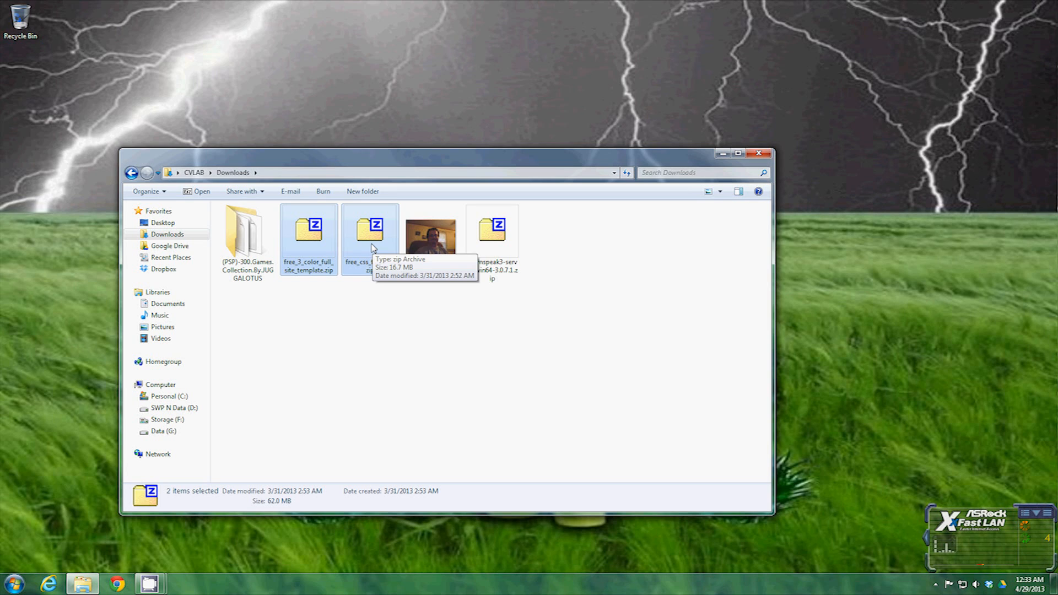
right_click(369, 237)
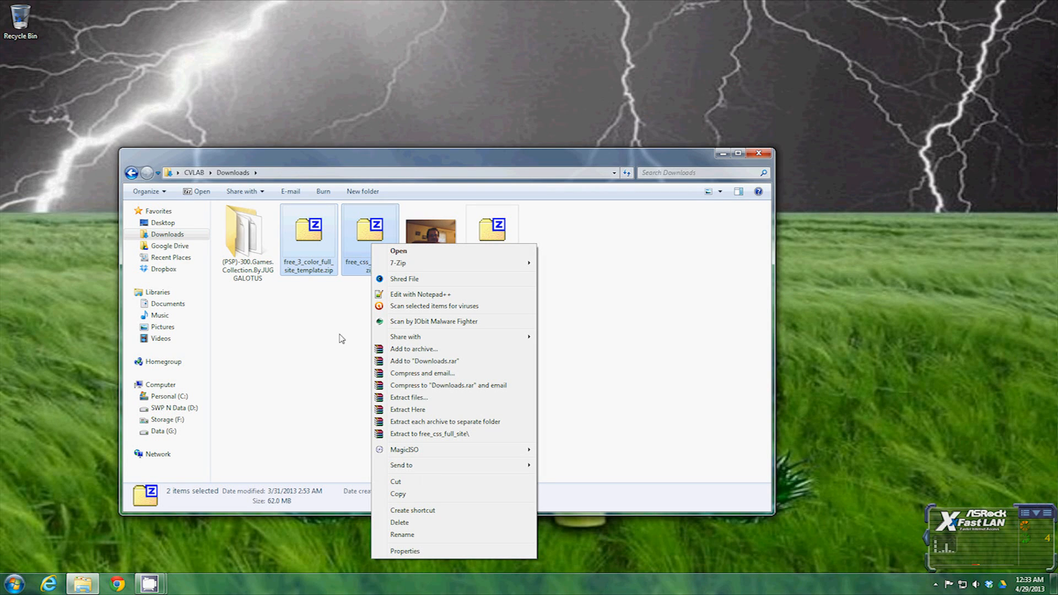
click(340, 338)
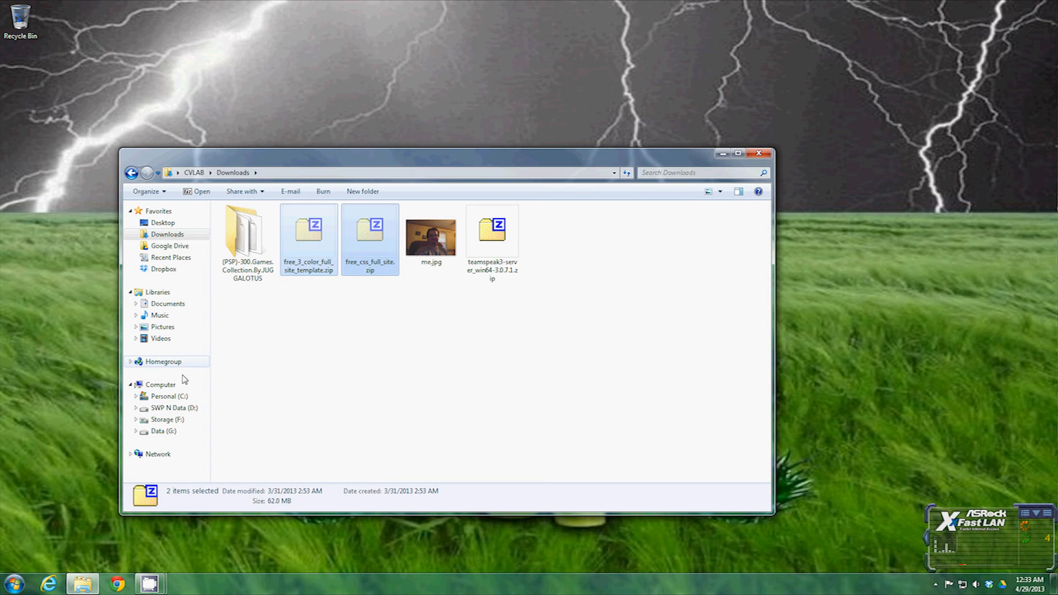
click(166, 419)
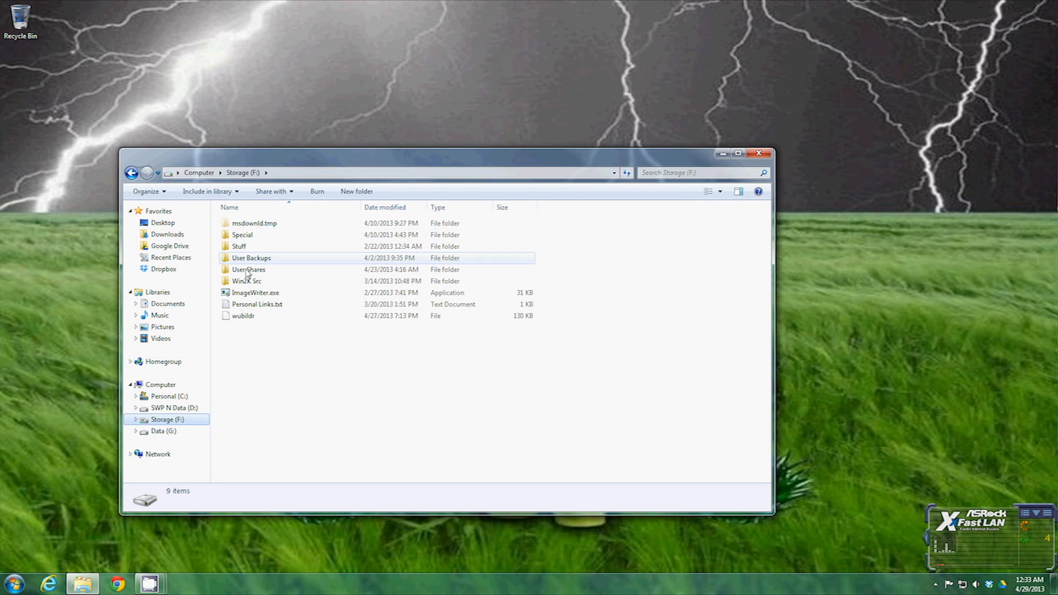
double_click(242, 234)
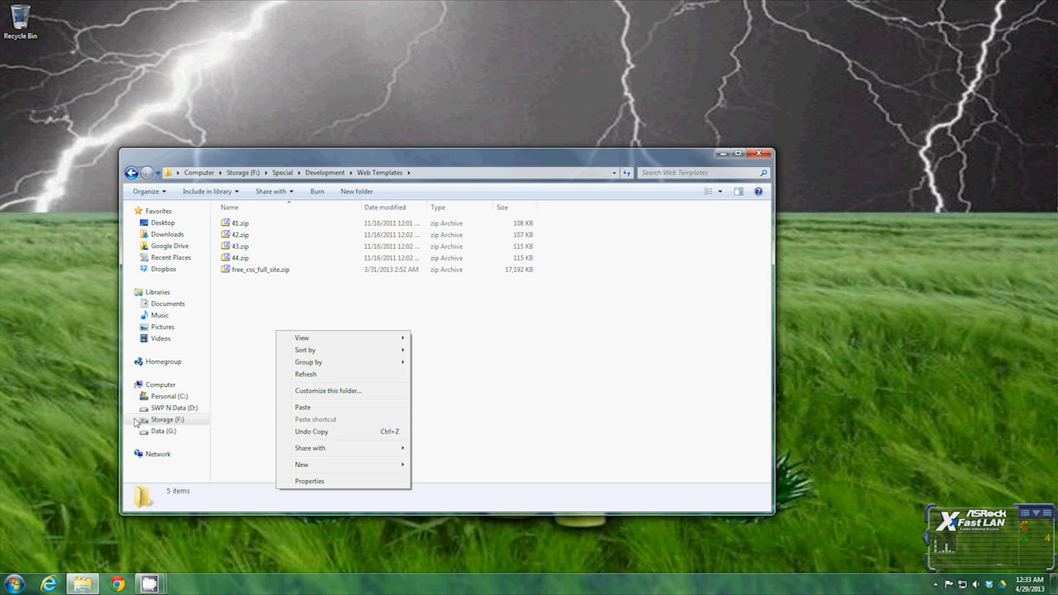
Paste the zips into Web Templates, choosing 'Don't move' for the existing CSS template.
click(303, 407)
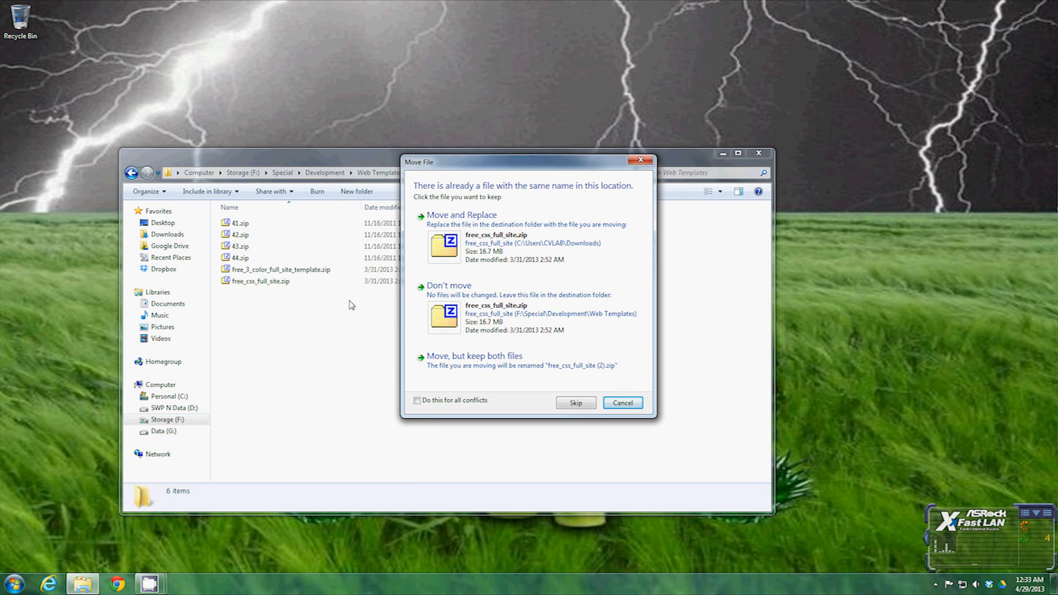
mouse_move(491, 243)
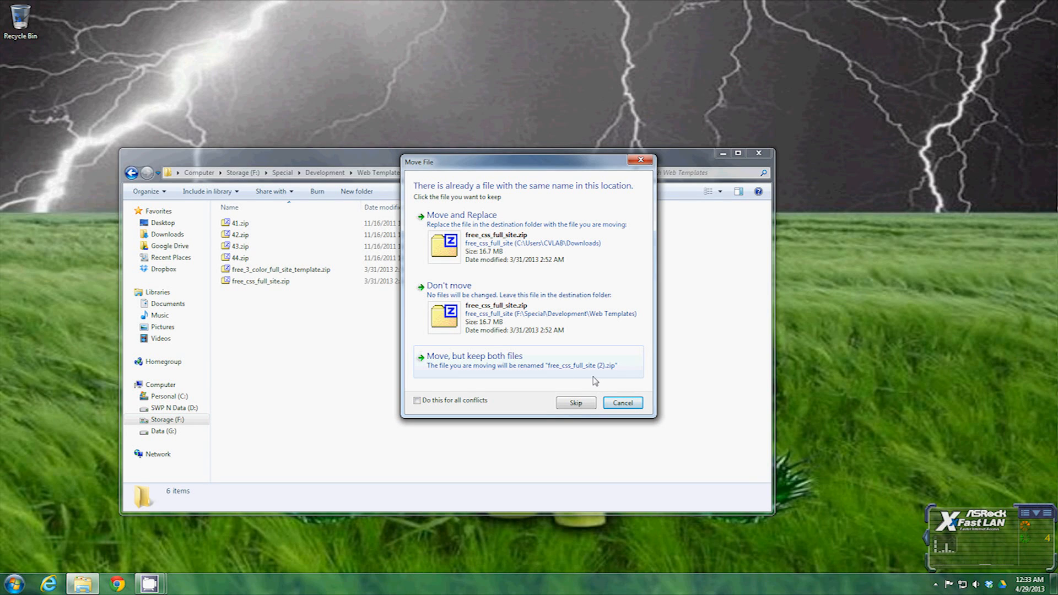
mouse_move(558, 346)
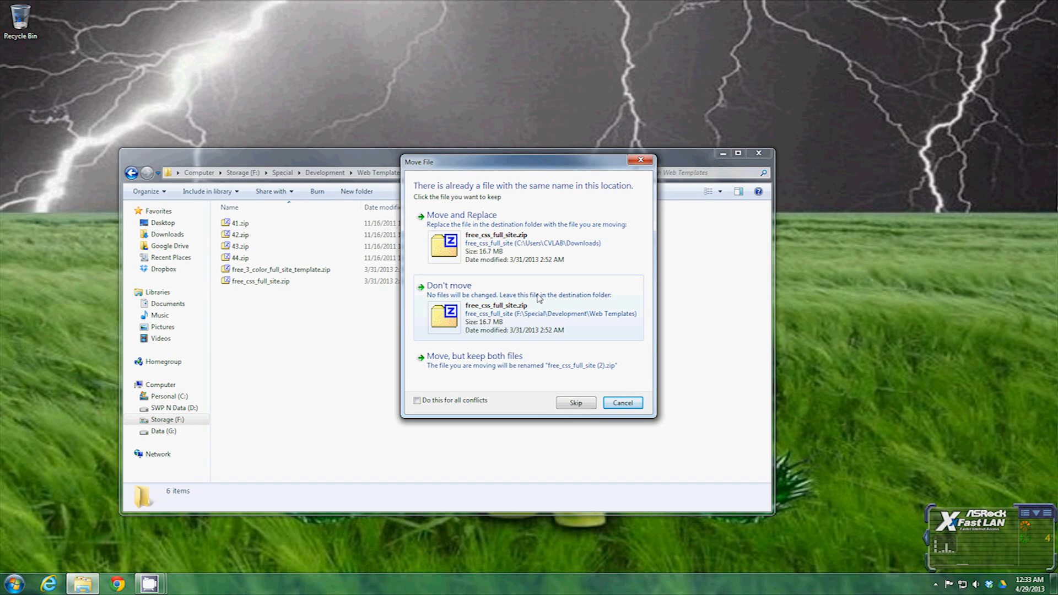
click(448, 285)
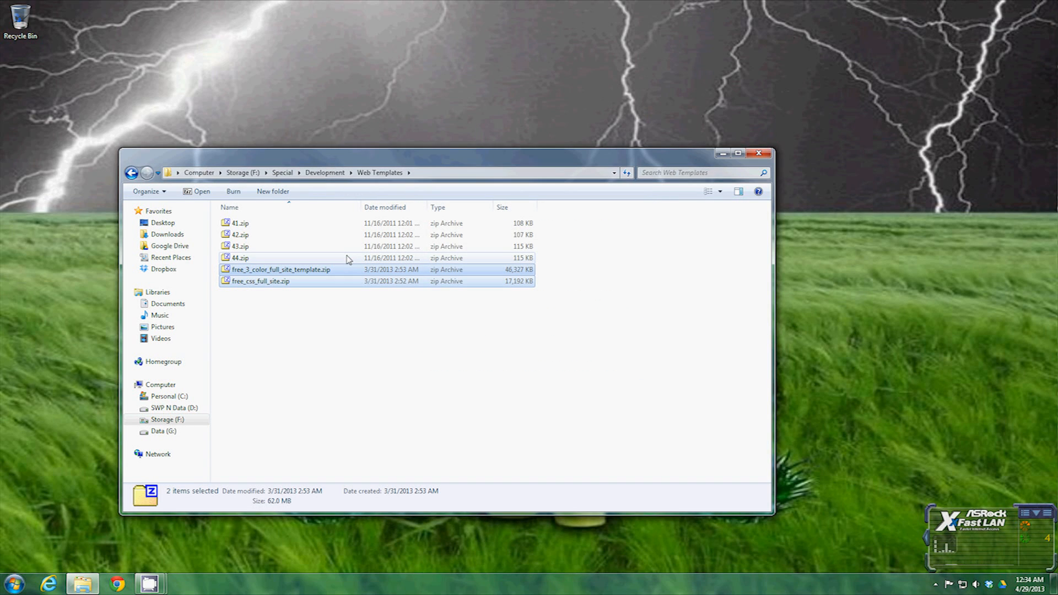
click(166, 234)
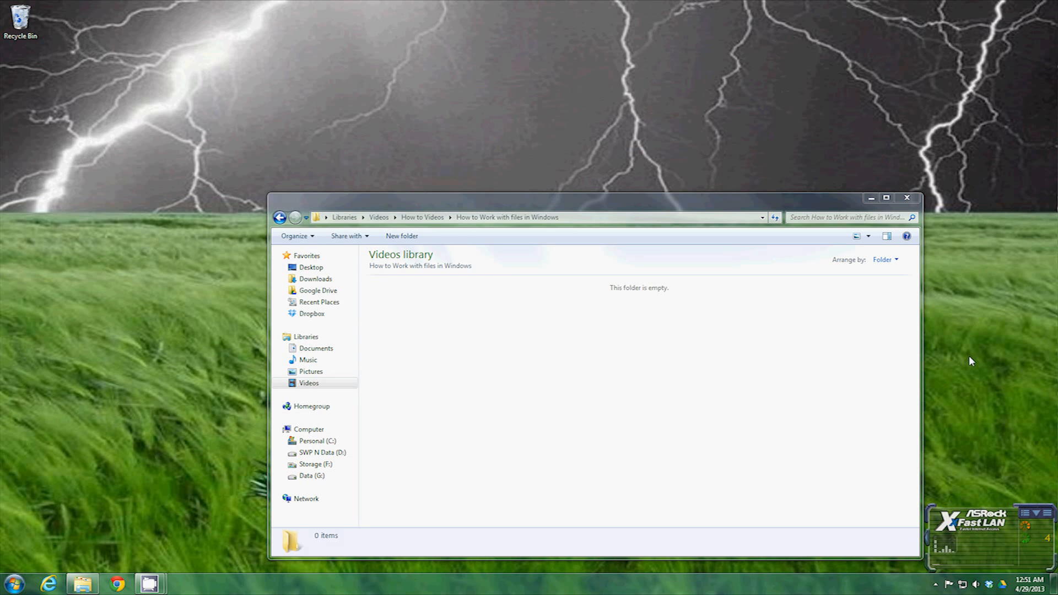
mouse_move(422, 388)
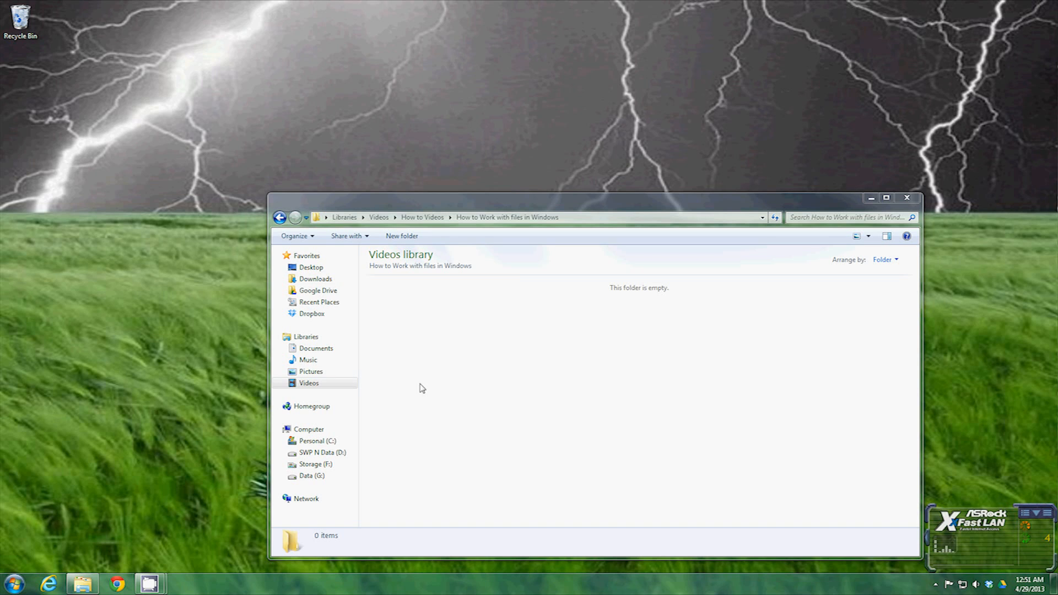
mouse_move(510, 357)
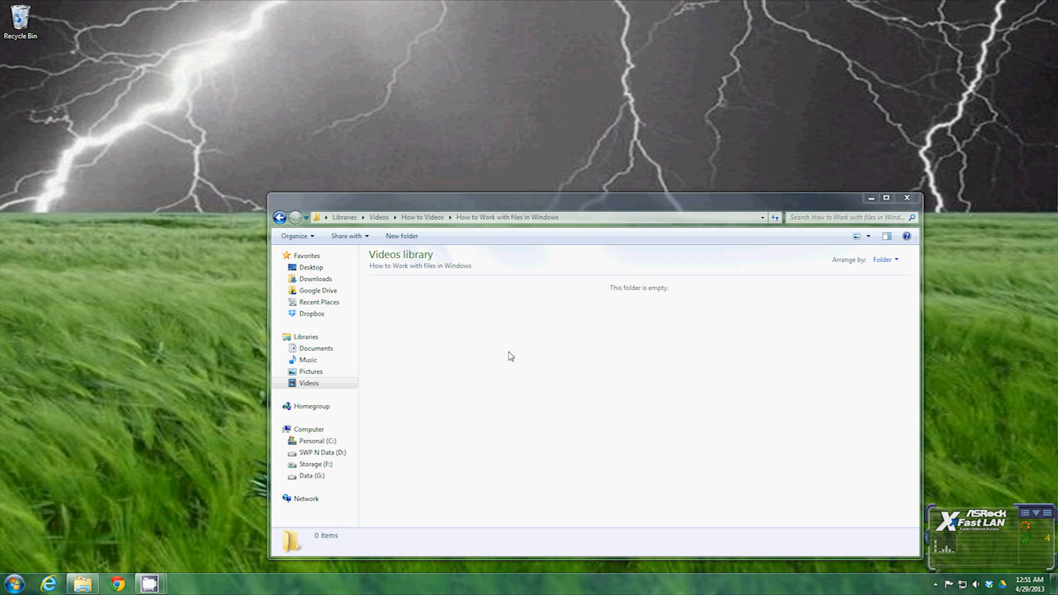
mouse_move(450, 331)
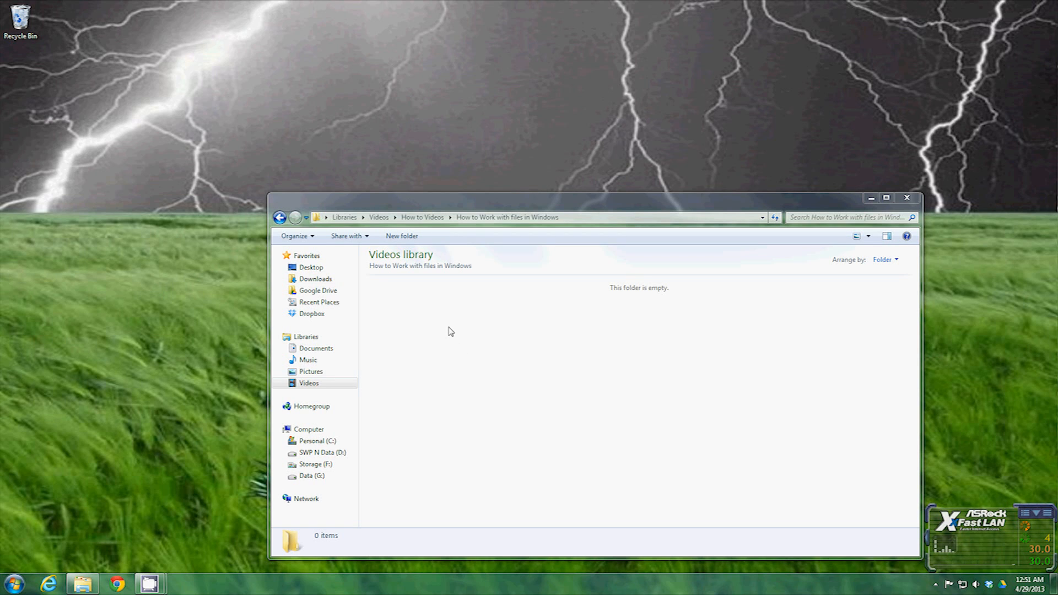
Create a new folder named 'Video Cli' in the empty Videos subfolder.
right_click(451, 330)
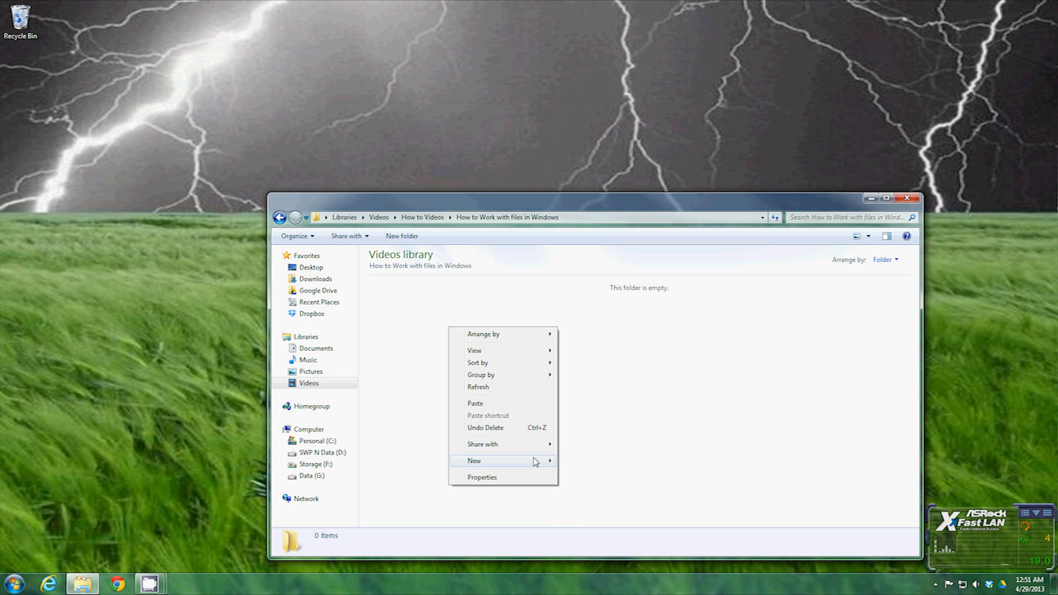
mouse_move(474, 460)
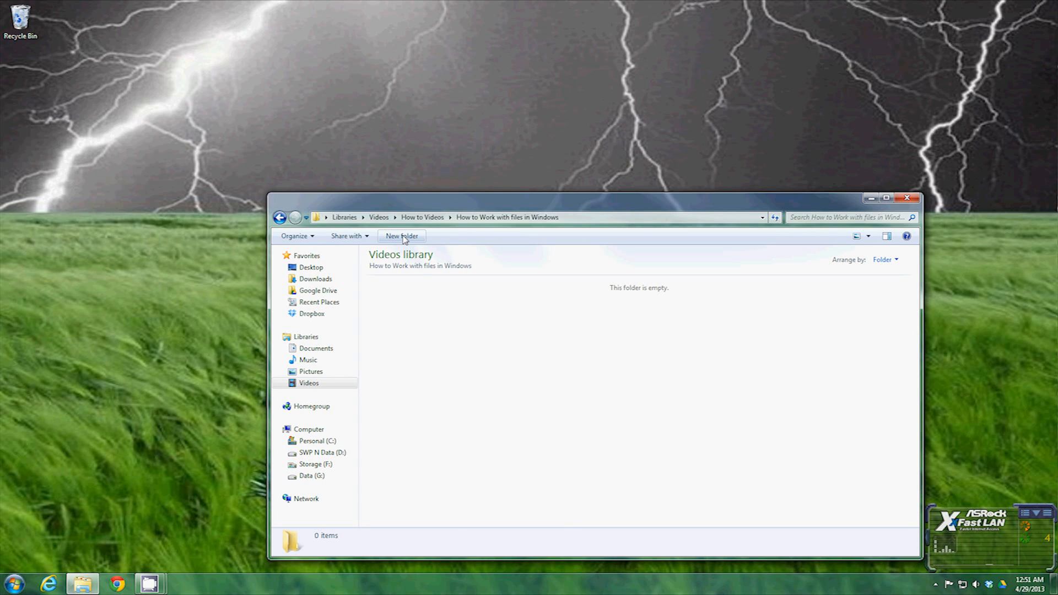
click(400, 235)
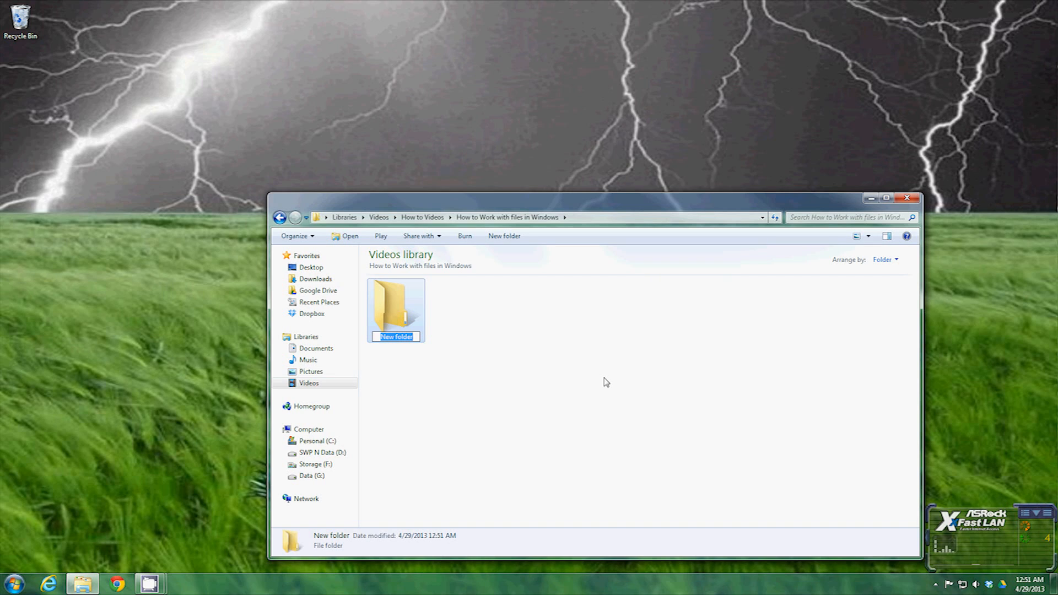
text(Video Cli)
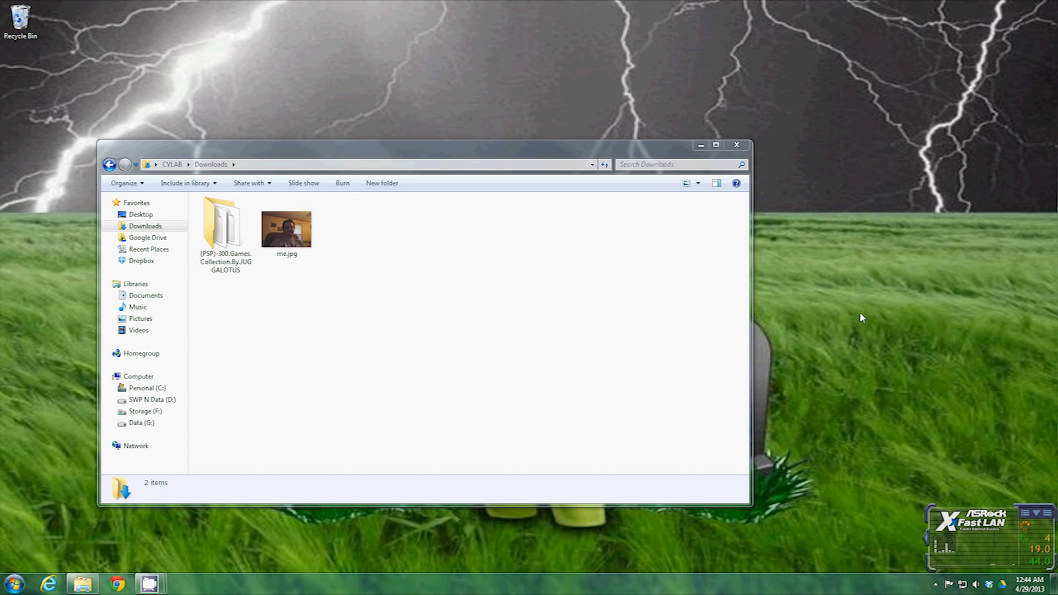
mouse_move(842, 324)
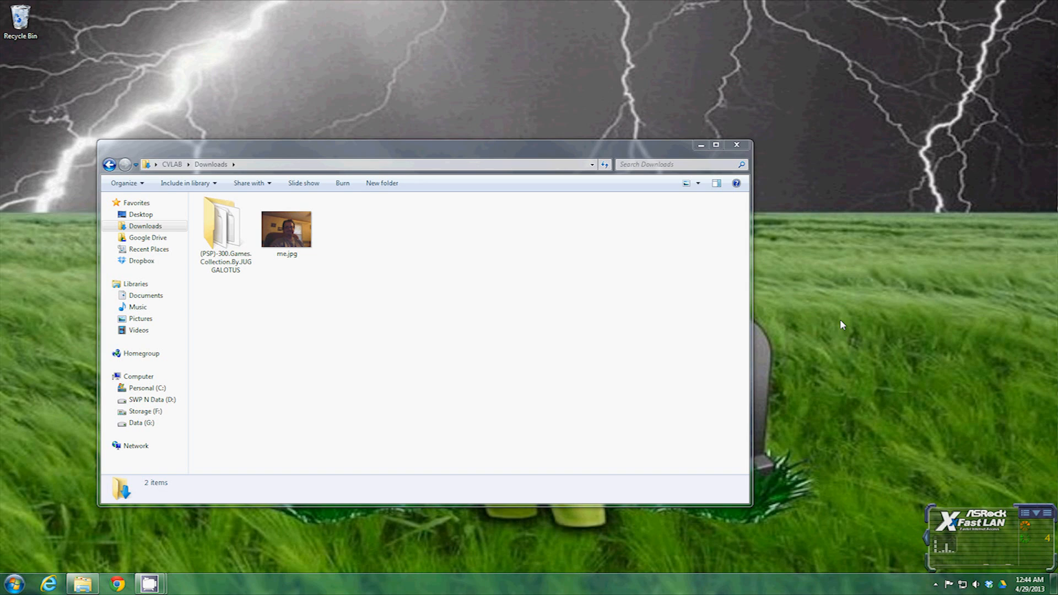
mouse_move(256, 439)
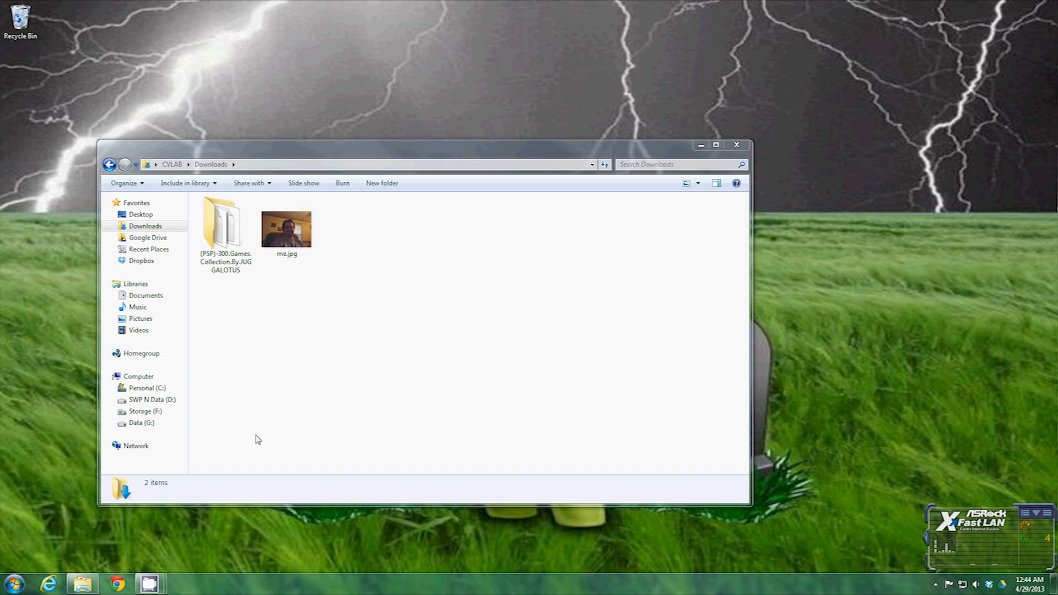
mouse_move(246, 195)
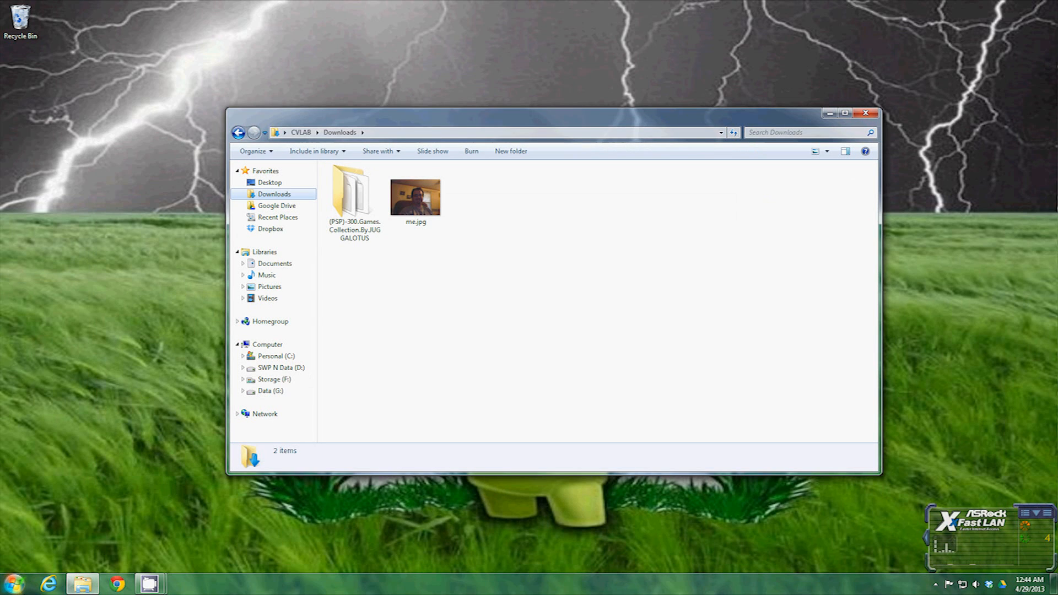
Browse All Programs from Start, then select Program Files and Program Files (x86) on C:.
click(11, 584)
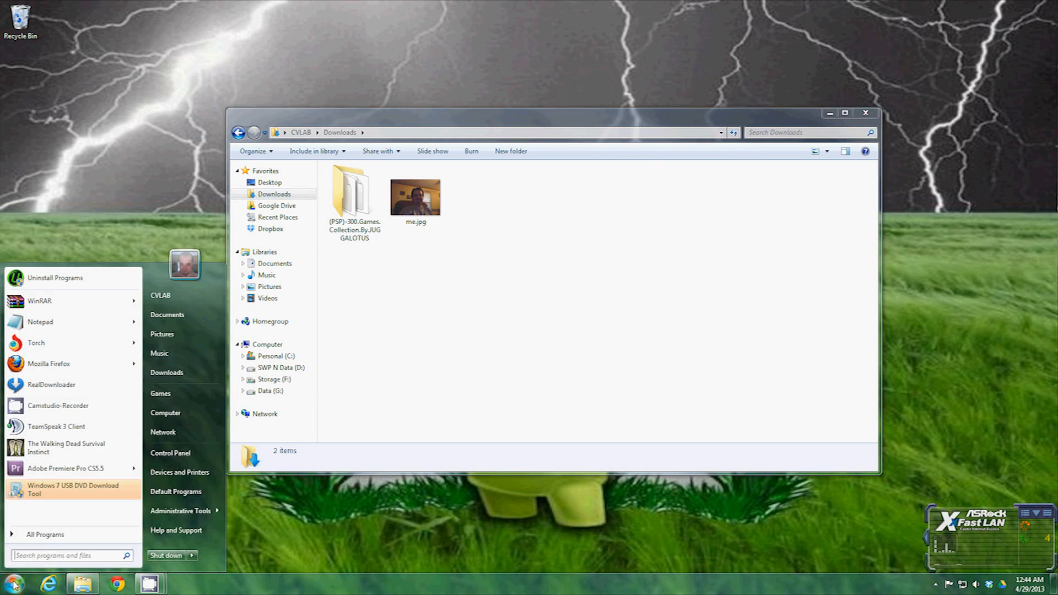
mouse_move(45, 533)
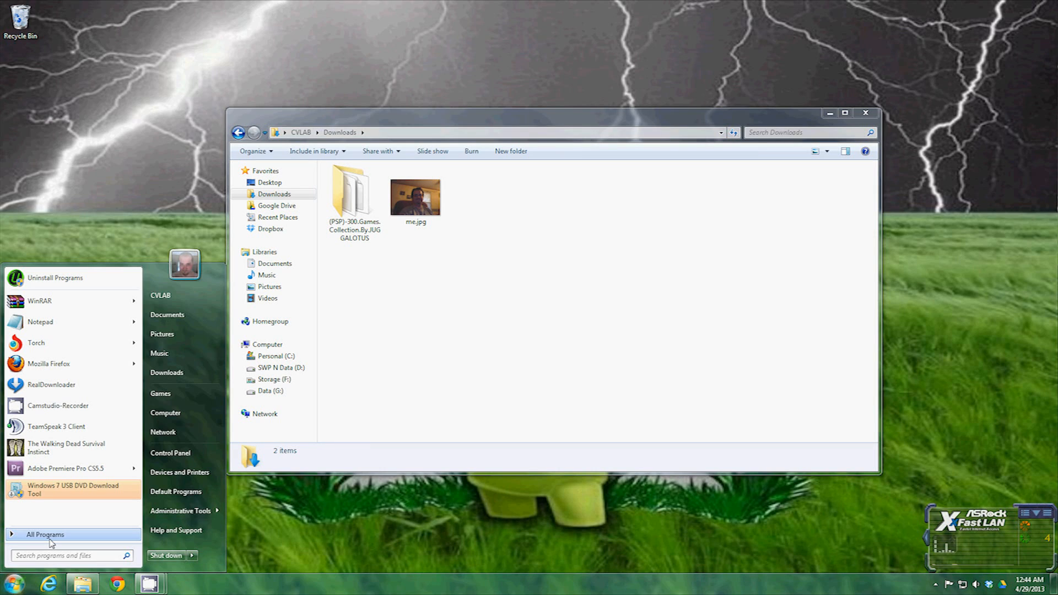
click(425, 353)
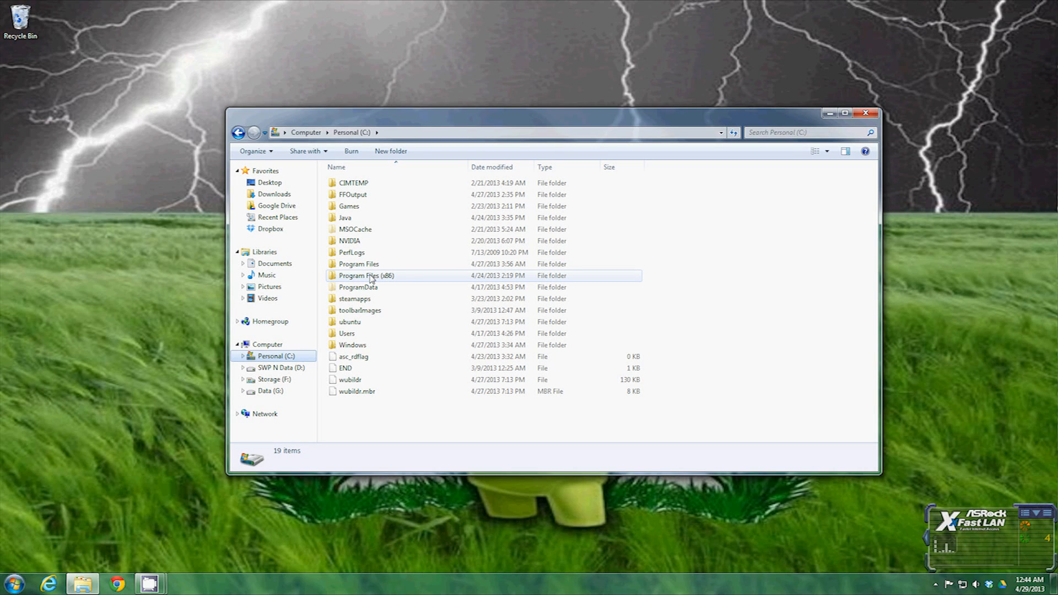
mouse_move(368, 279)
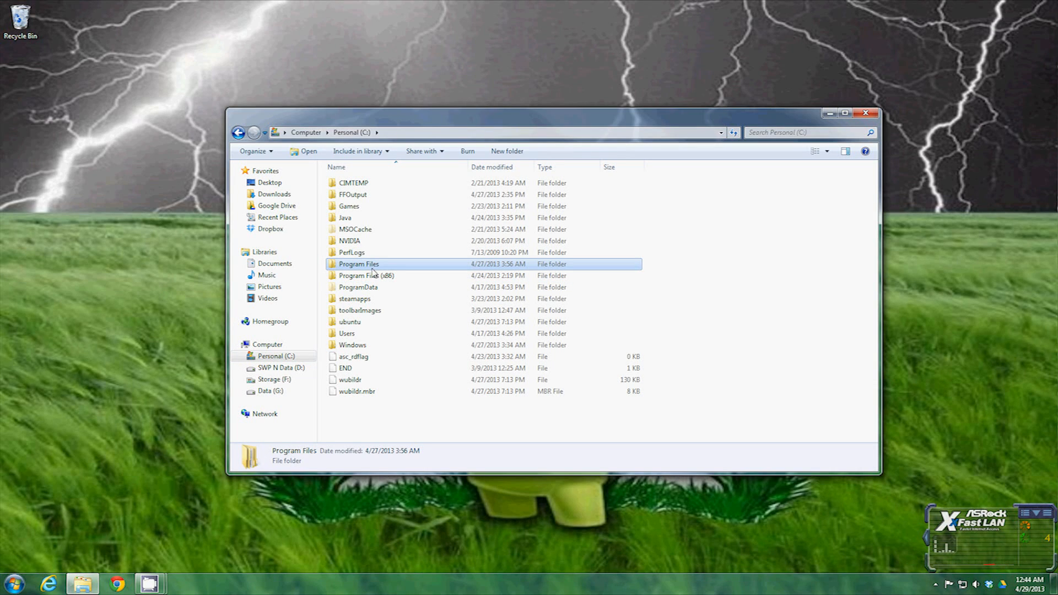
click(366, 276)
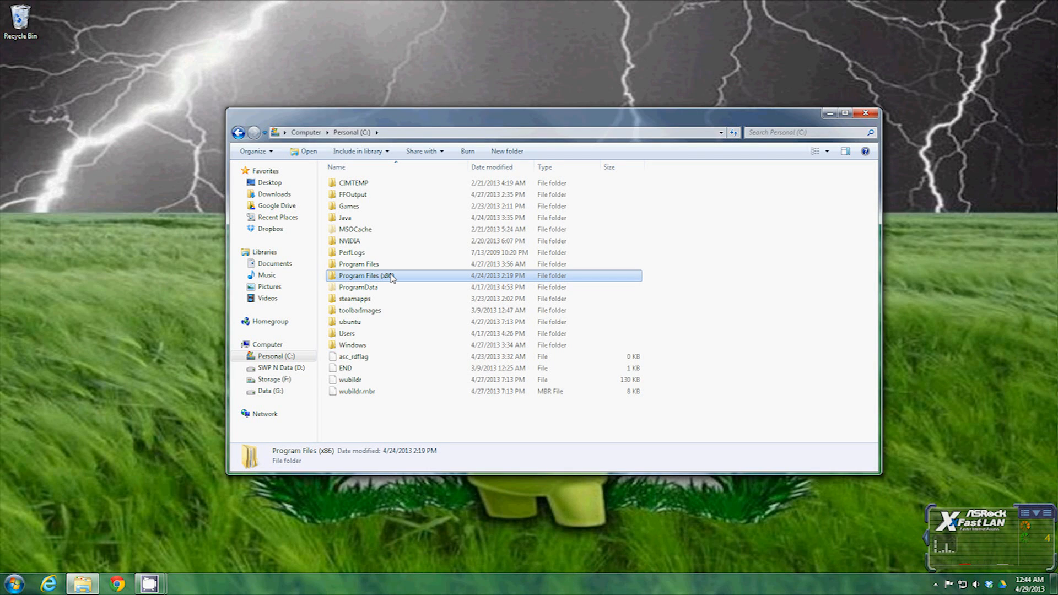
click(358, 264)
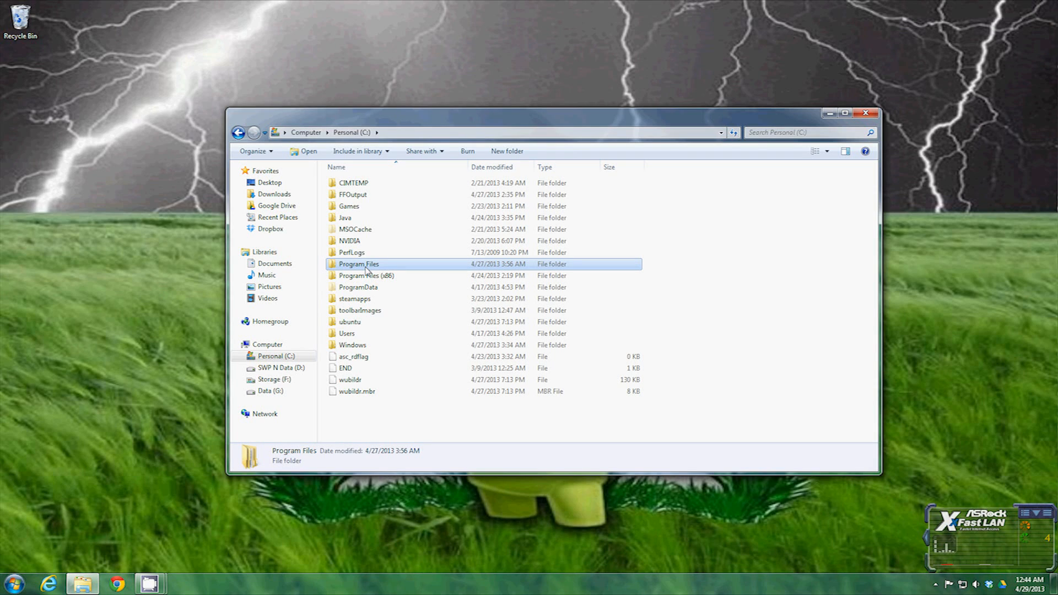
Go through Program Files and CPUID into the CPU-Z folder and select cpuz.exe.
double_click(358, 263)
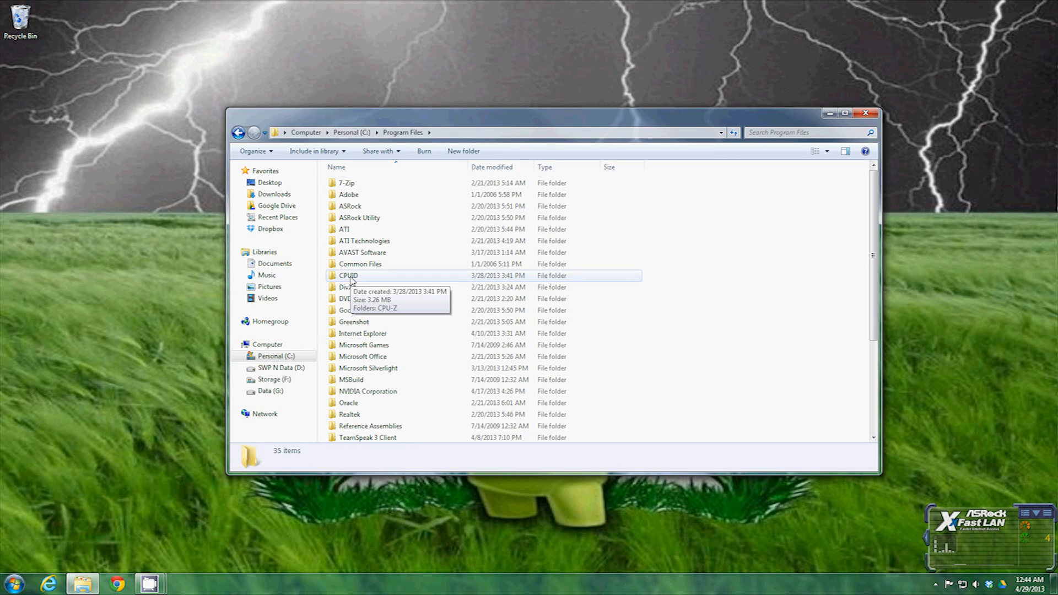
click(348, 275)
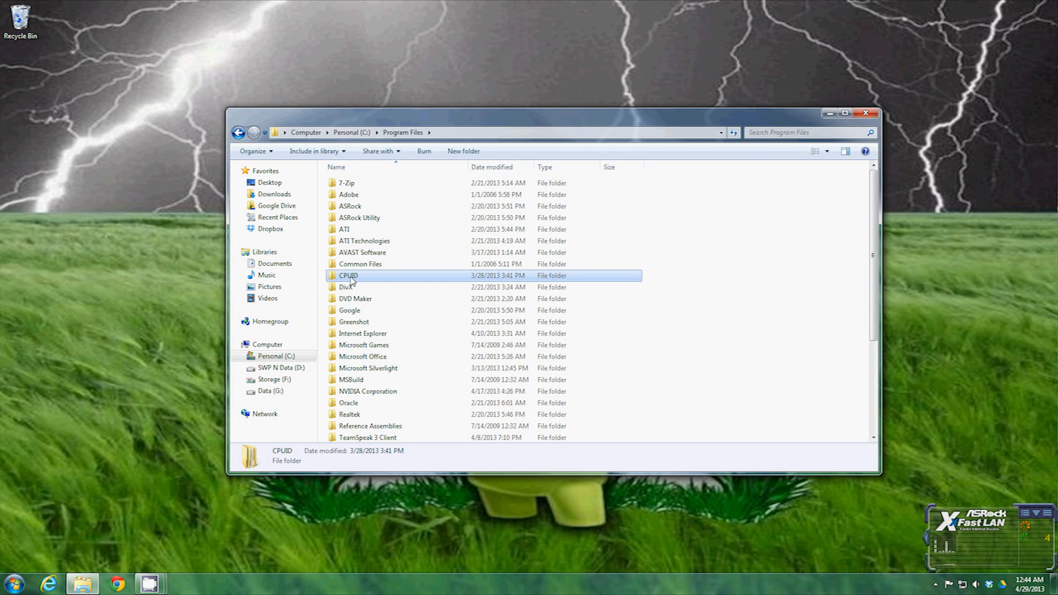
double_click(349, 276)
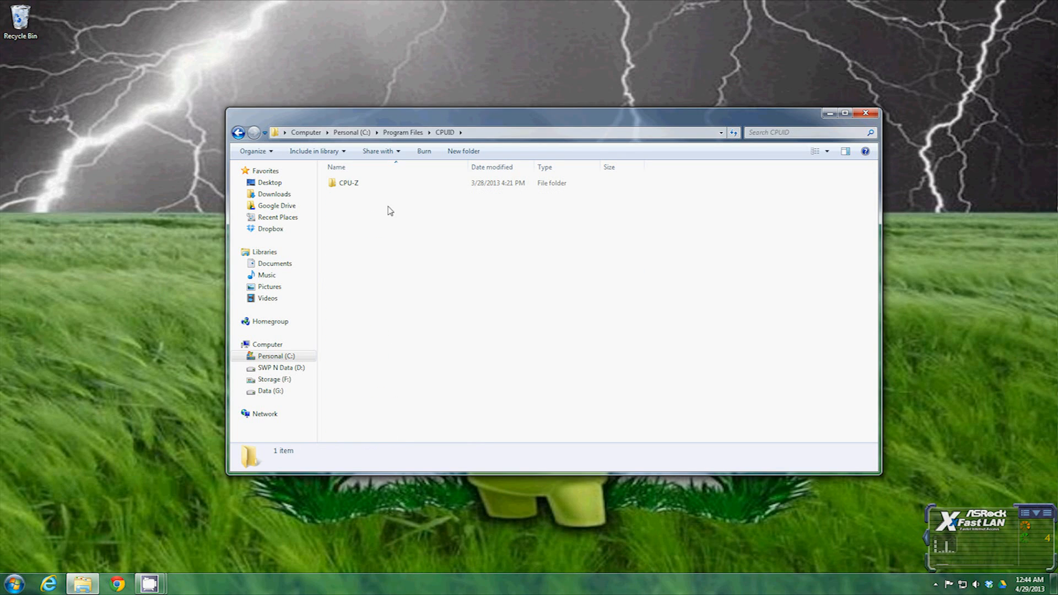
double_click(348, 183)
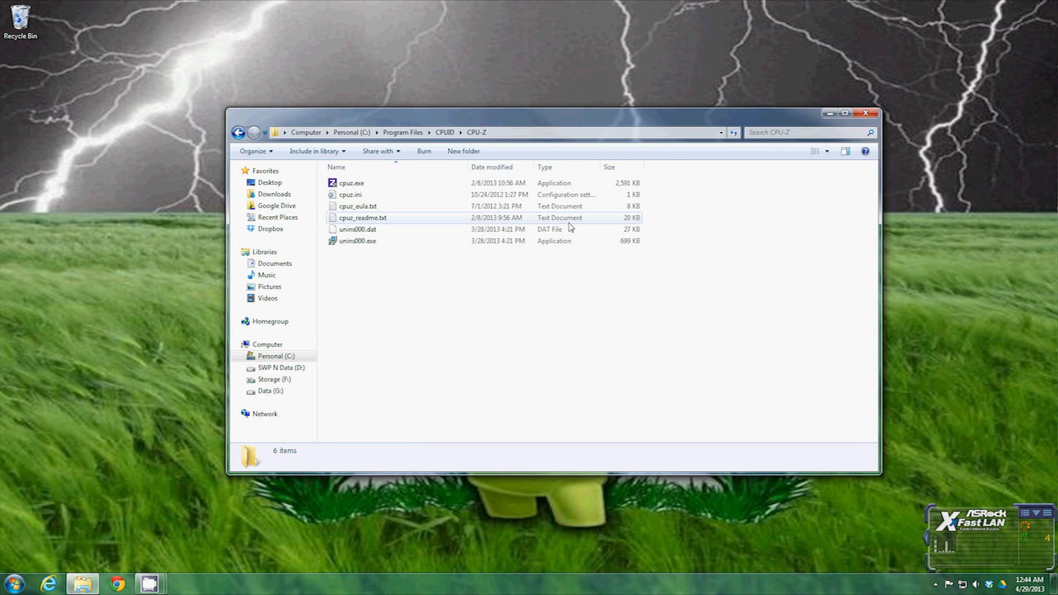
click(350, 183)
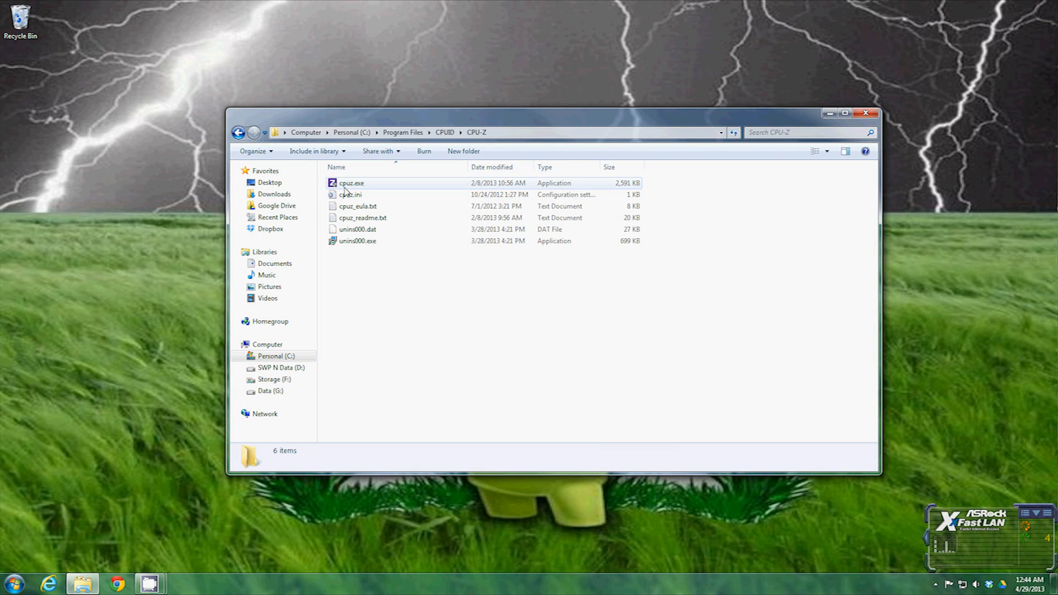
click(351, 183)
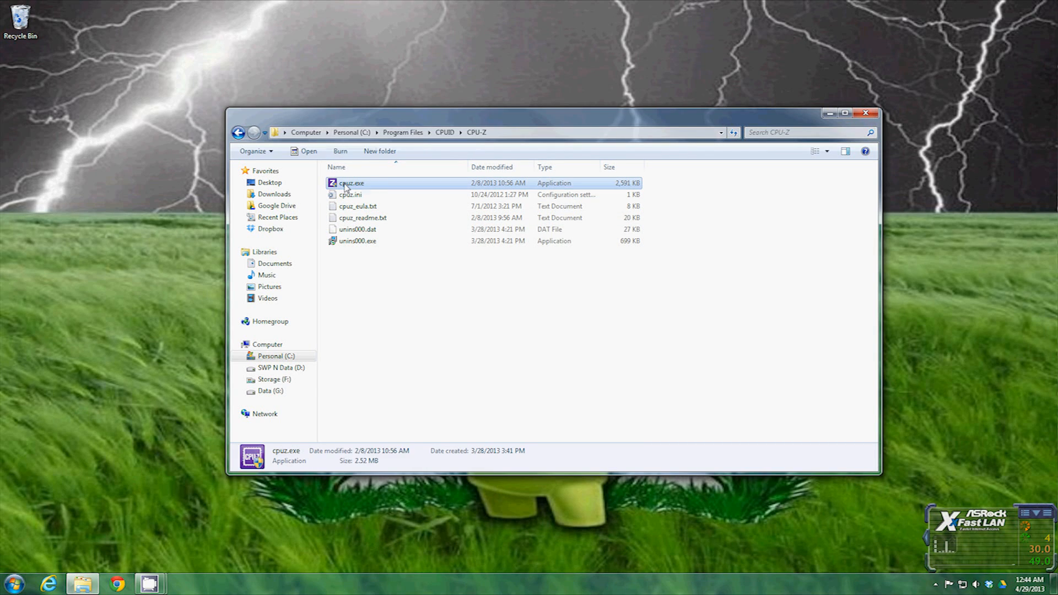
Right-drag cpuz.exe onto the desktop and create a shortcut there.
drag(349, 183, 144, 157)
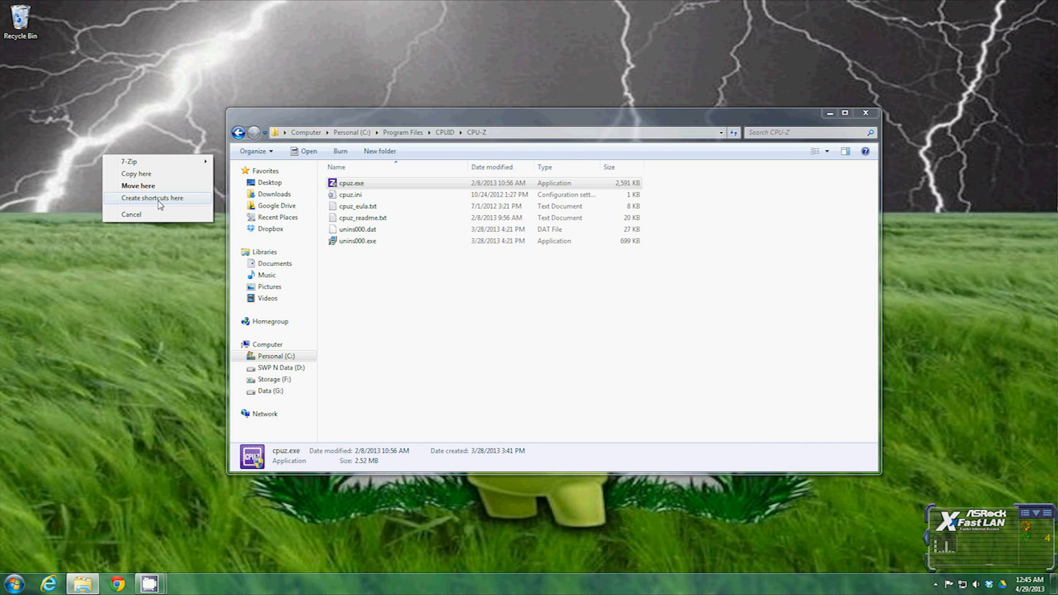
click(152, 197)
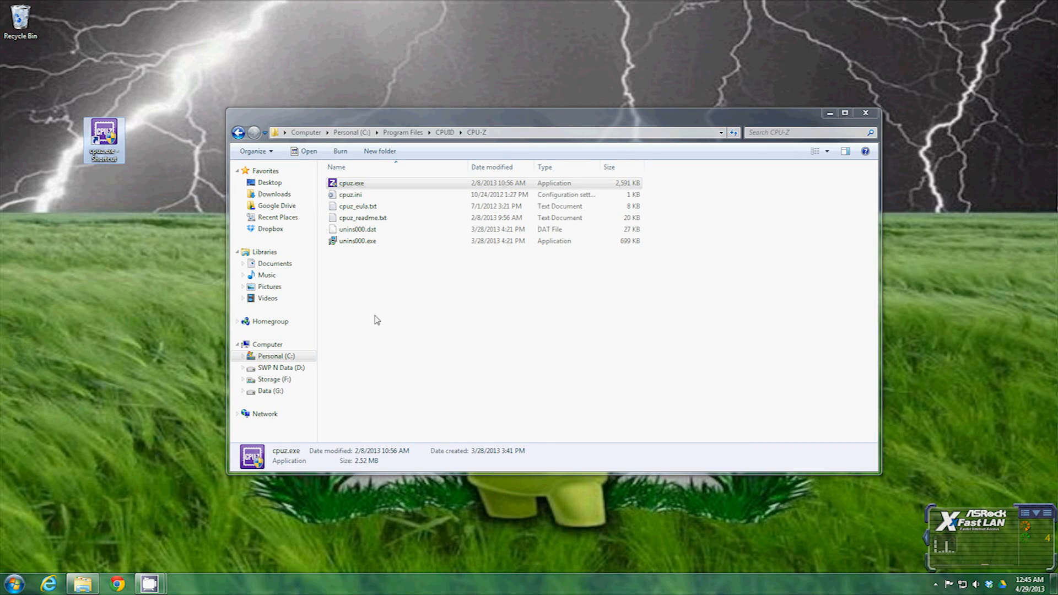
click(357, 240)
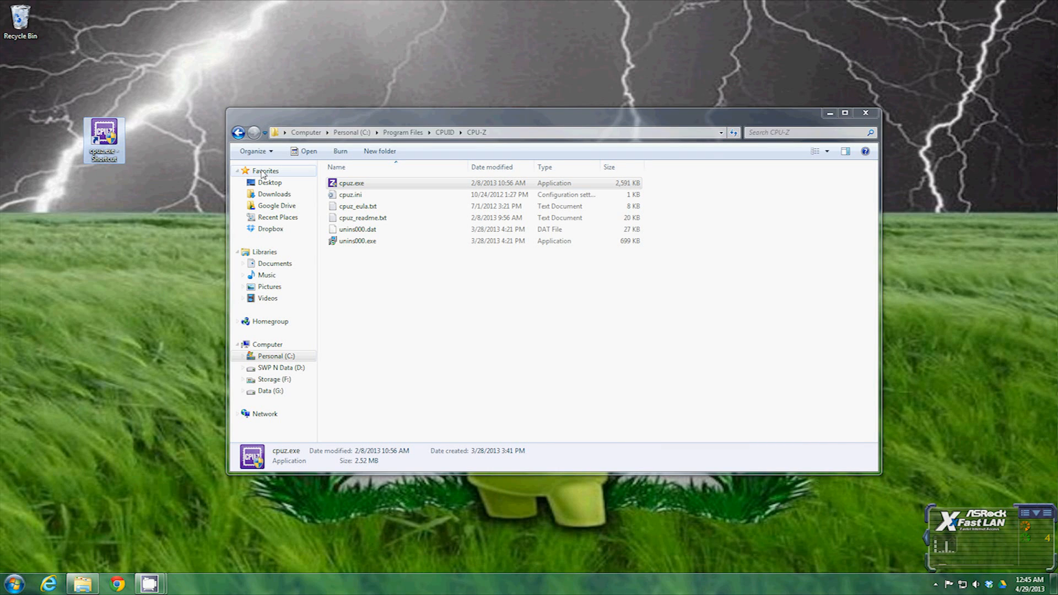
mouse_move(104, 138)
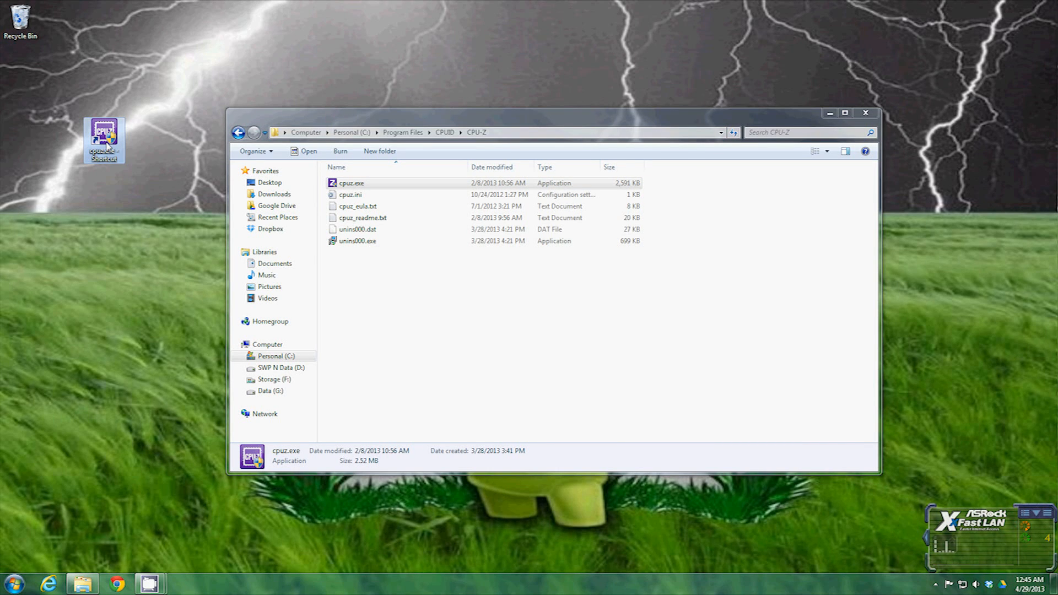
Rename the shortcut CPUZ, launch CPU-Z from it, close CPU-Z and minimise the folder.
right_click(104, 139)
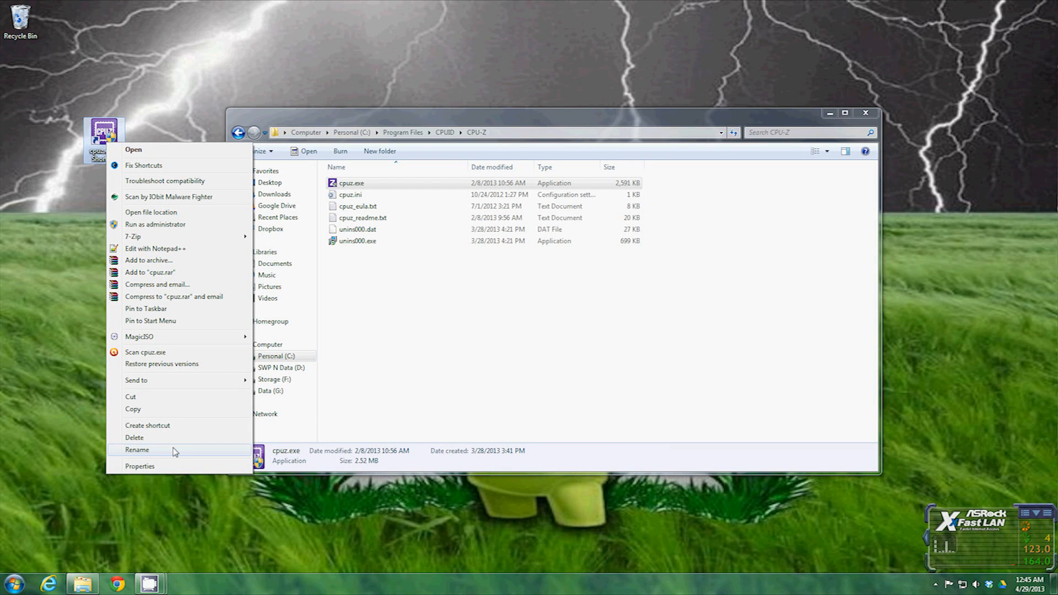
click(169, 405)
text(CPUZ)
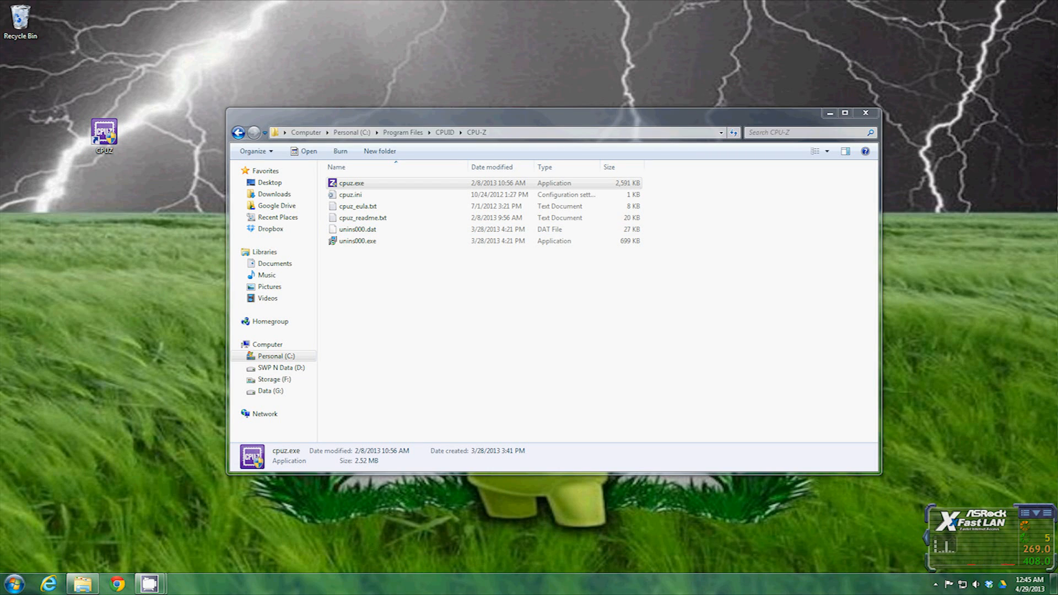
double_click(351, 183)
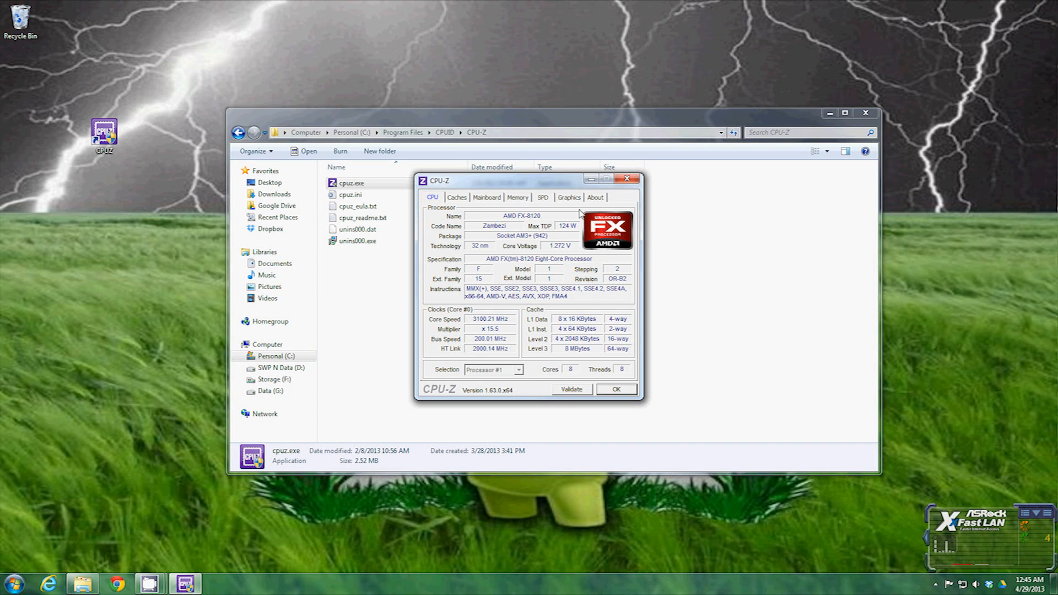
click(629, 178)
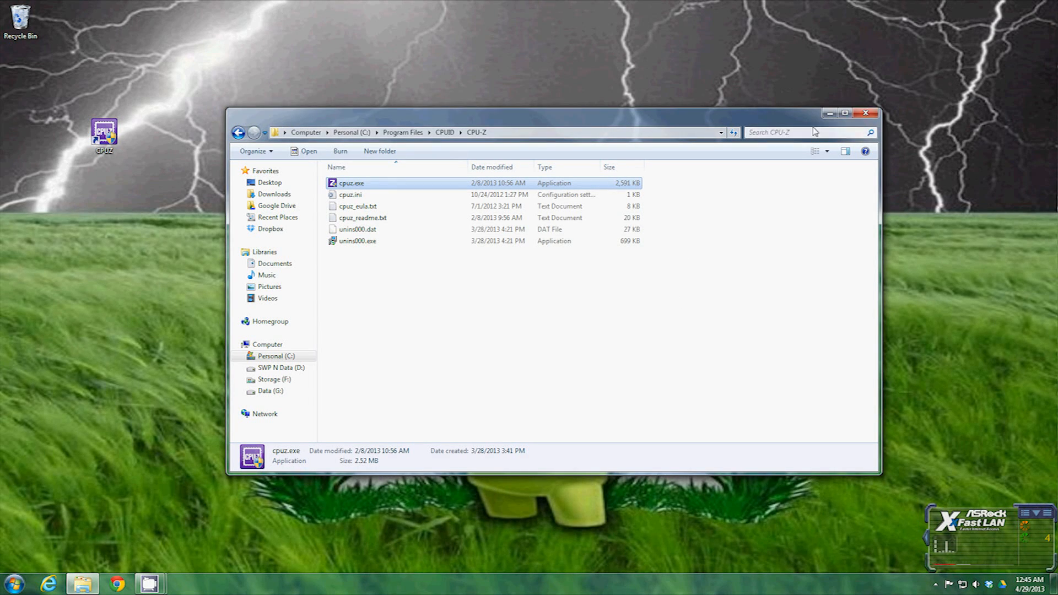
click(865, 112)
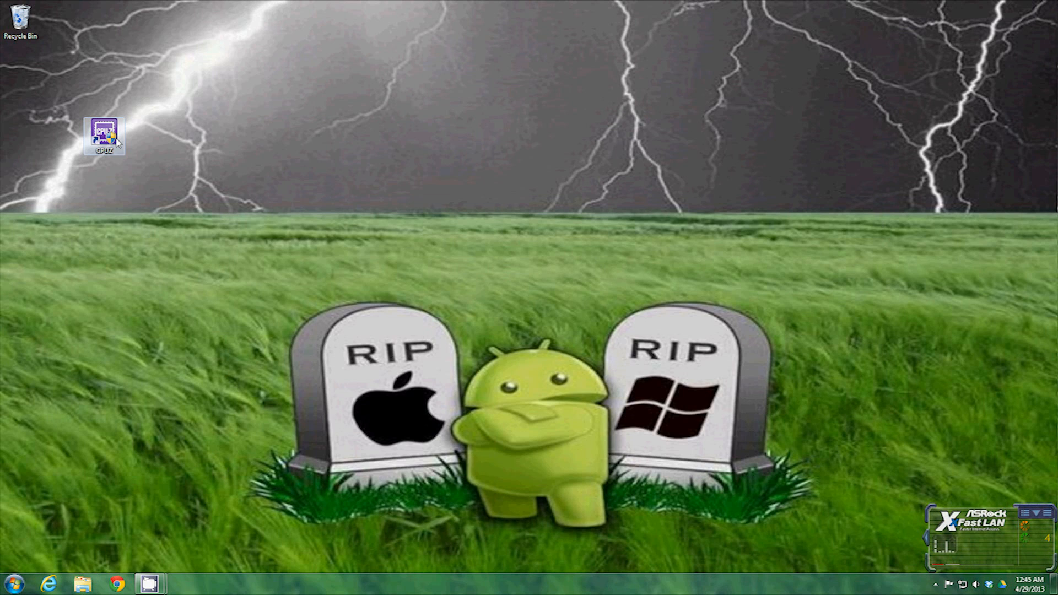
Open the CPUZ shortcut's properties and go to its target's file location.
right_click(104, 132)
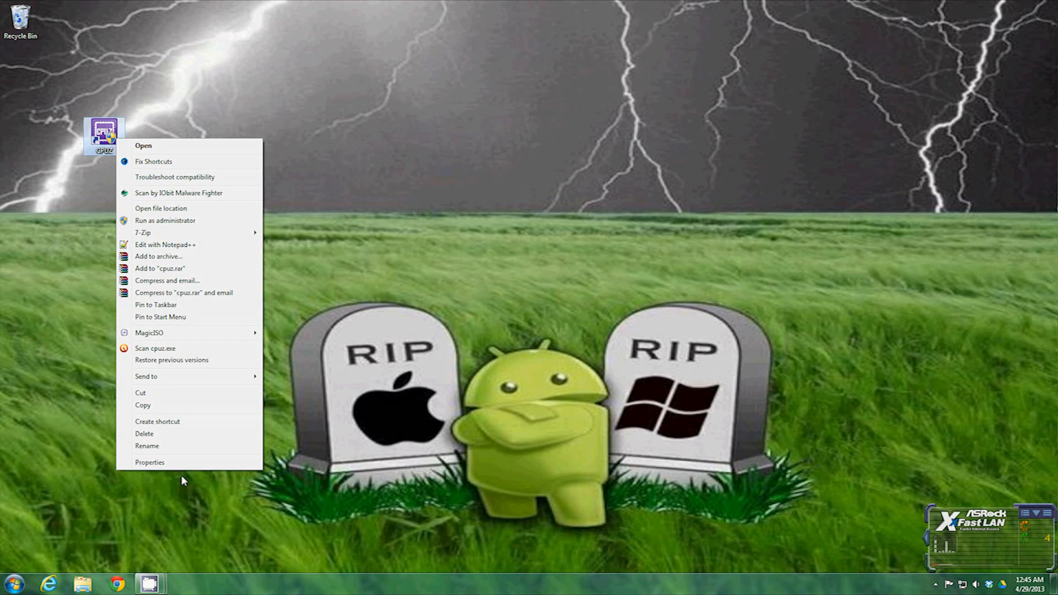
click(150, 462)
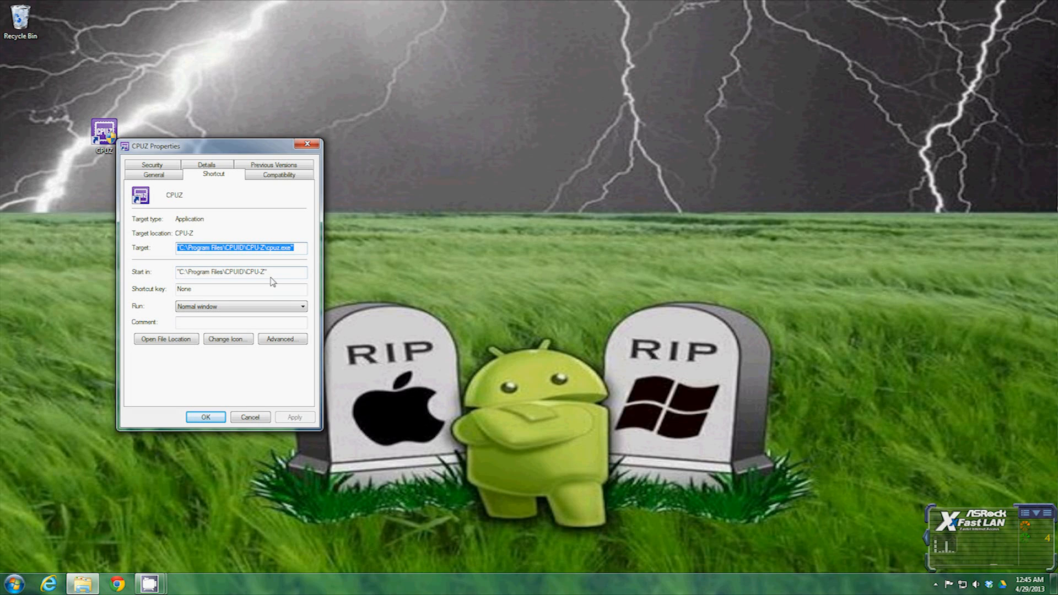
mouse_move(300, 409)
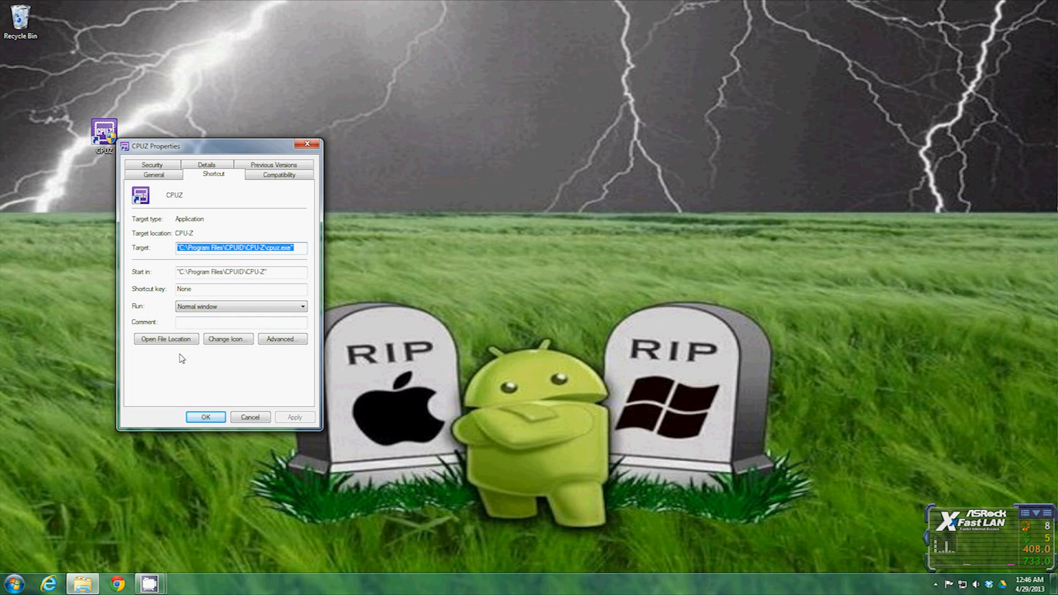
click(166, 339)
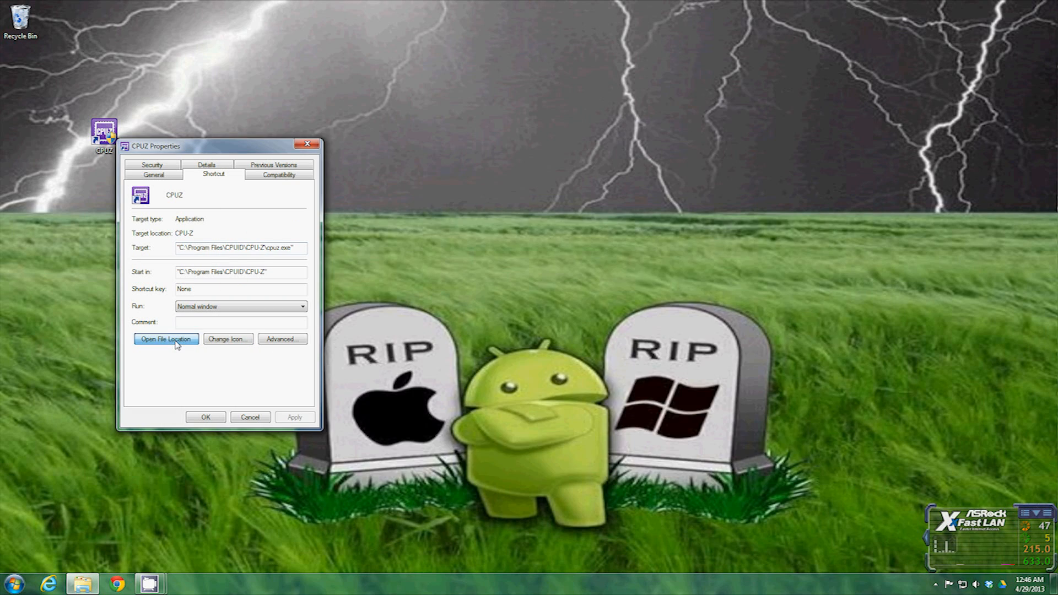
click(165, 339)
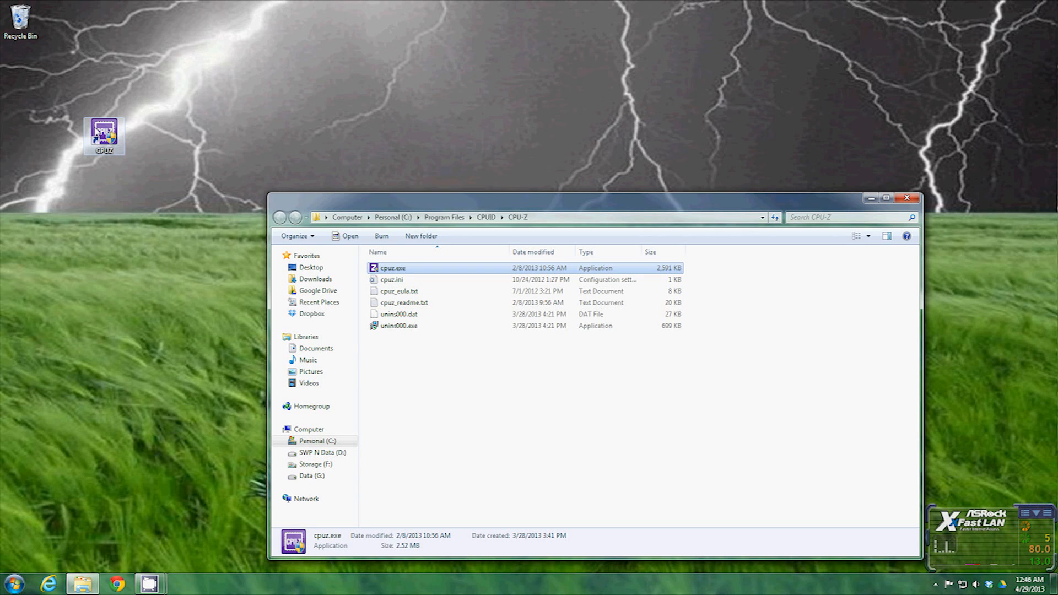
Delete the CPUZ desktop shortcut to the Recycle Bin.
right_click(104, 135)
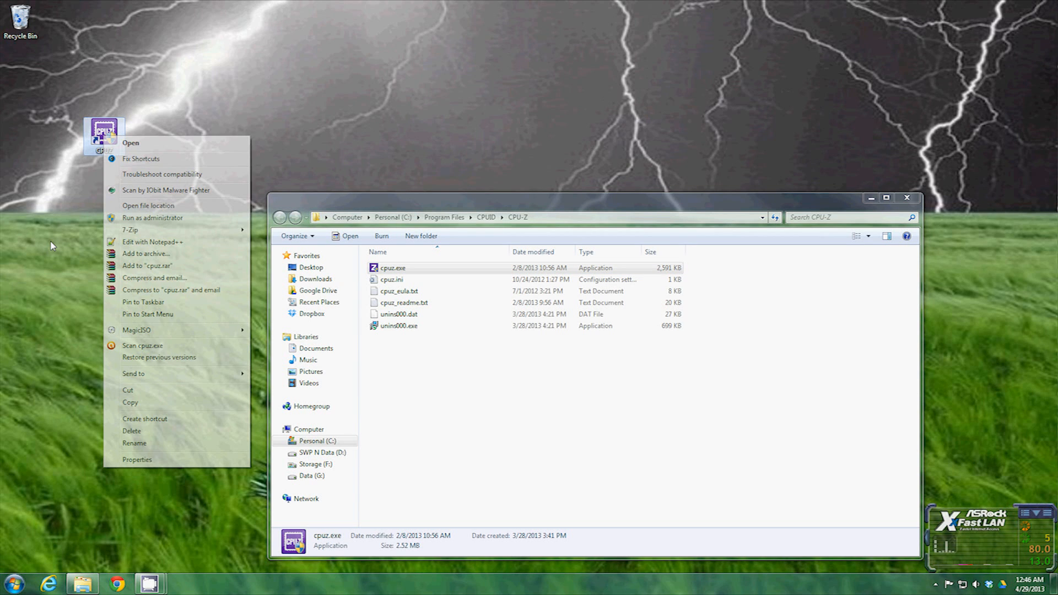
click(132, 431)
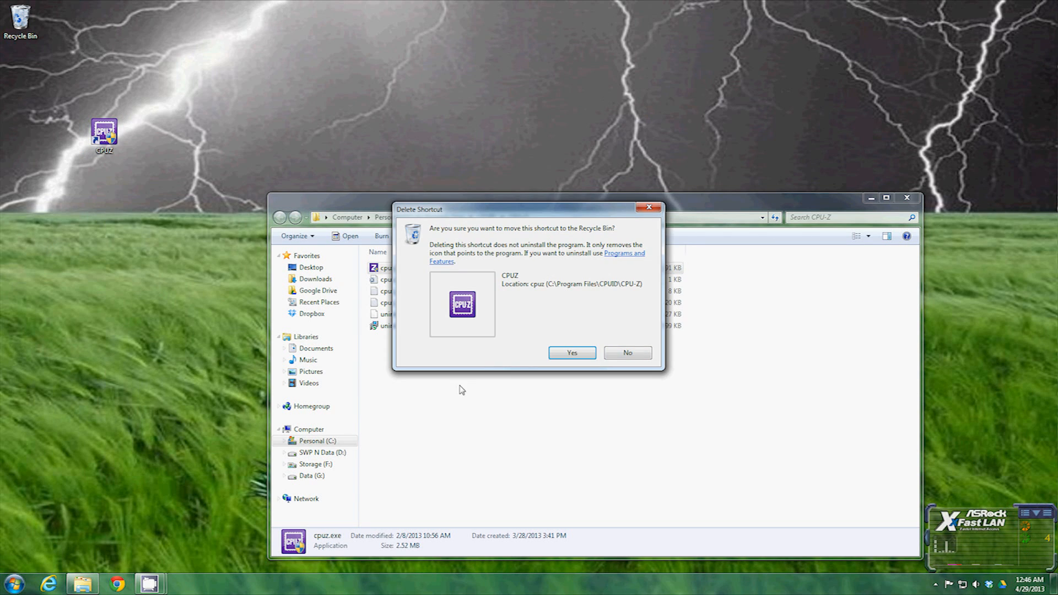
click(625, 352)
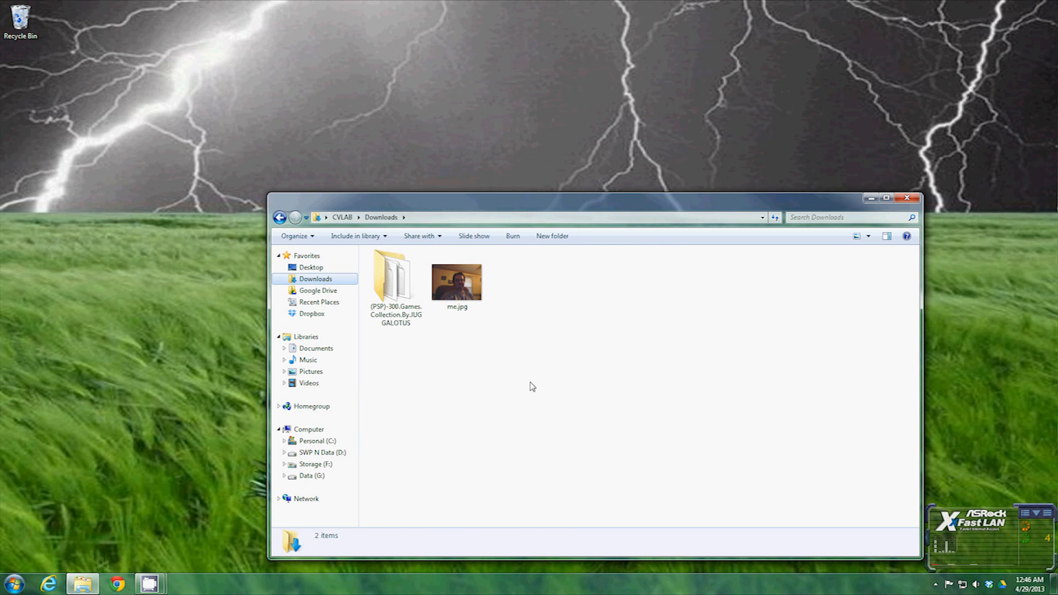
mouse_move(517, 311)
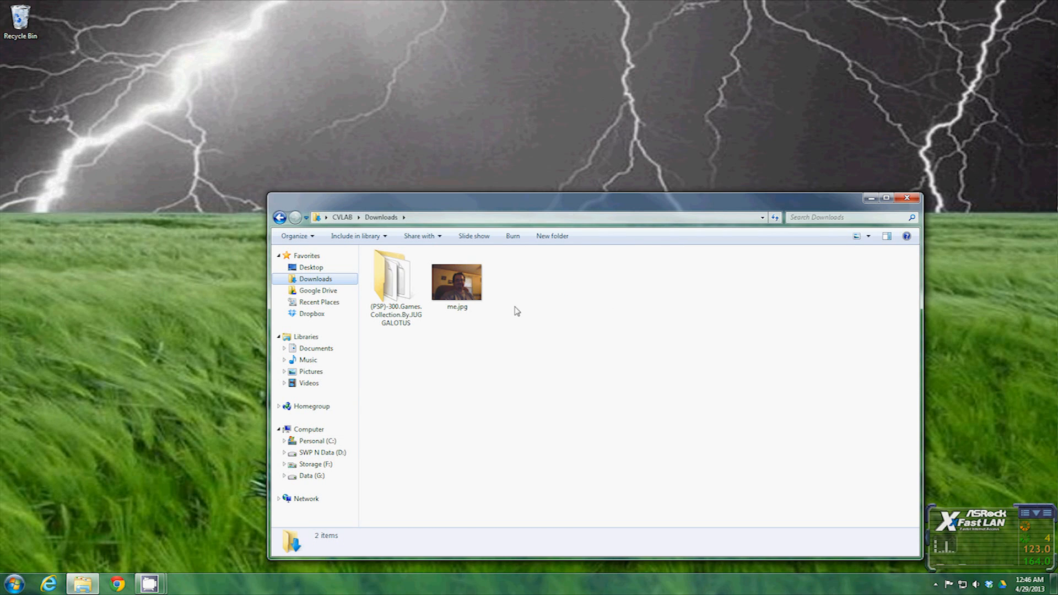
Rename me.jpg in Downloads to Charlie.jpg, then go to the Libraries overview.
click(457, 278)
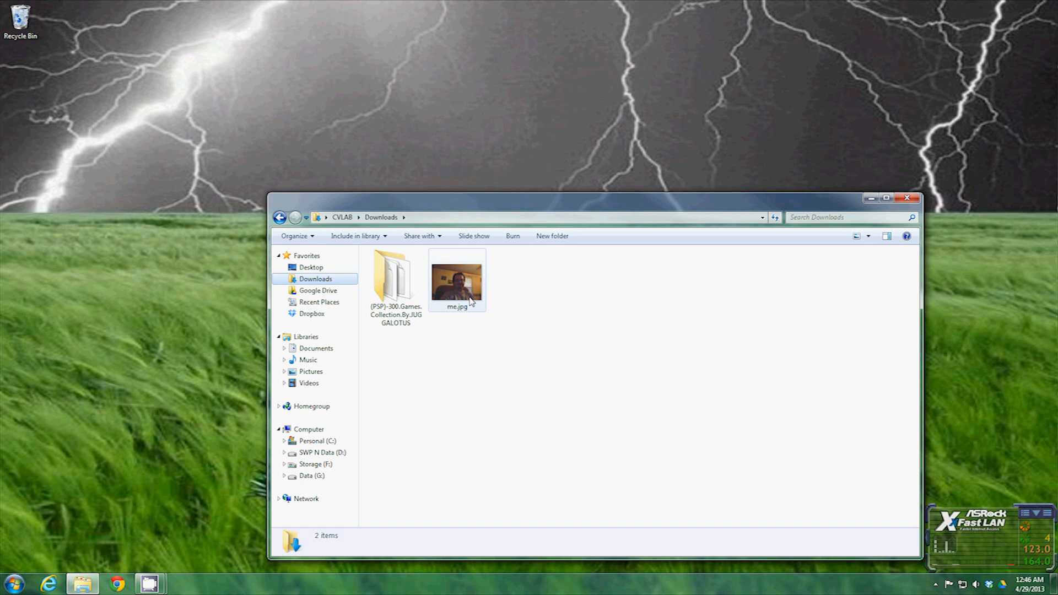
right_click(456, 279)
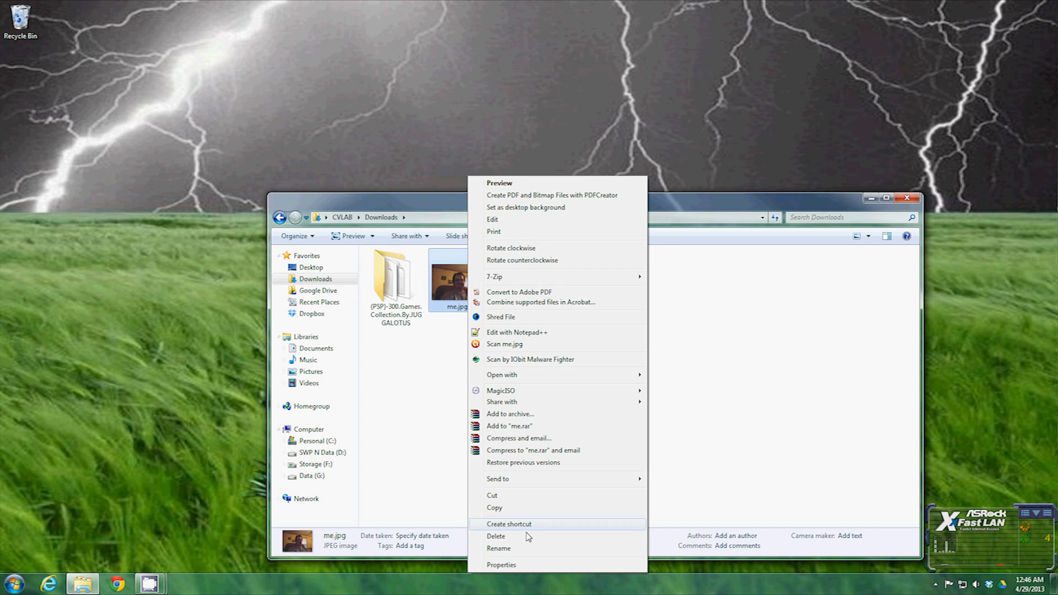
click(498, 547)
text(Charlie.jpg)
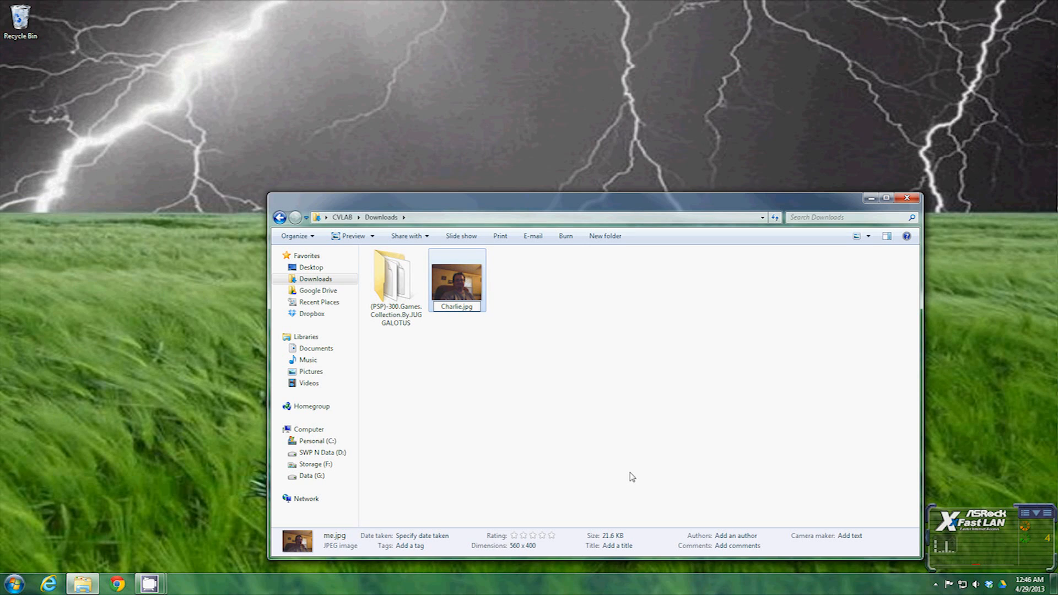
click(457, 279)
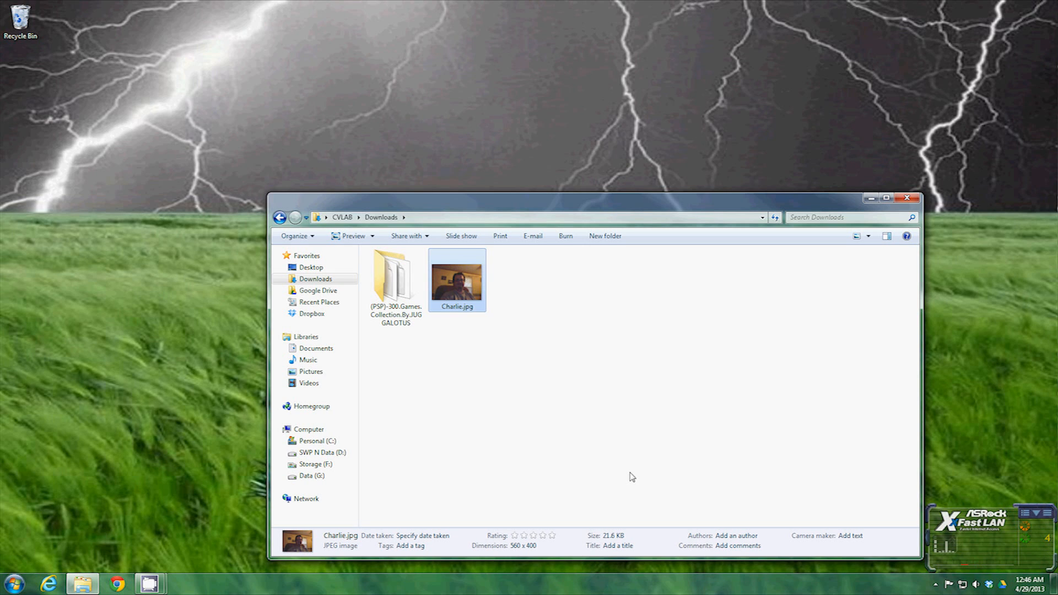
mouse_move(523, 397)
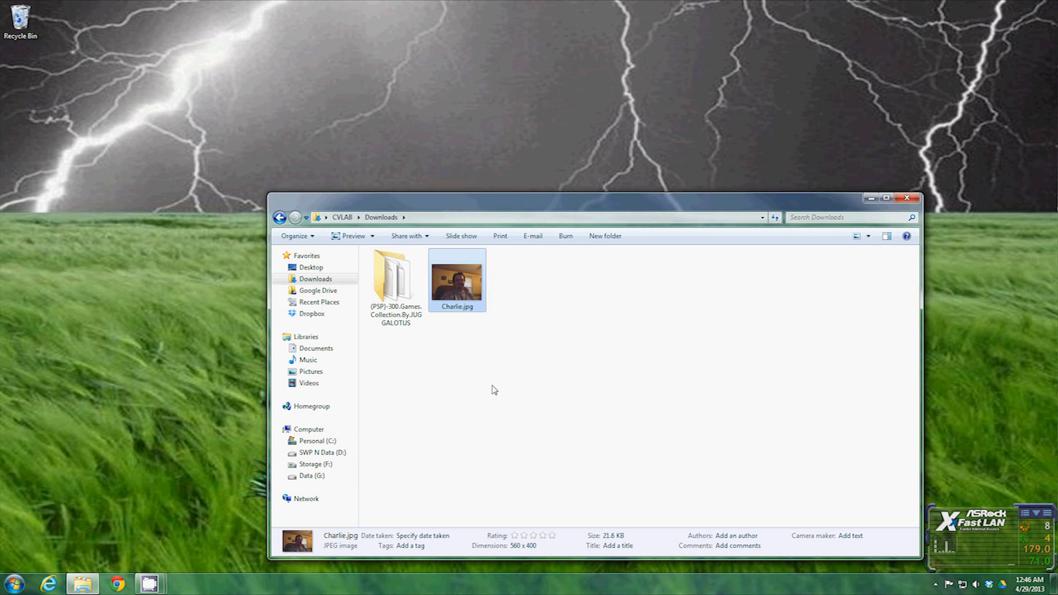
mouse_move(399, 376)
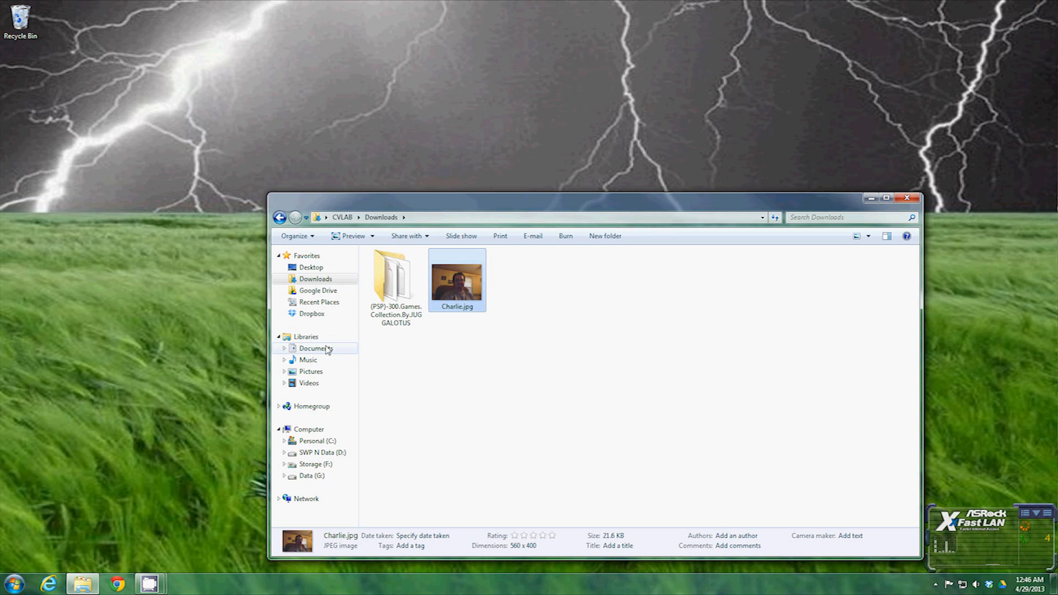
click(306, 336)
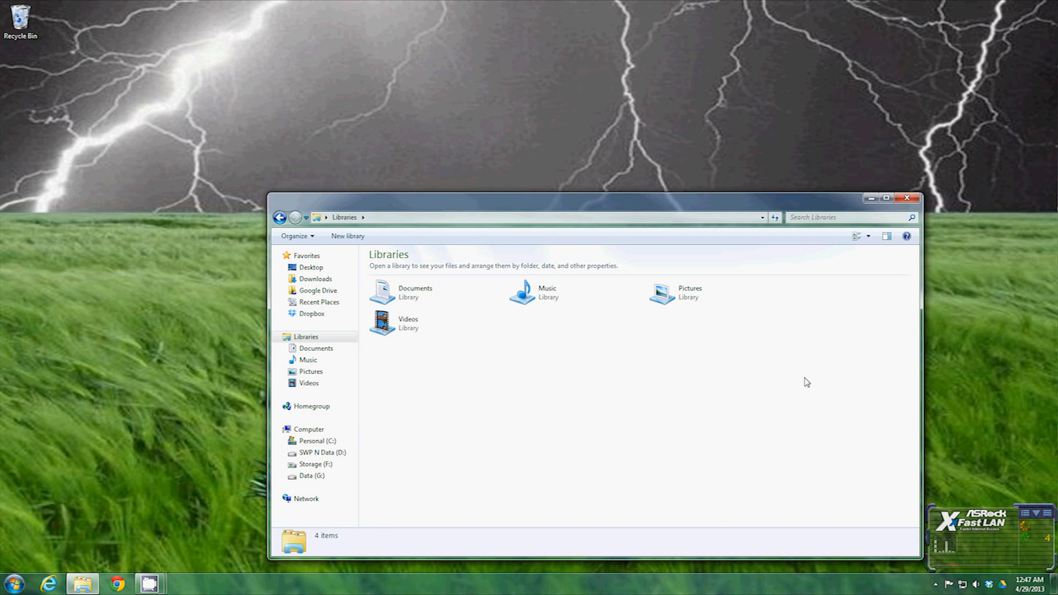
mouse_move(985, 487)
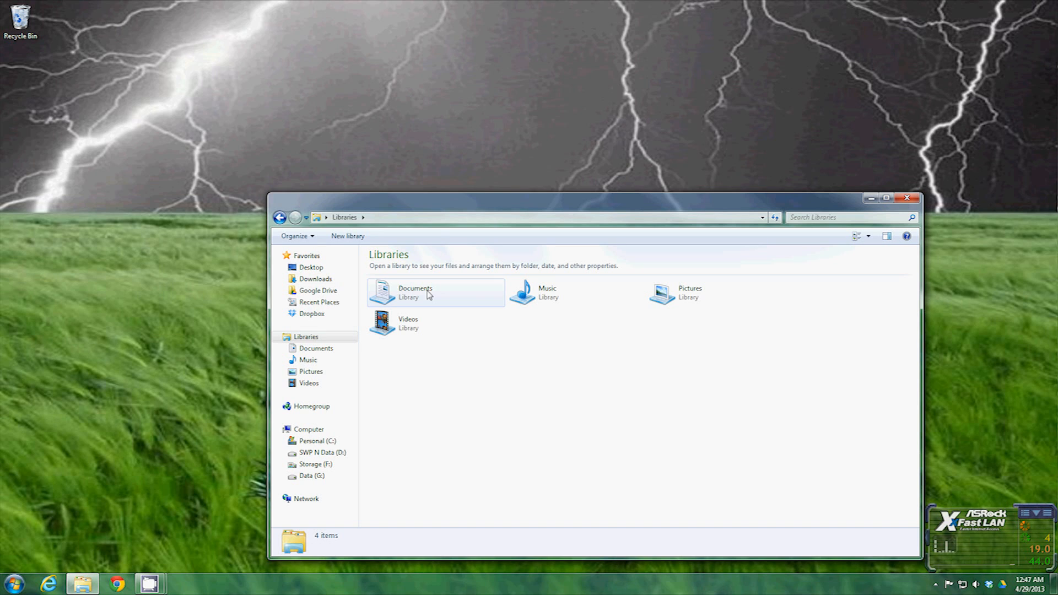
Inspect the Documents library's My Documents and Public Documents locations in its properties, then close them.
right_click(415, 292)
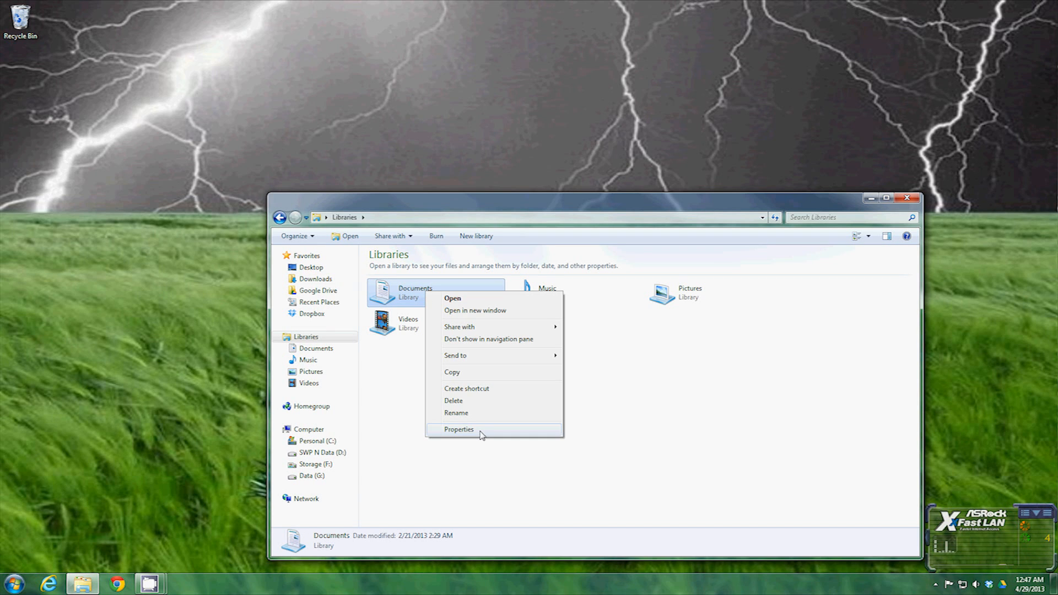
click(458, 429)
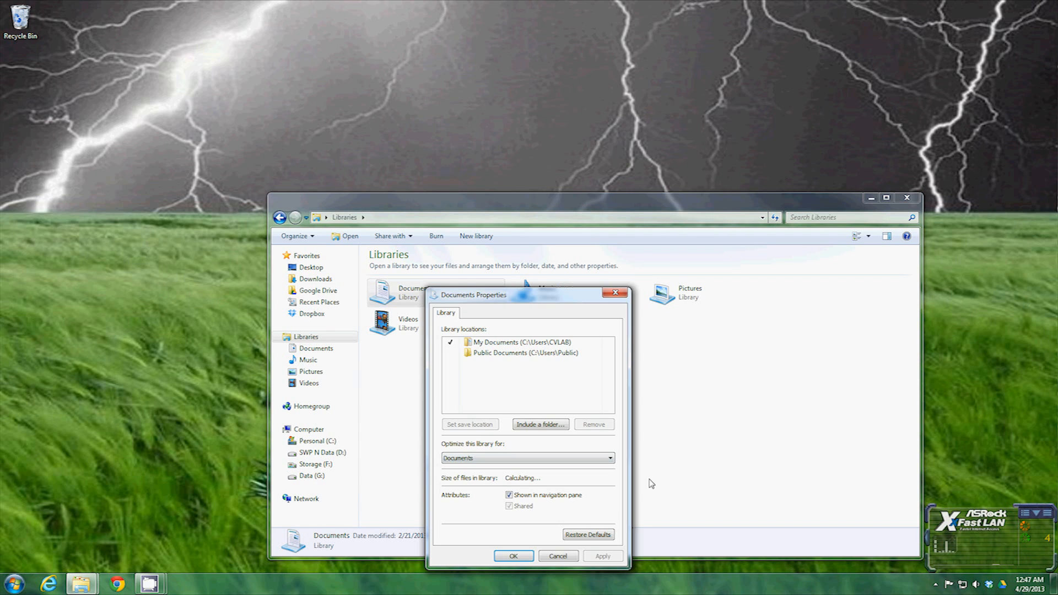
click(523, 352)
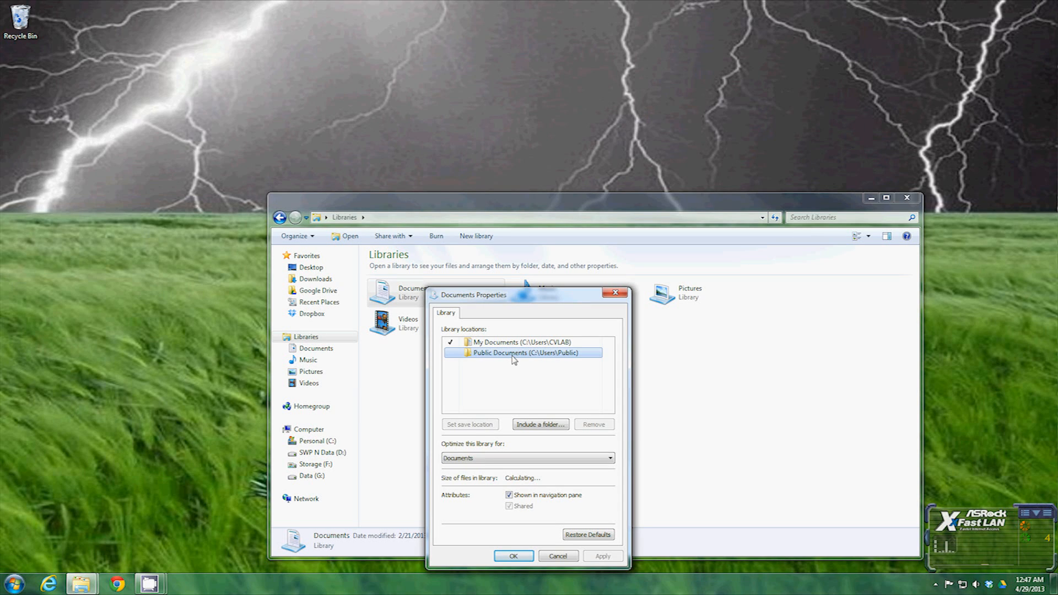
click(522, 342)
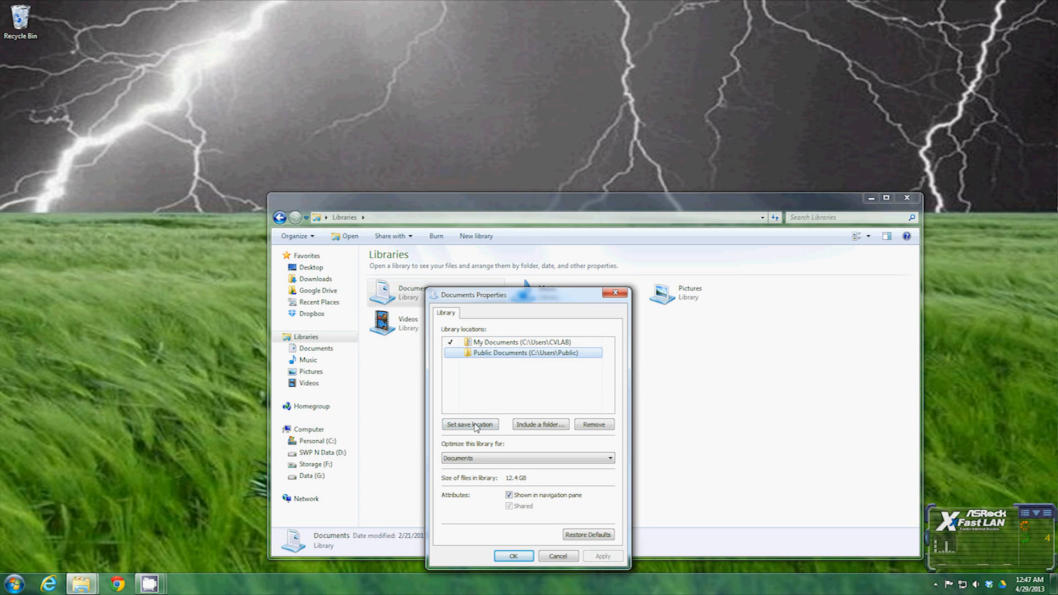
mouse_move(495, 348)
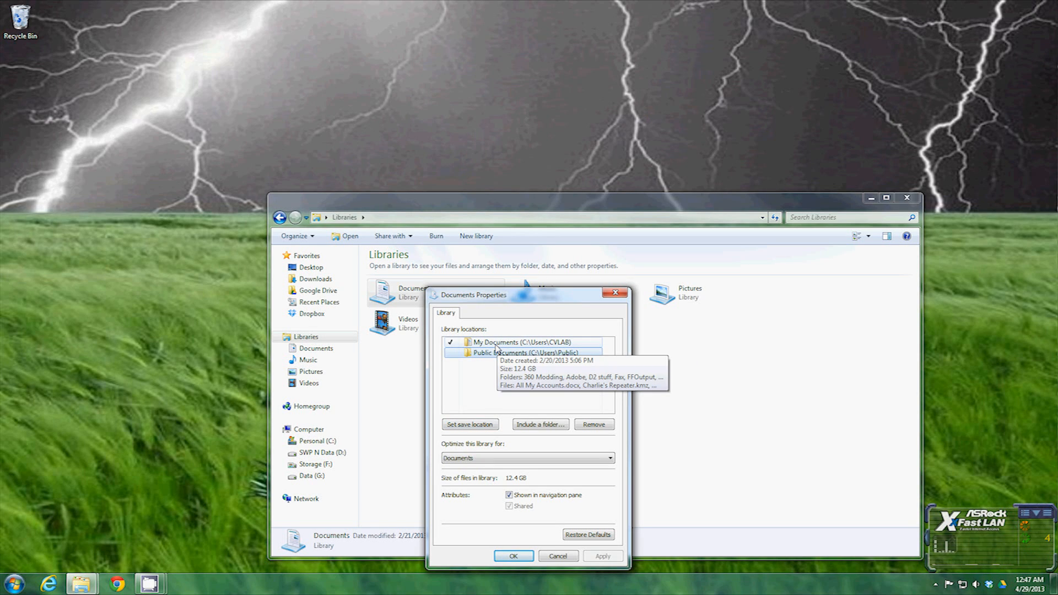
click(527, 342)
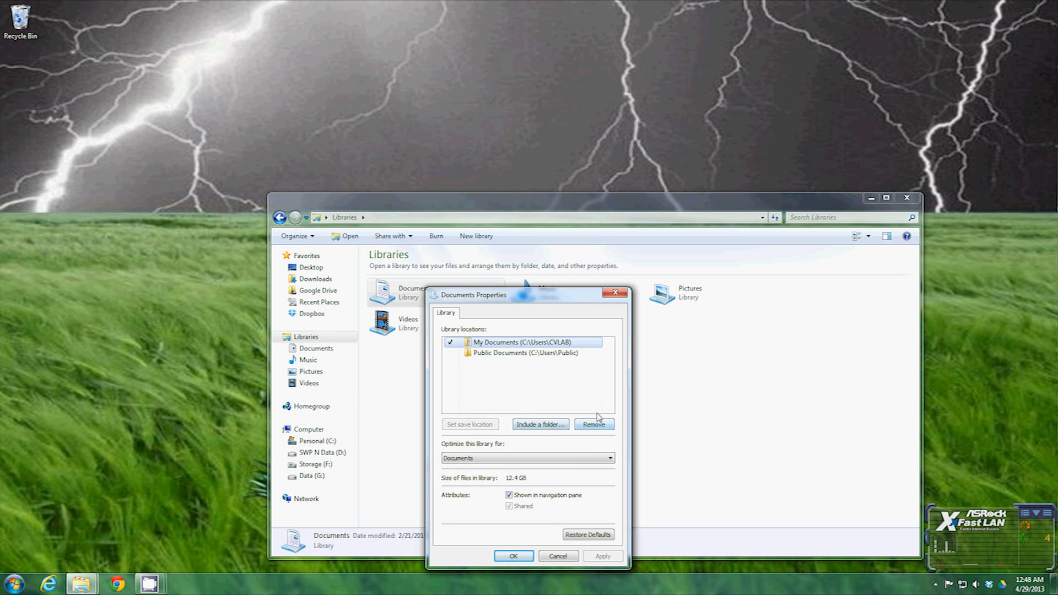
click(525, 352)
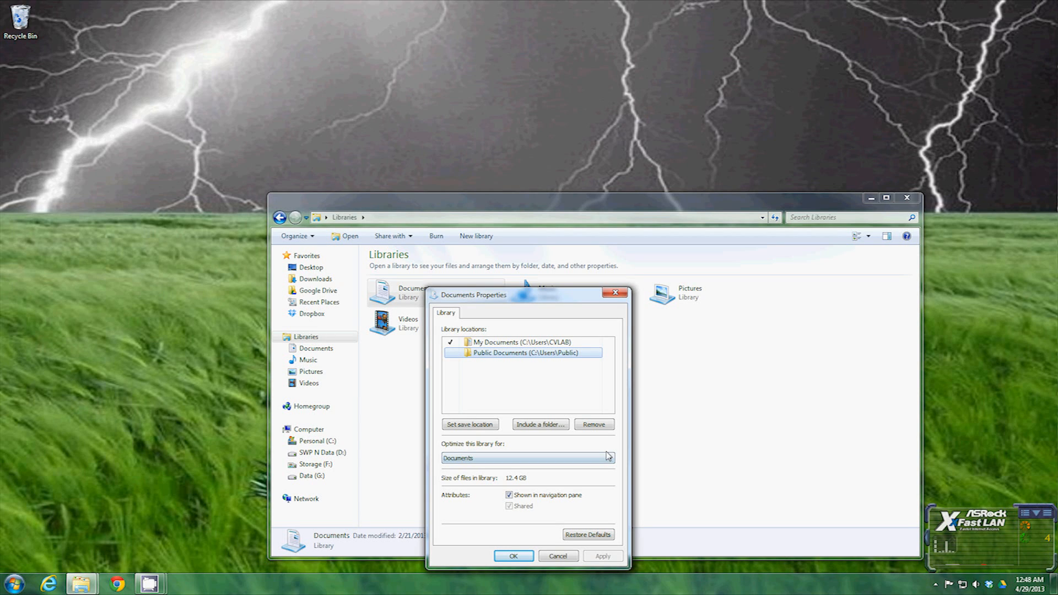
click(512, 556)
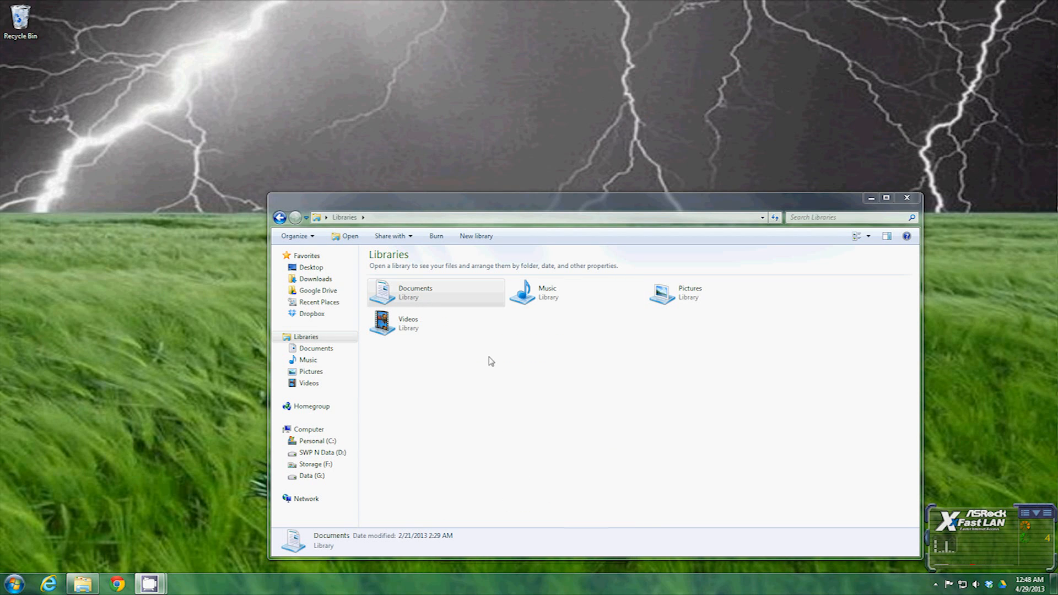
Create a new library in Libraries named Programs.
right_click(491, 361)
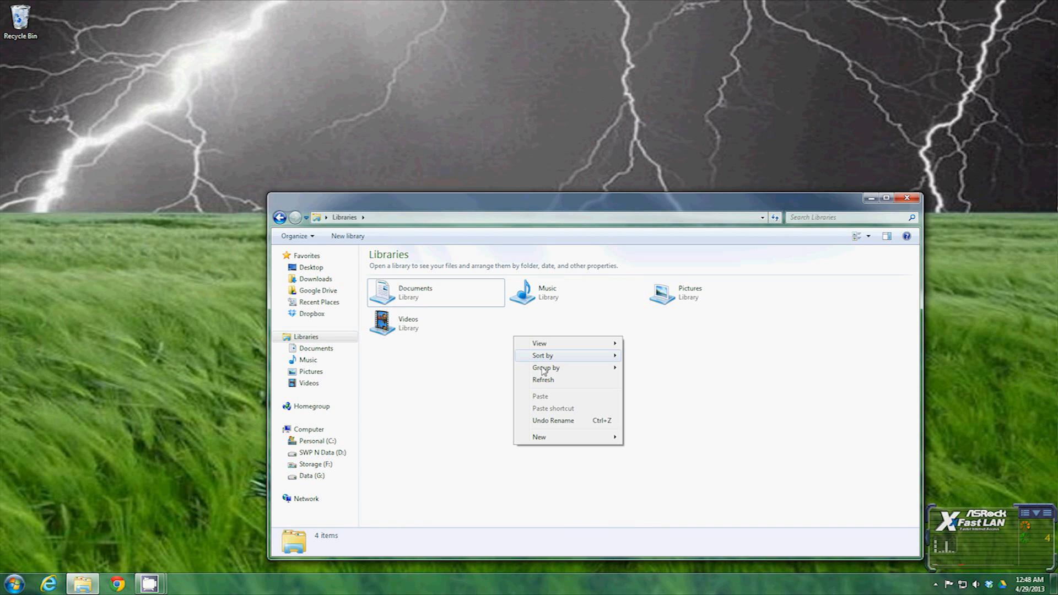
mouse_move(539, 436)
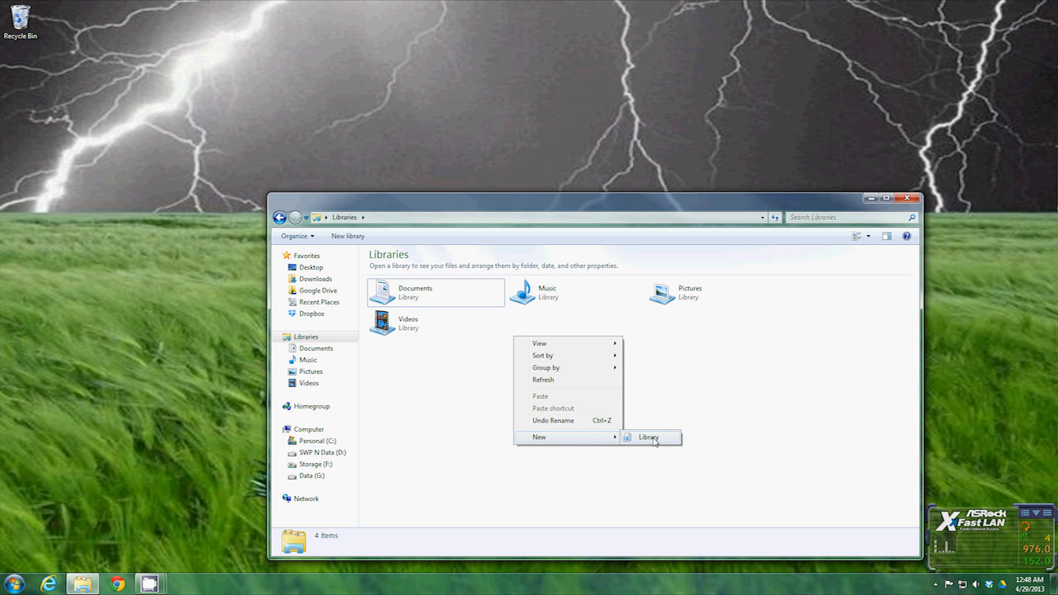
click(648, 437)
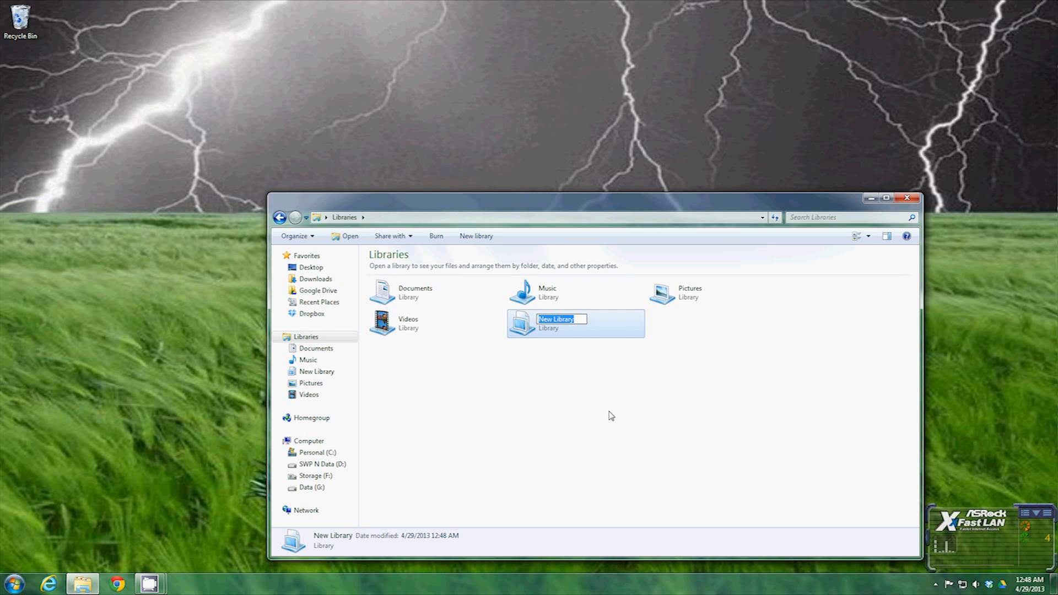
text(P)
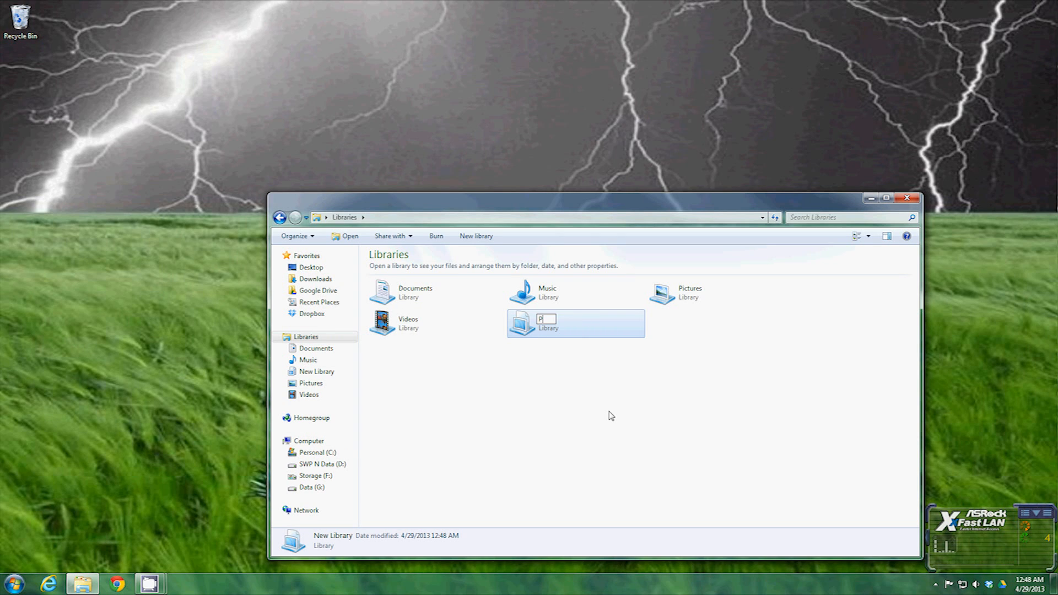
text(rograms)
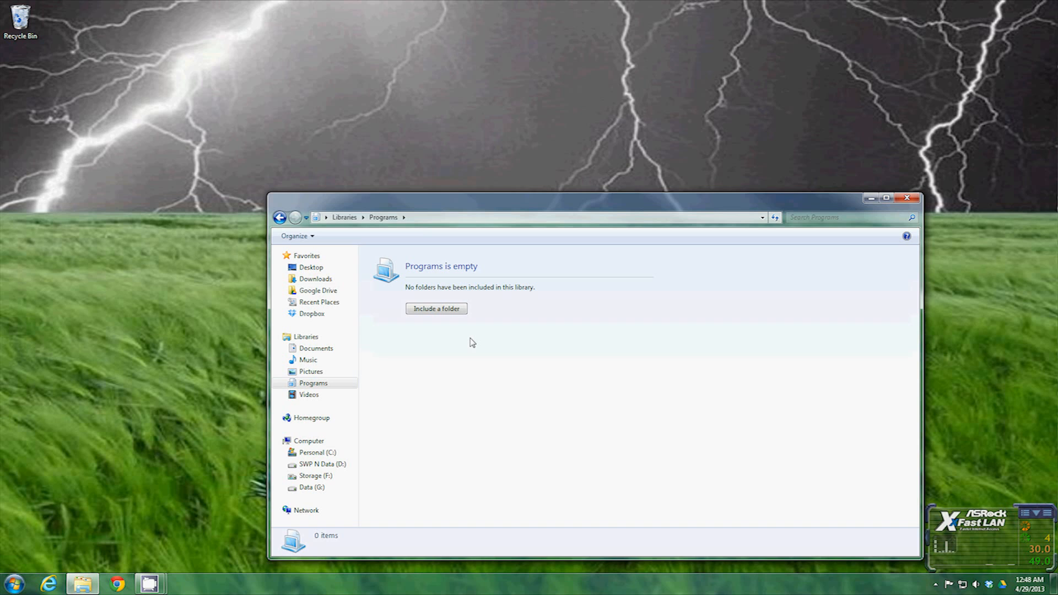
mouse_move(484, 317)
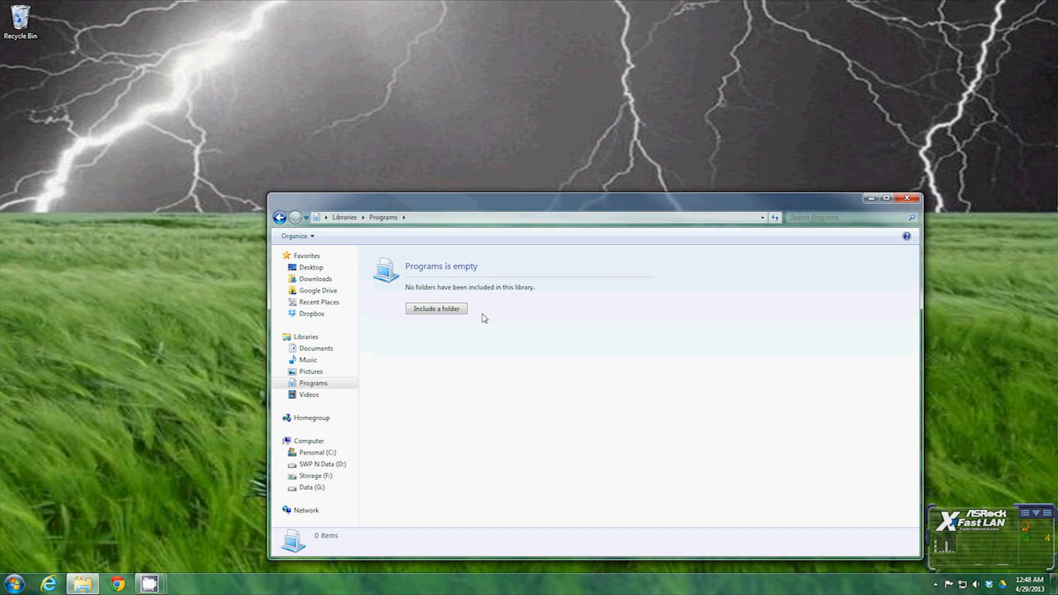
mouse_move(468, 357)
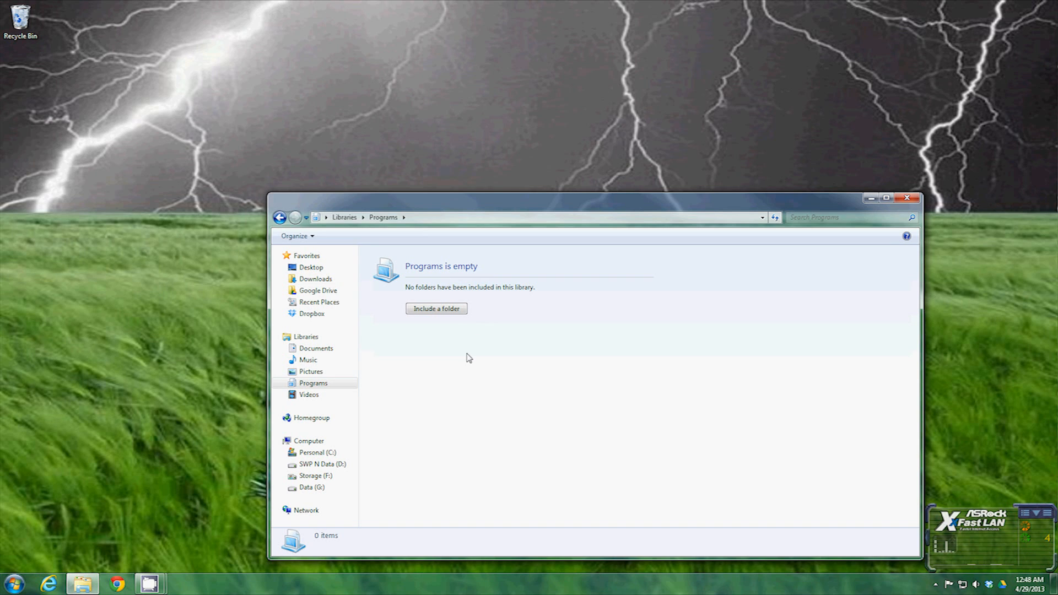
Include Program Files (x86) from Personal (C:) in the Programs library.
click(436, 309)
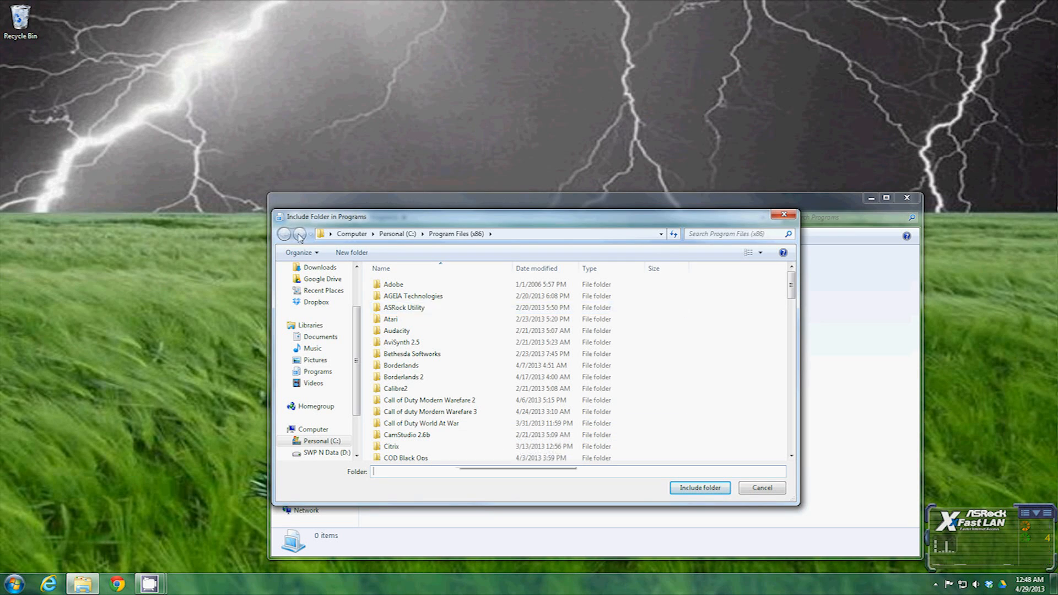
click(317, 441)
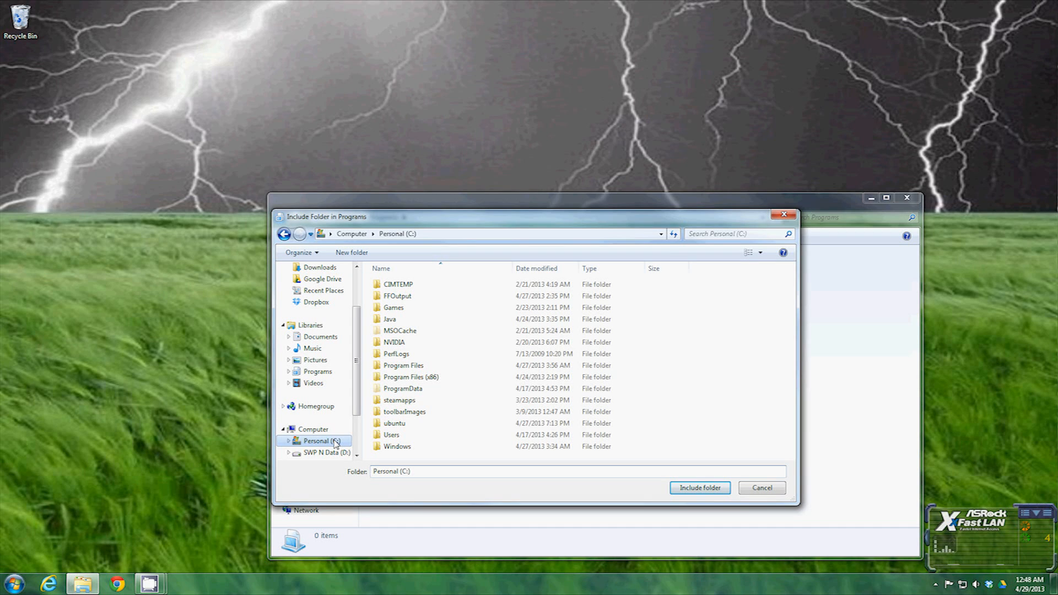
click(402, 376)
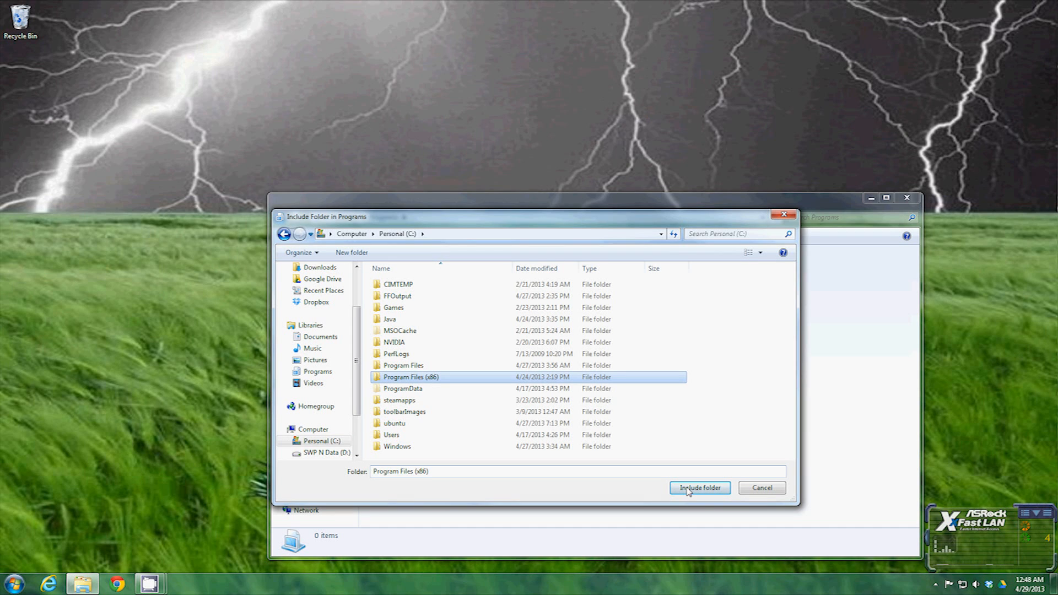
click(699, 487)
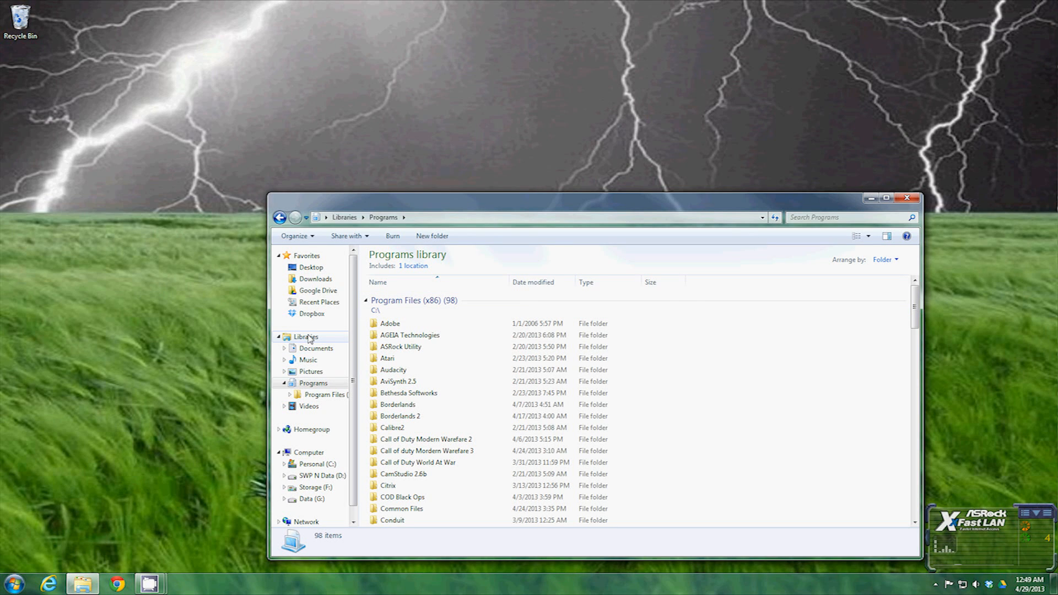
Return to Libraries, reopen Programs and scroll through its contents.
click(426, 438)
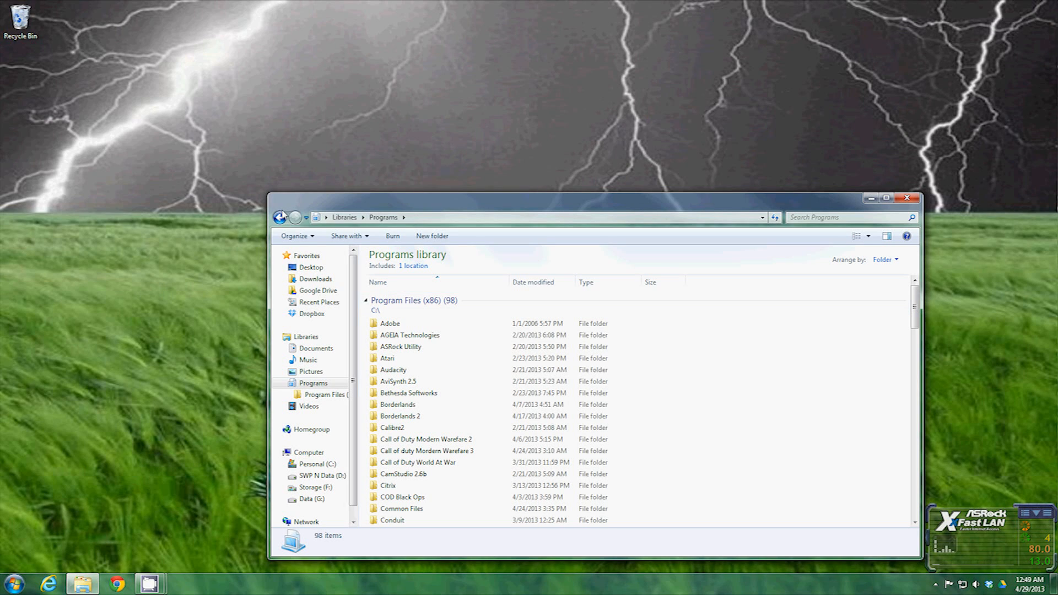
mouse_move(280, 217)
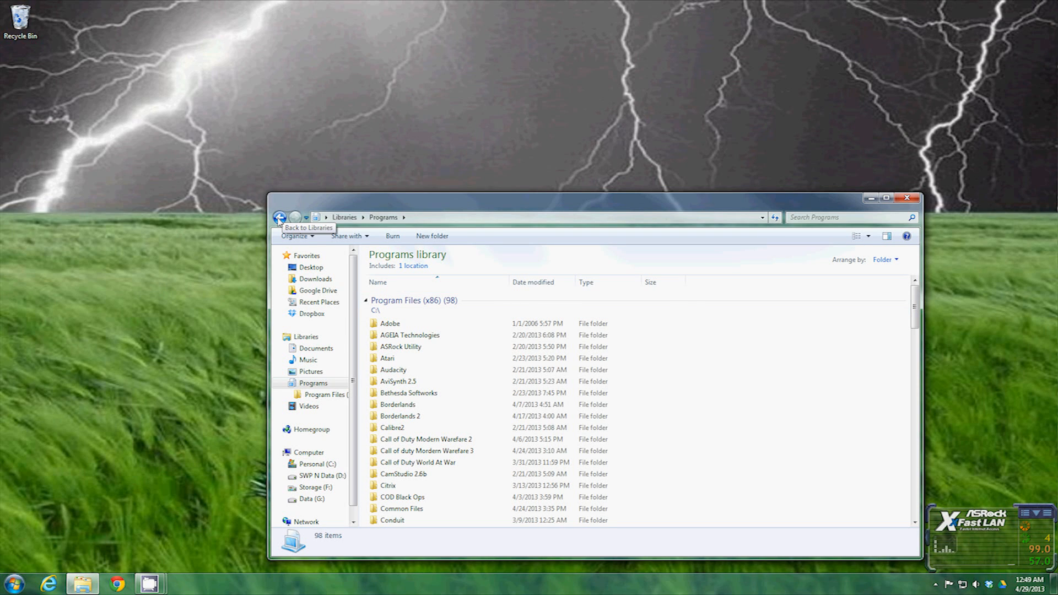
click(280, 217)
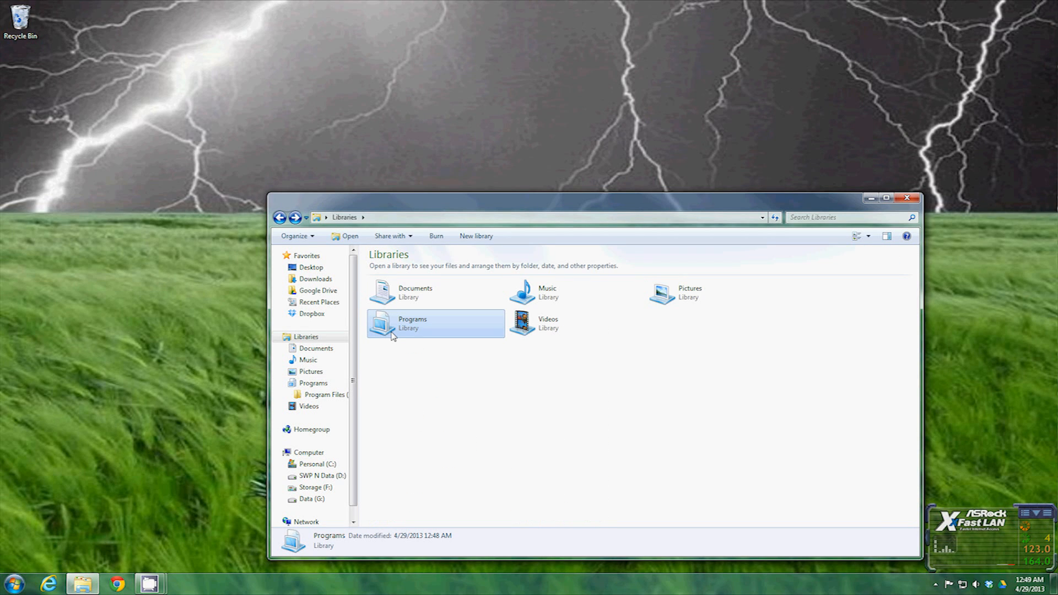
double_click(412, 322)
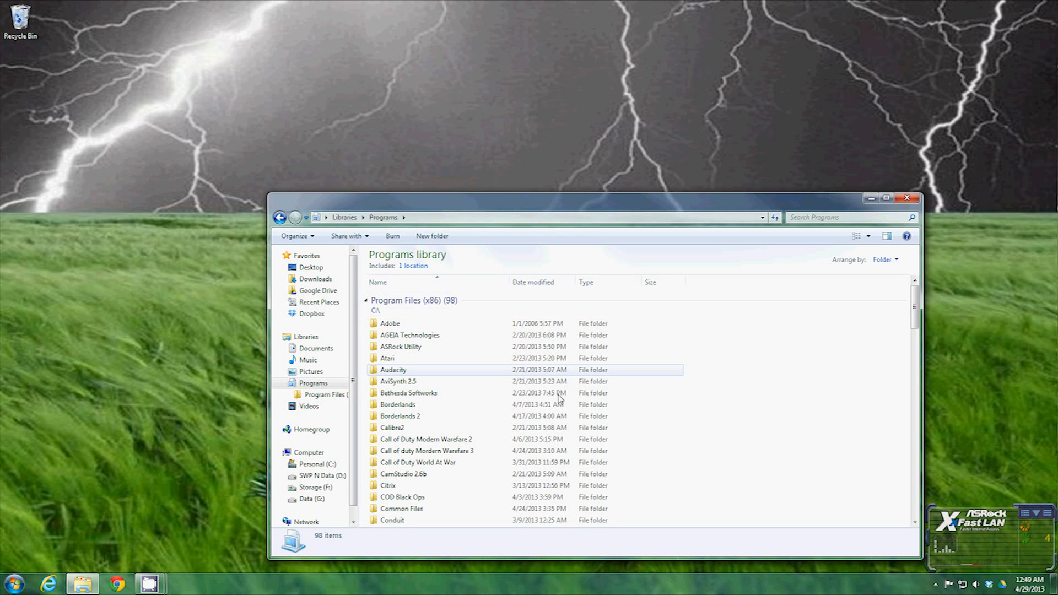
scroll(down, 3)
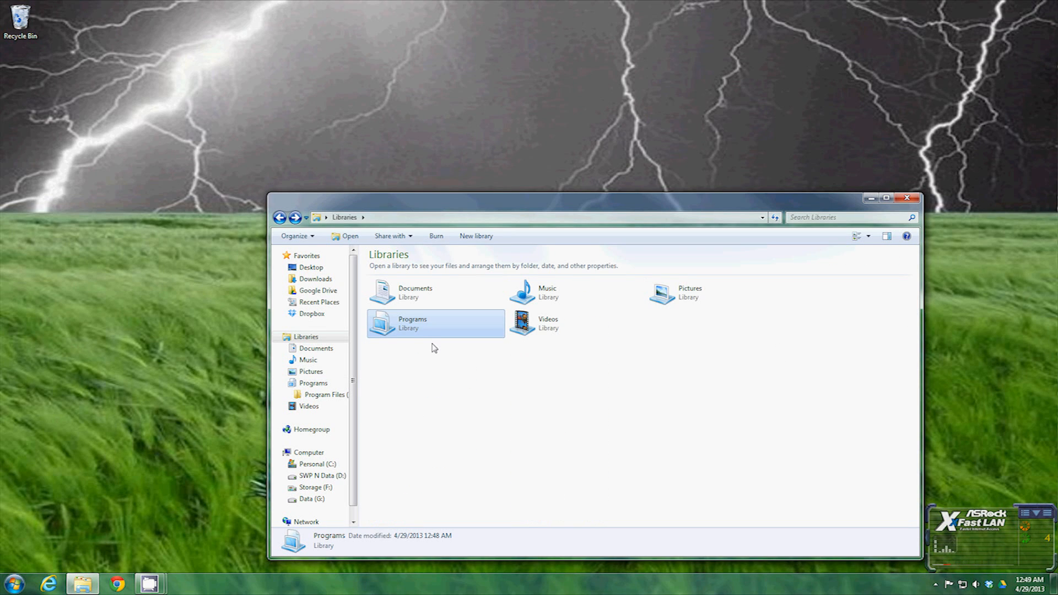
right_click(412, 322)
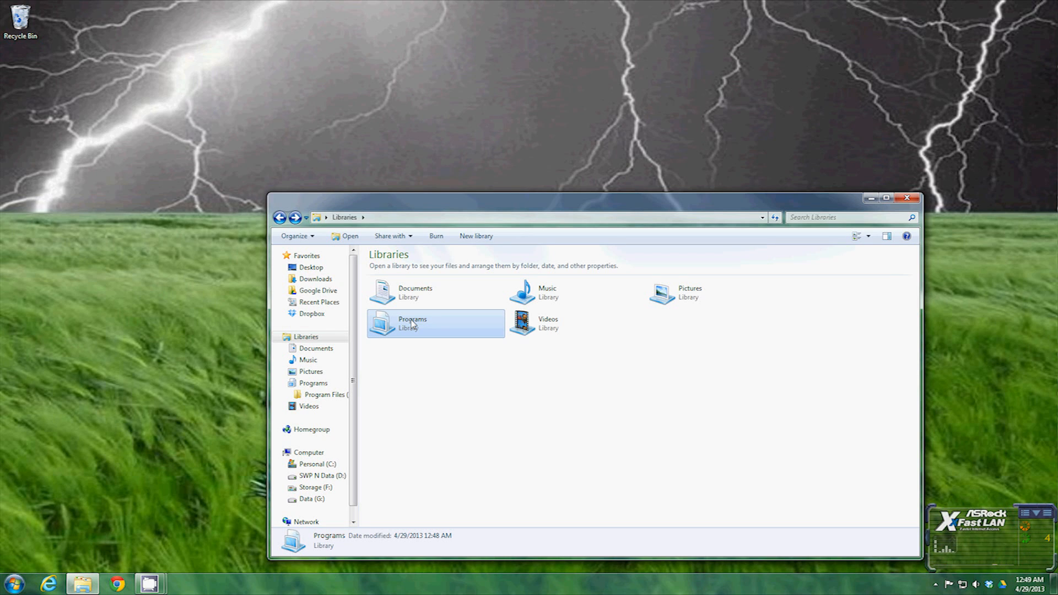
Remove Program Files (x86) from the Programs library in its properties.
right_click(412, 323)
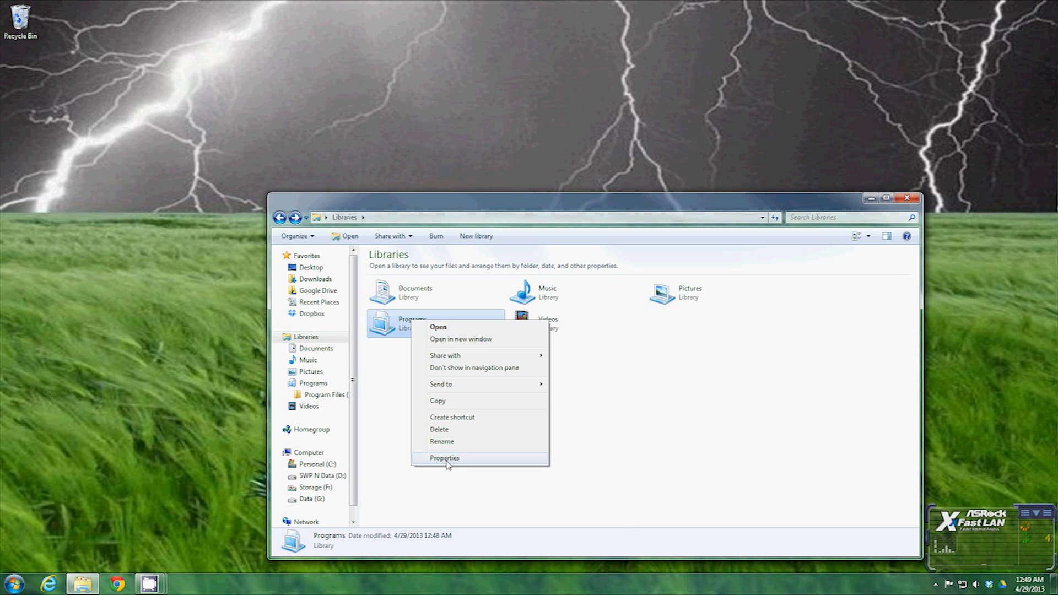
click(444, 457)
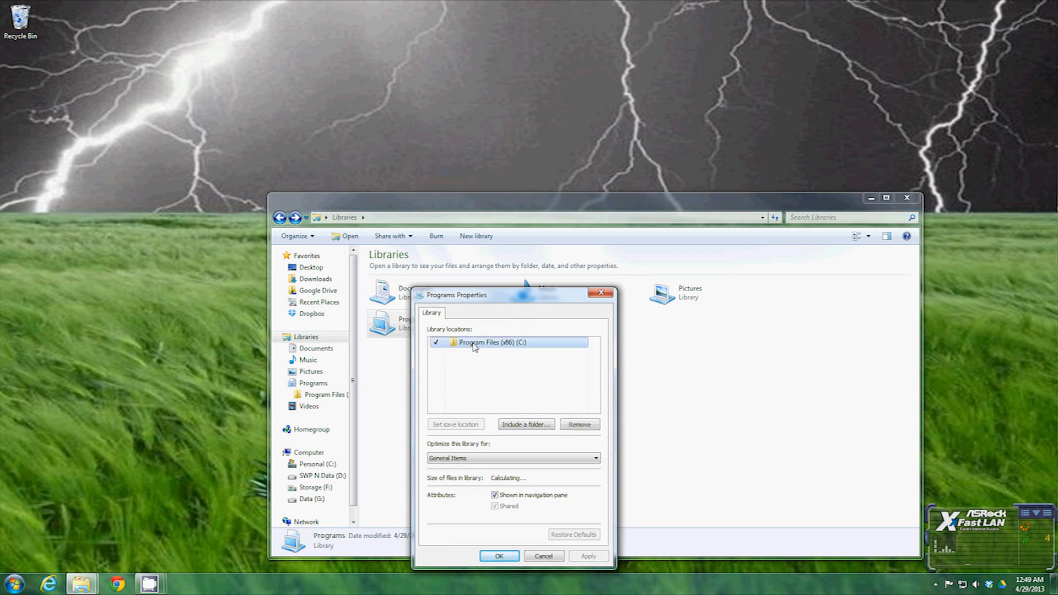
click(578, 424)
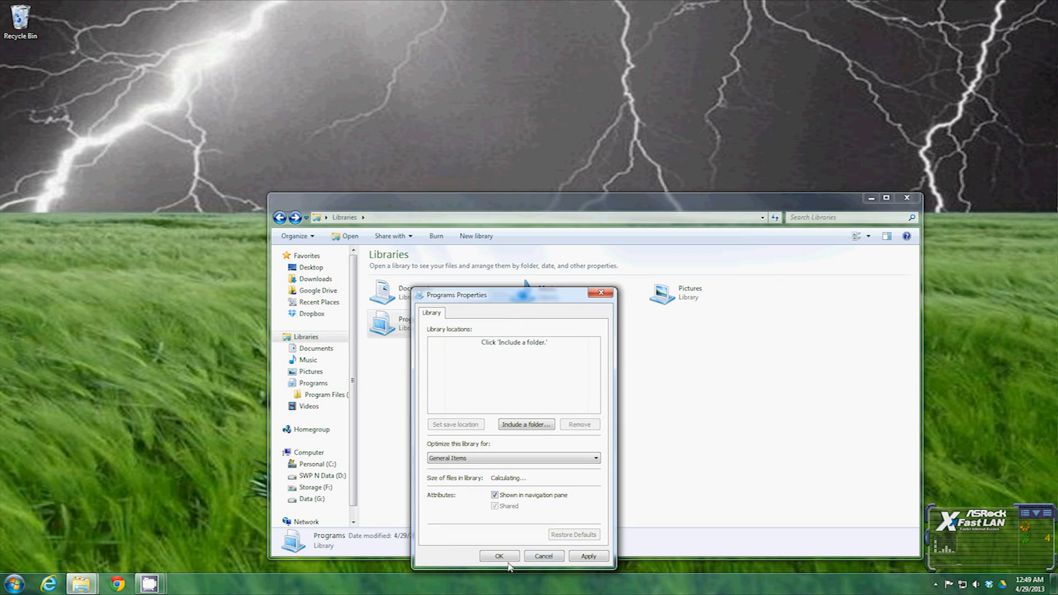
click(499, 556)
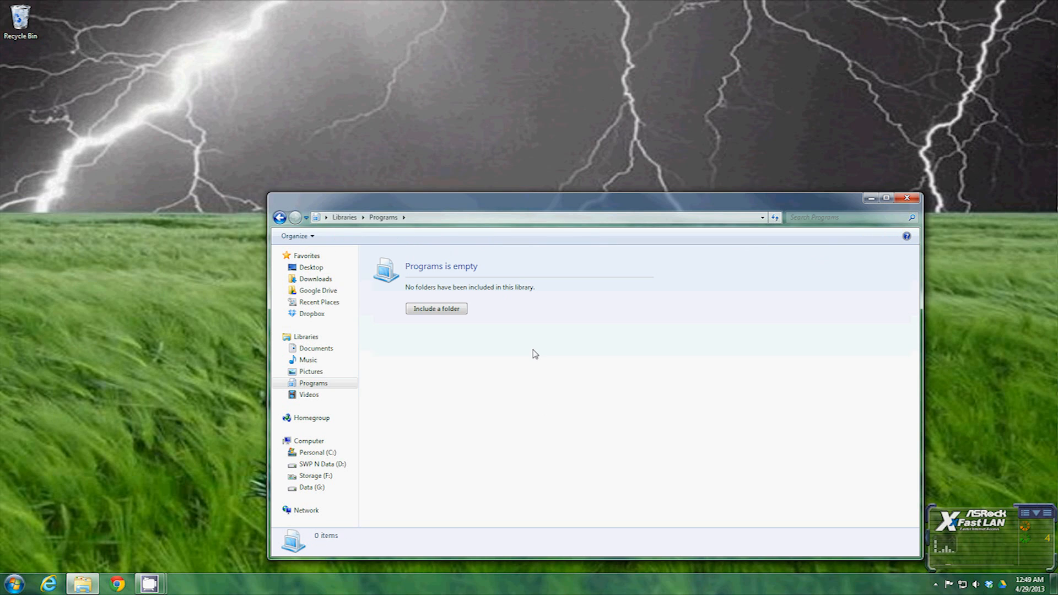
Delete the Programs library, leaving the four default libraries.
click(280, 217)
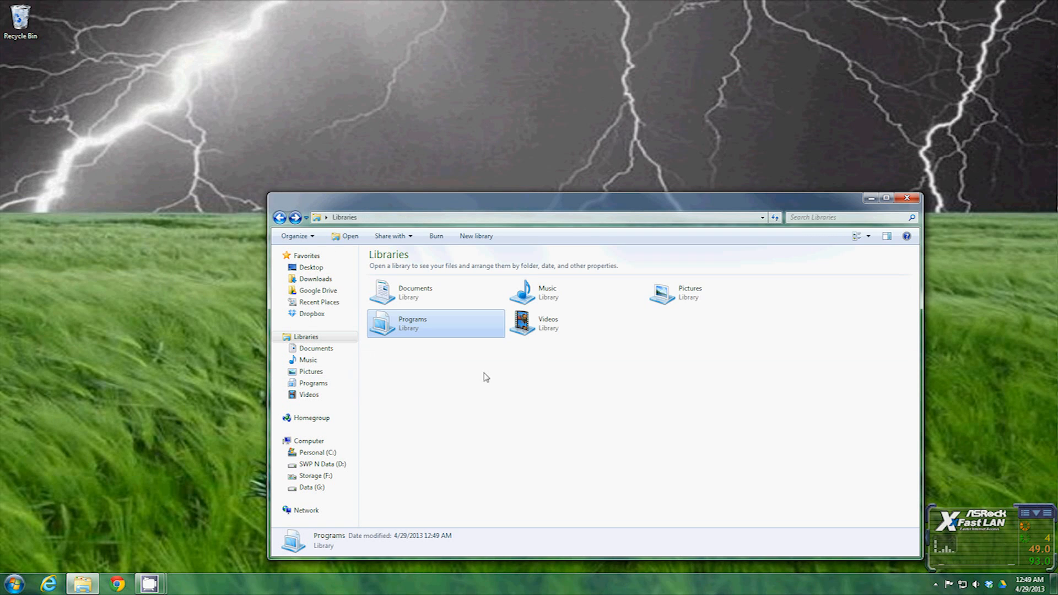
right_click(412, 322)
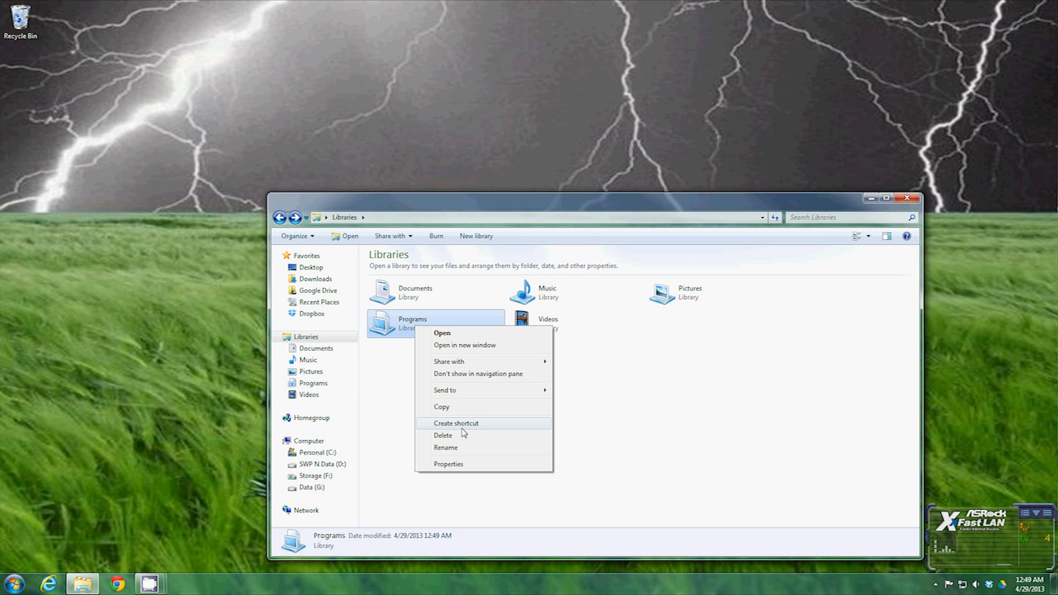
click(443, 435)
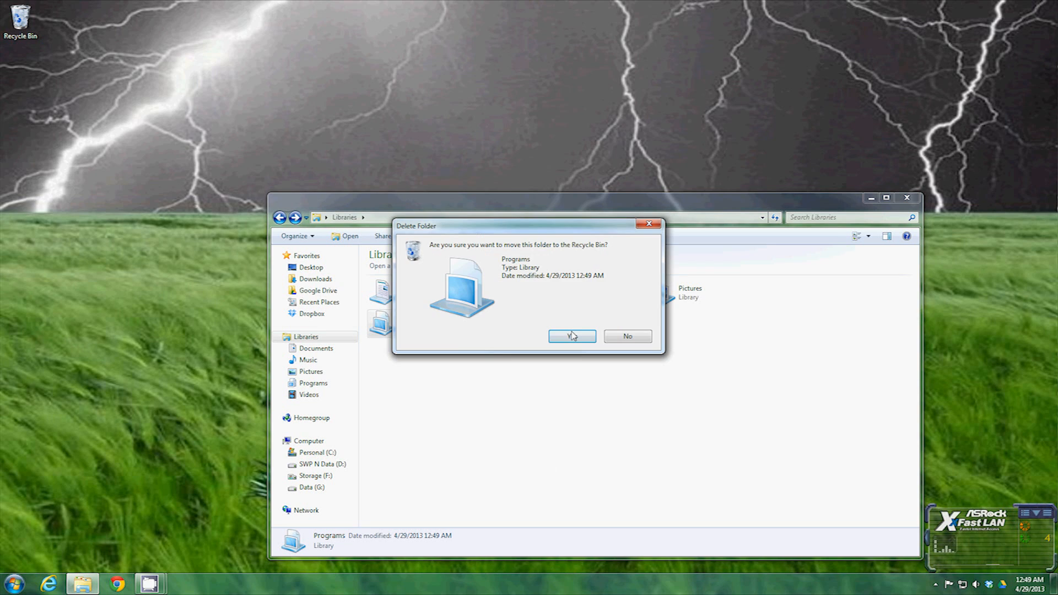
click(571, 336)
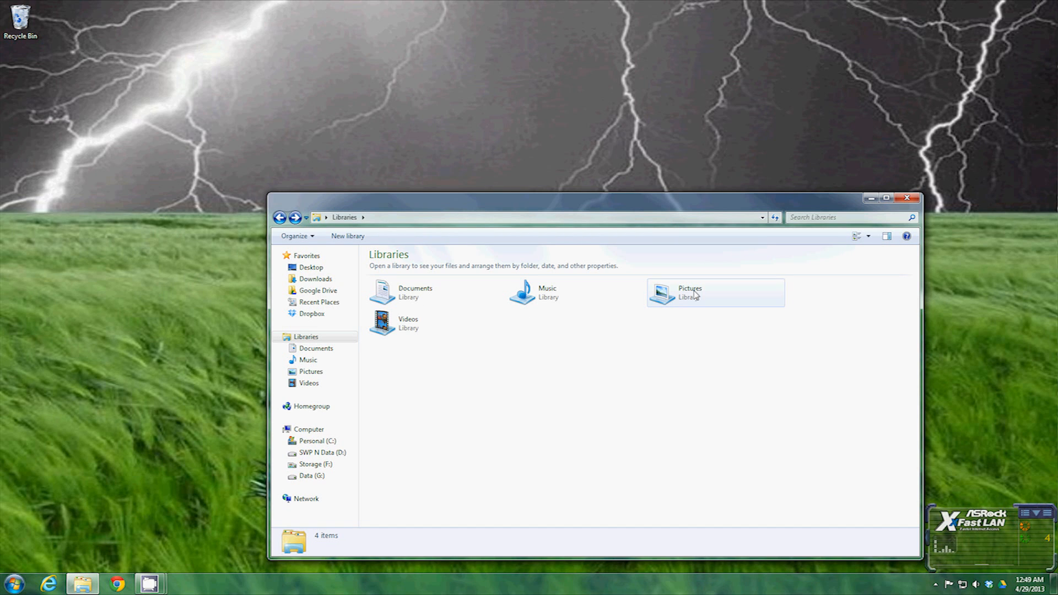
mouse_move(732, 440)
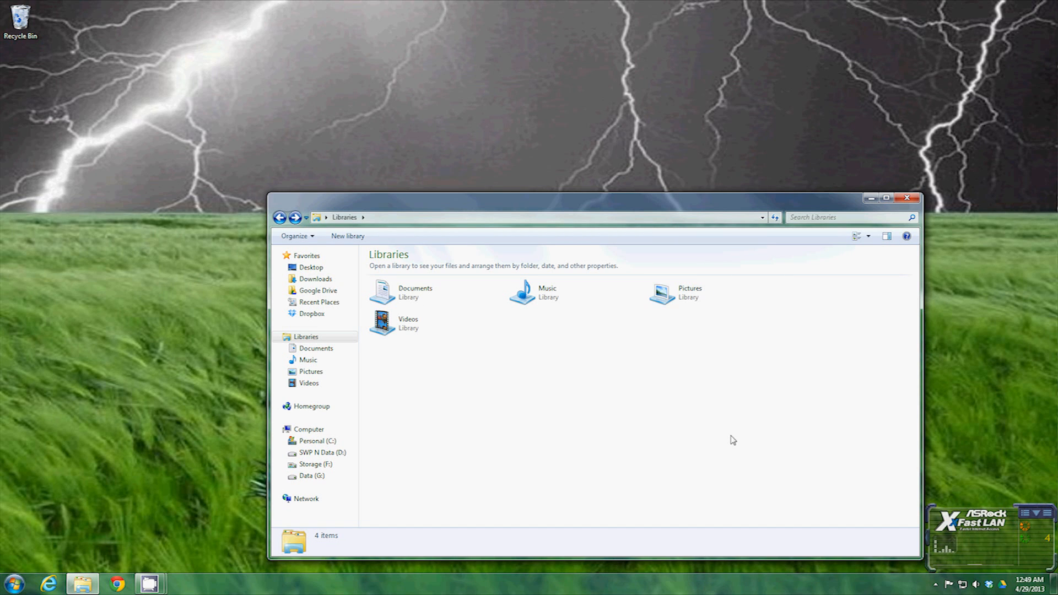